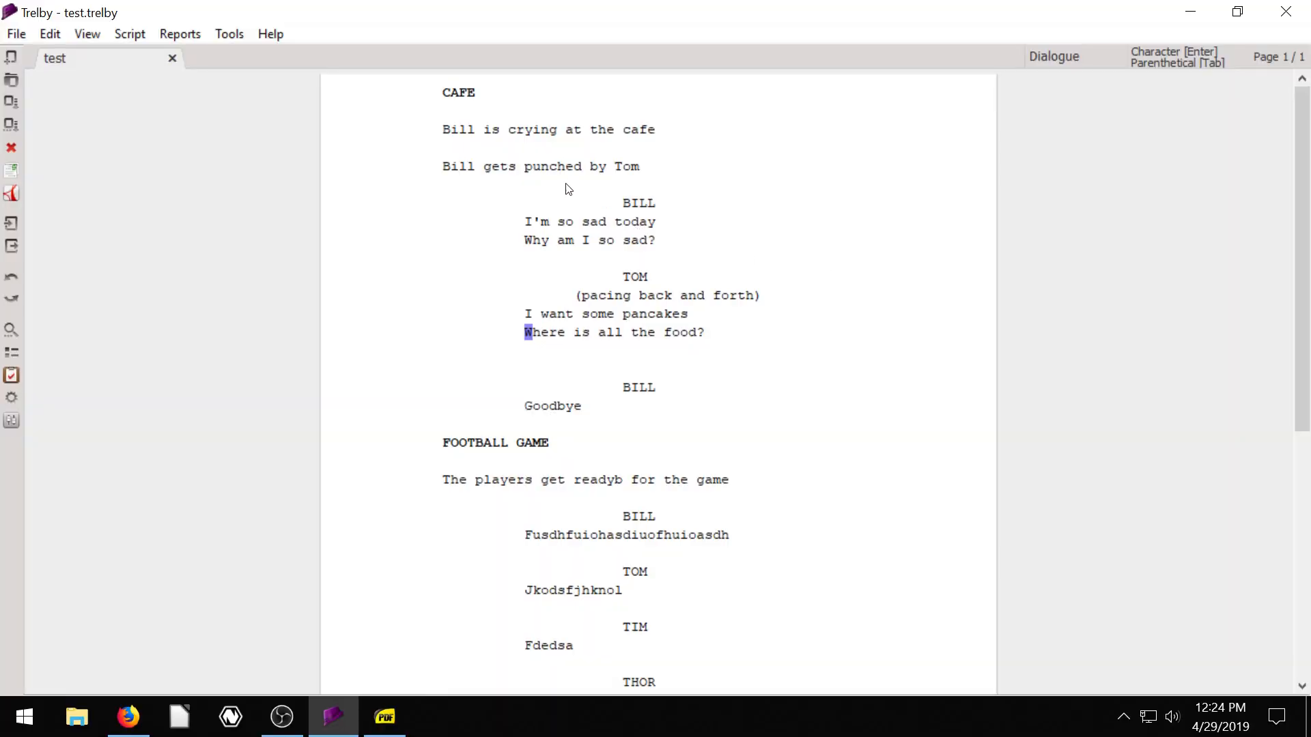
# Step: Attempt to export the screenplay and cancel after the errors warning
pyautogui.click(504, 129)
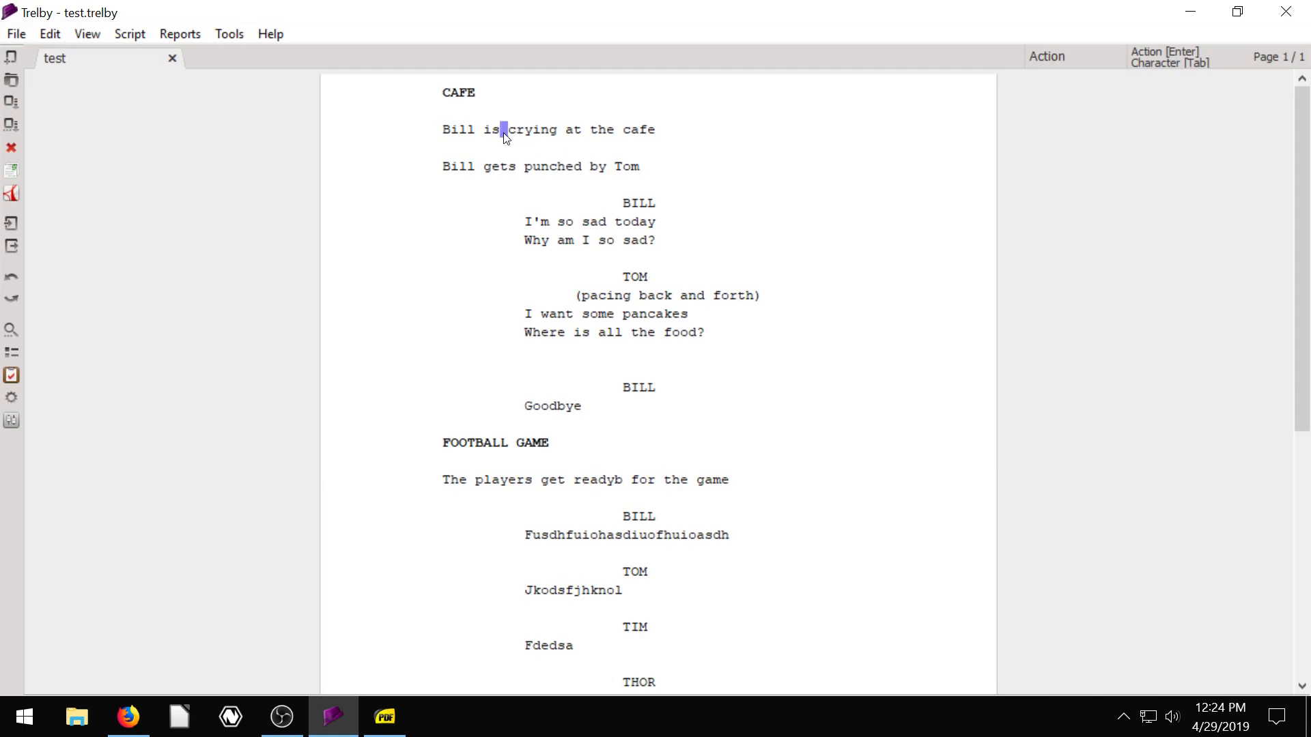
pyautogui.click(15, 33)
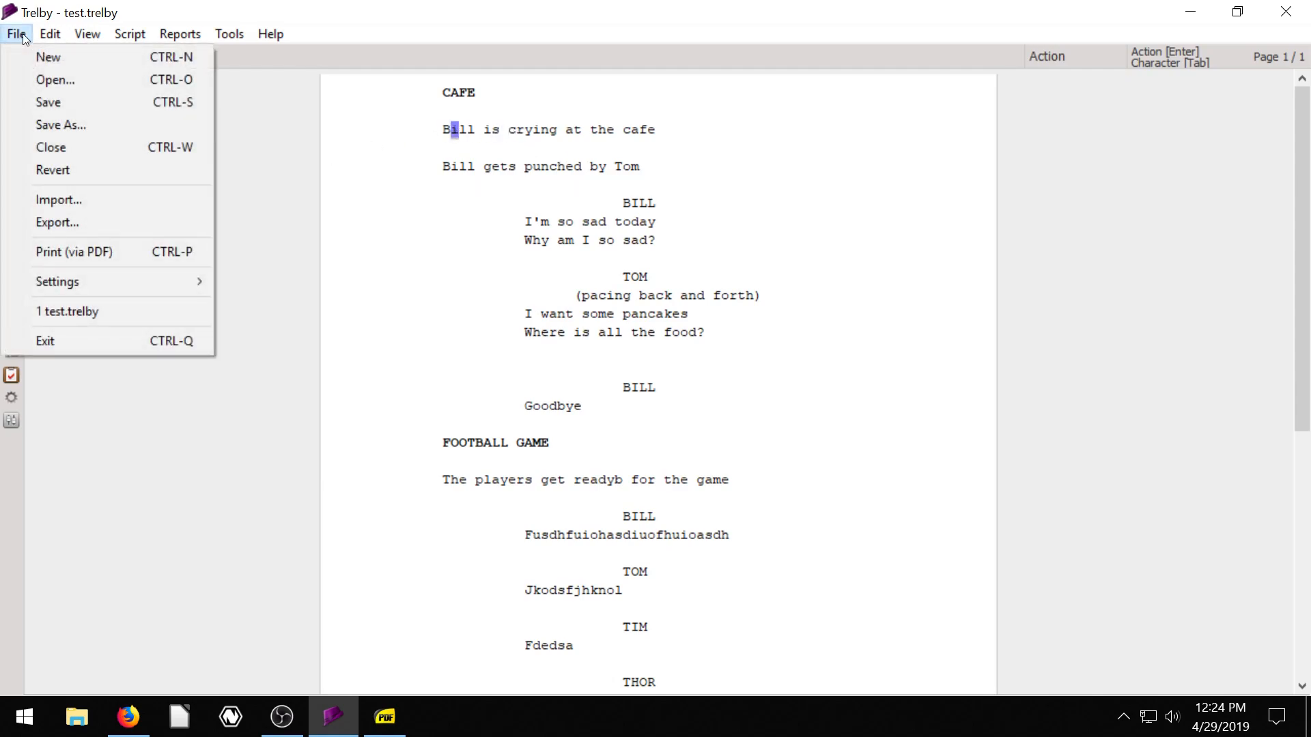
pyautogui.click(57, 222)
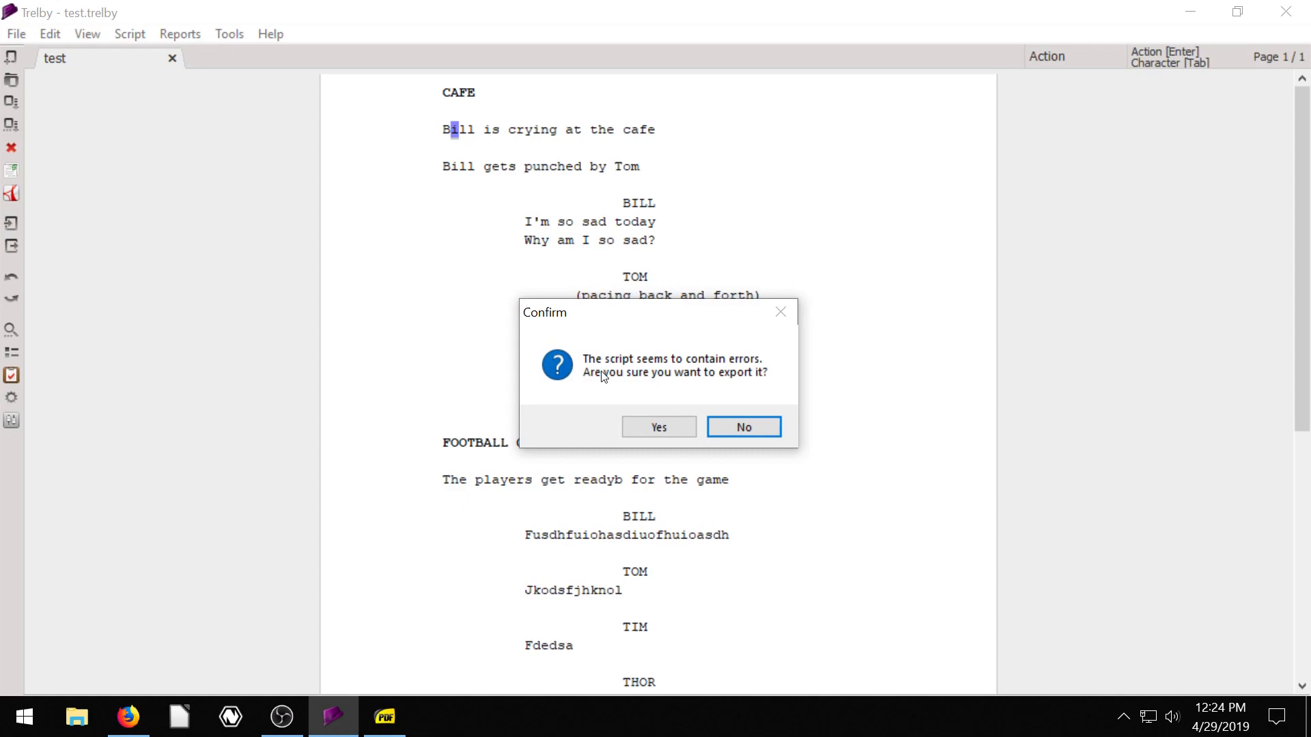
pyautogui.moveTo(784, 315)
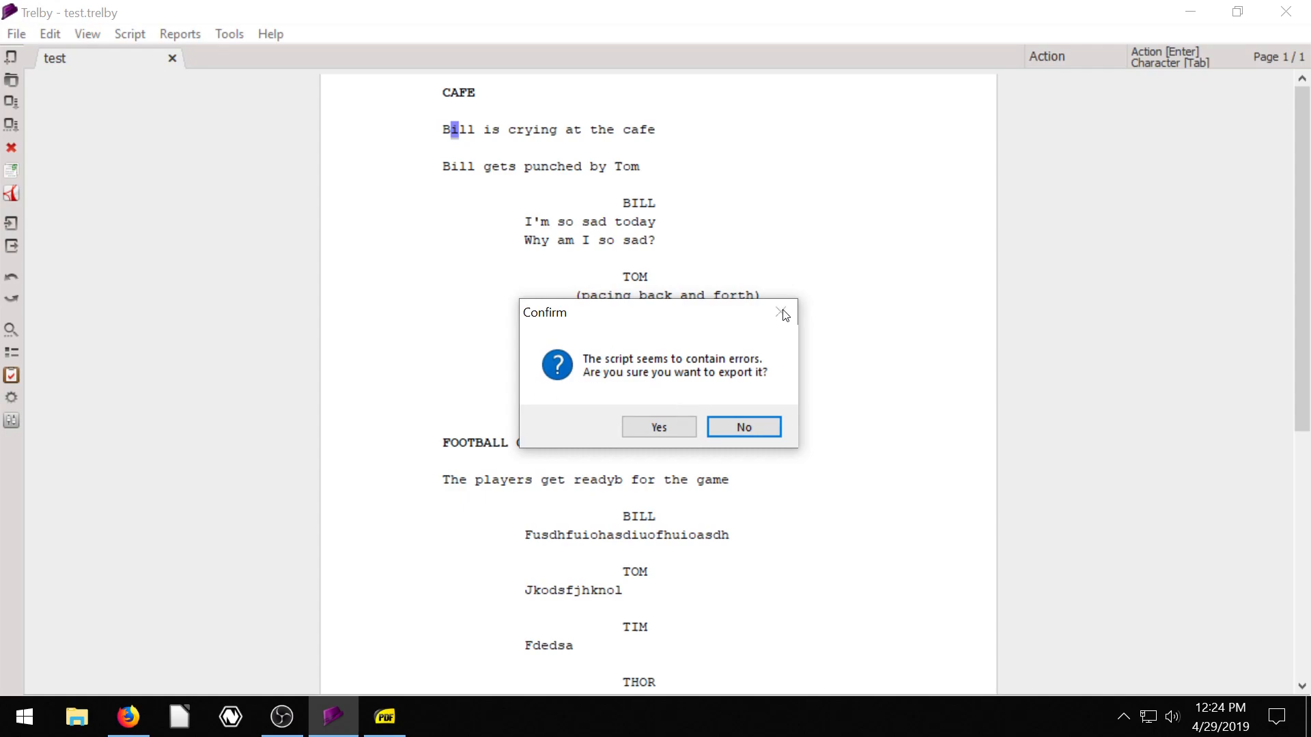
pyautogui.click(743, 428)
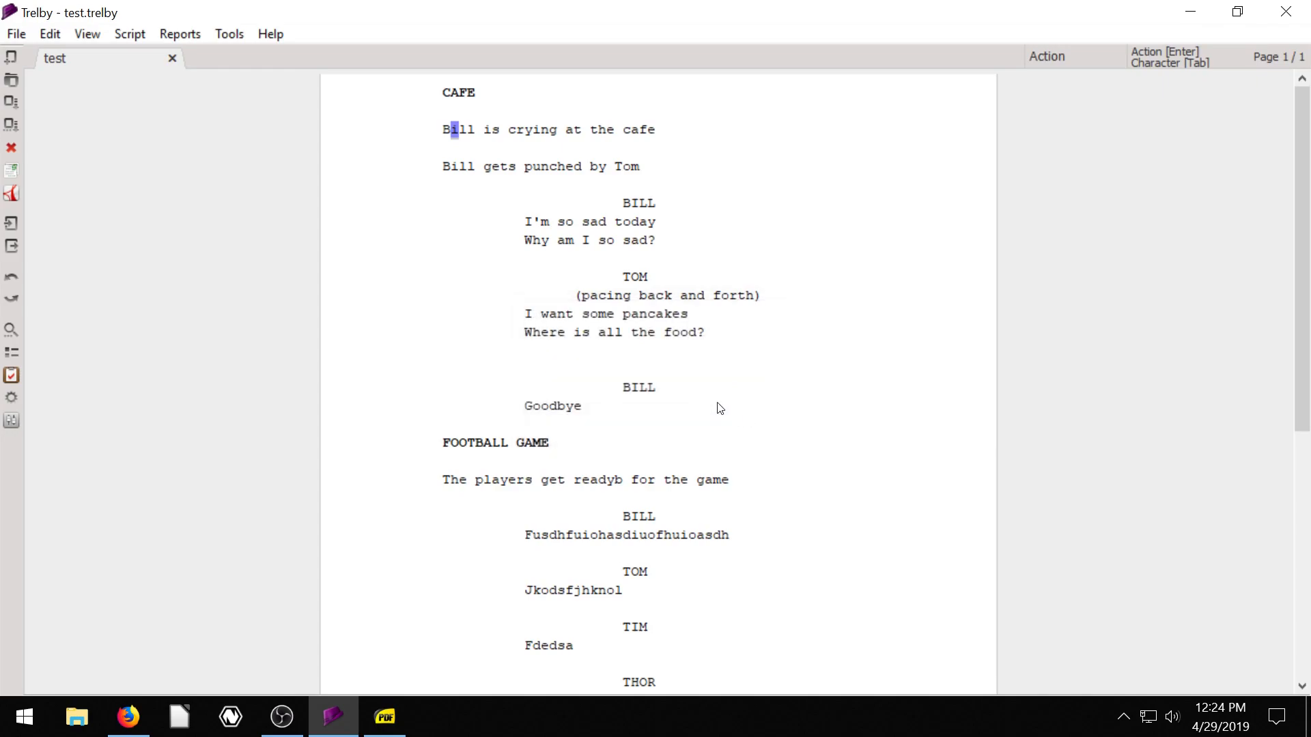
pyautogui.moveTo(594, 437)
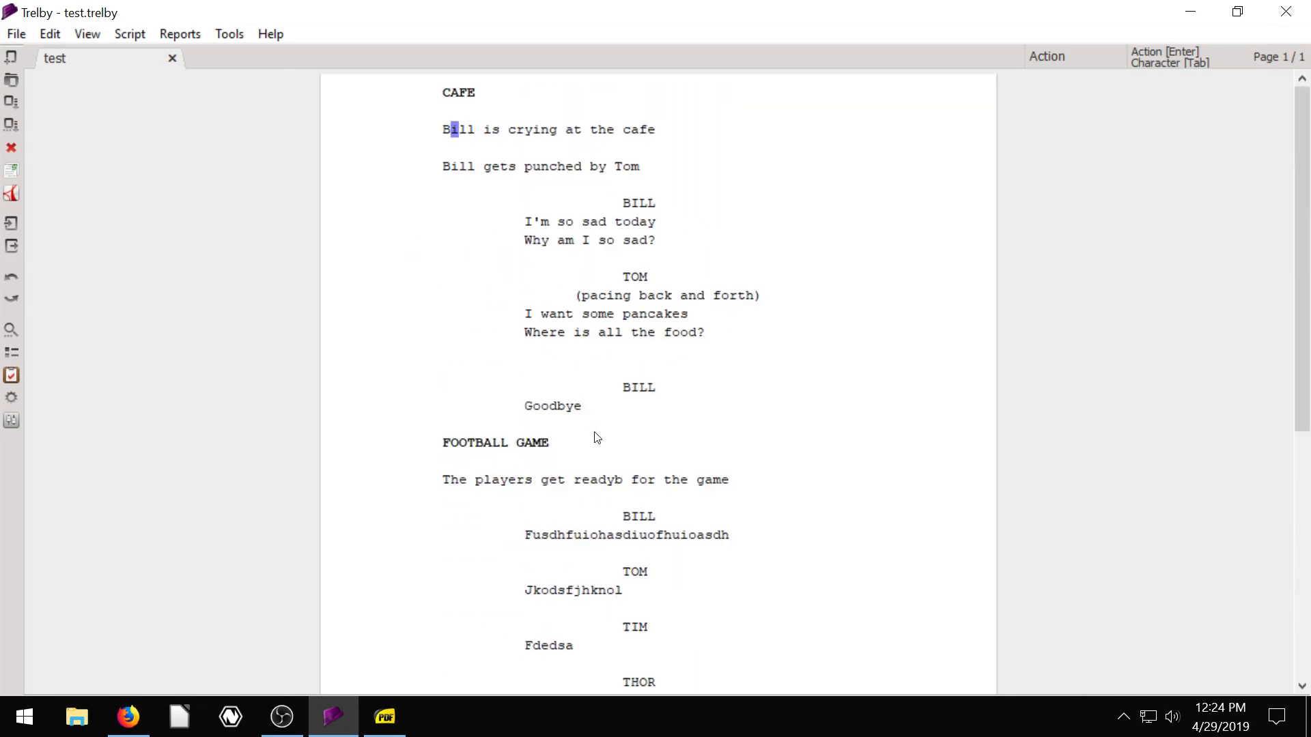
# Step: Run Script > Find next error to report that Dialogue cannot follow Dialogue
pyautogui.scroll(-3)
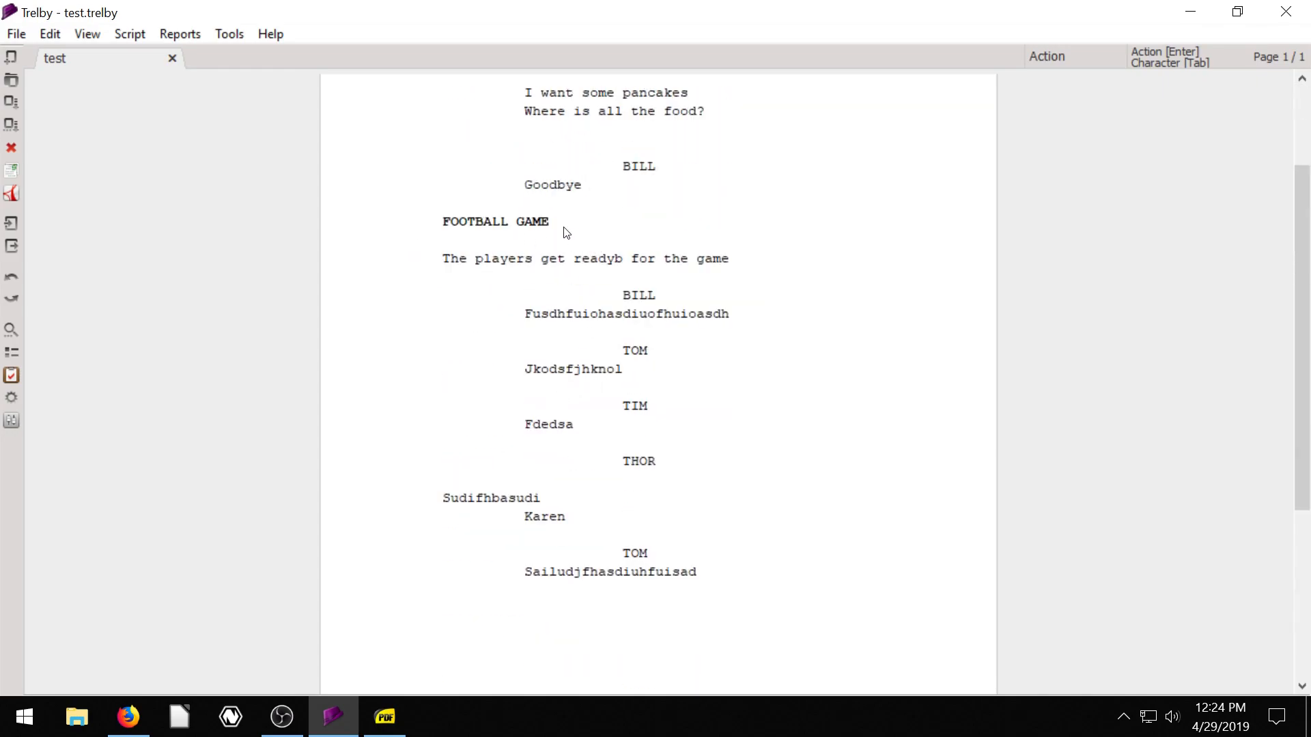
pyautogui.scroll(3)
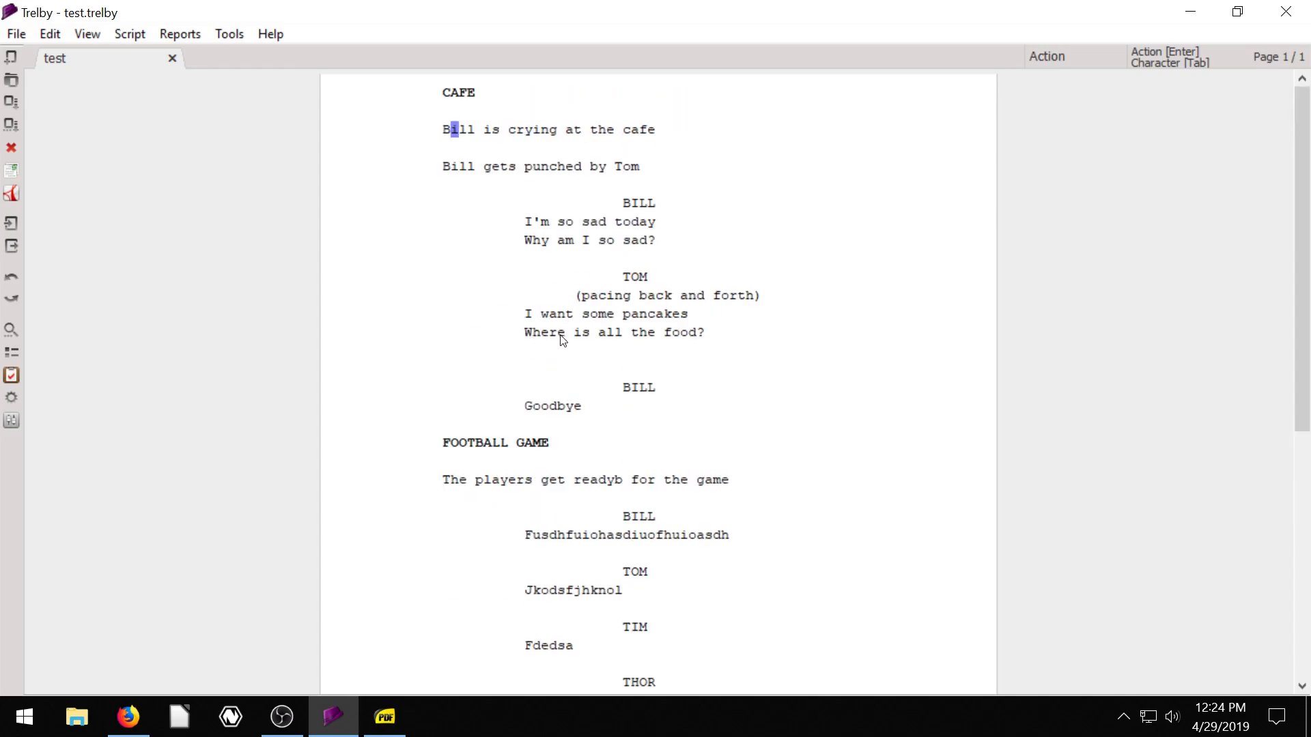
pyautogui.click(178, 33)
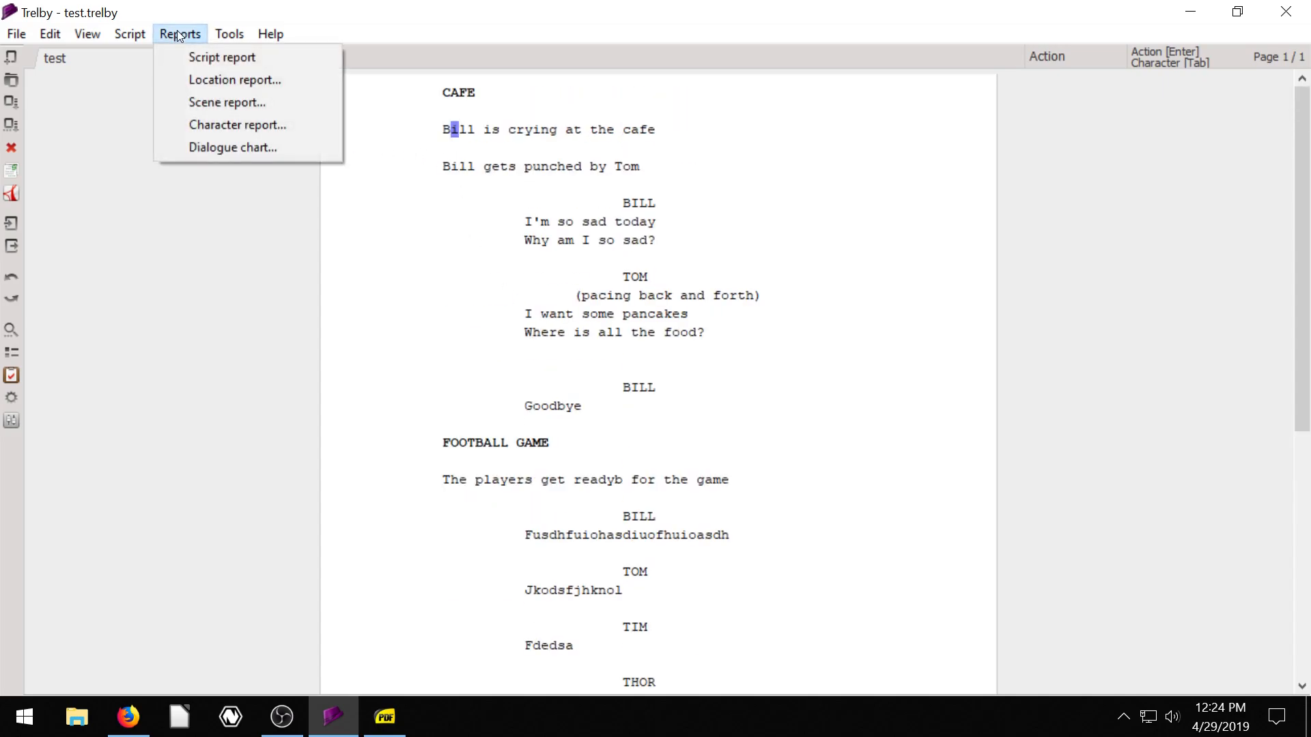
pyautogui.click(130, 33)
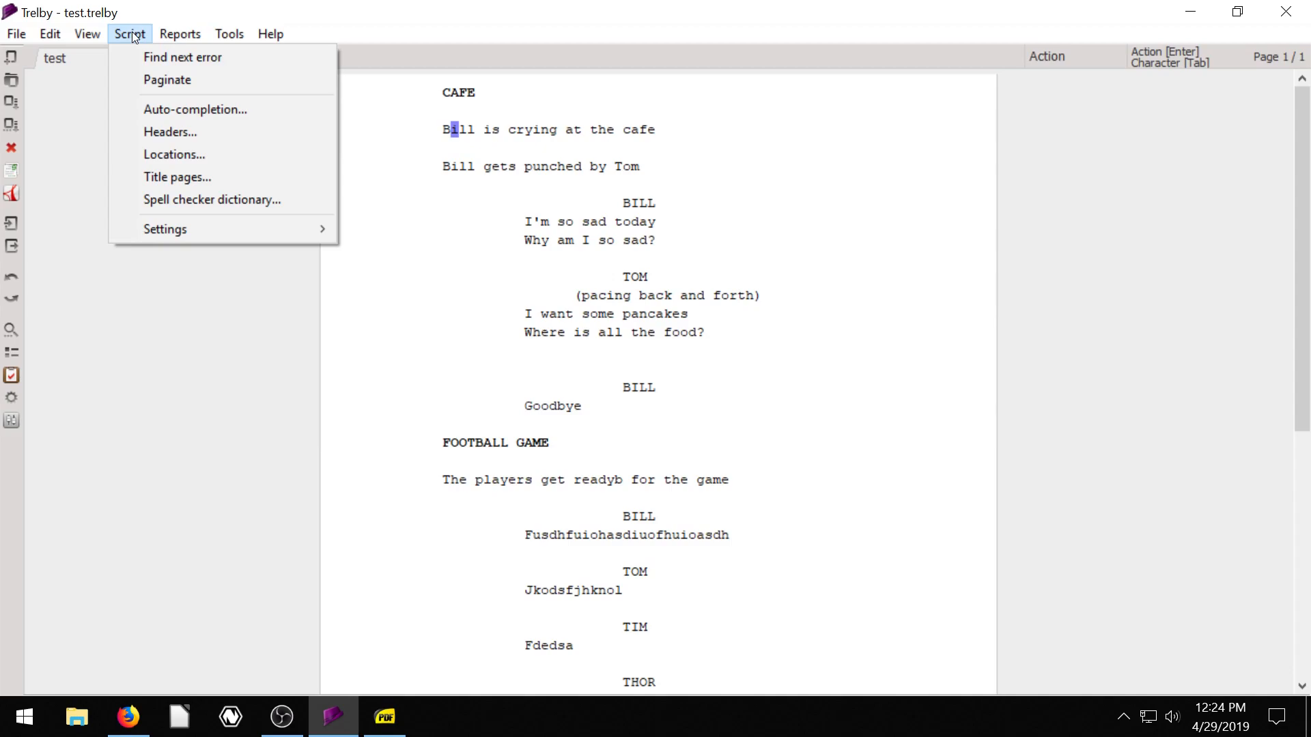
pyautogui.moveTo(183, 57)
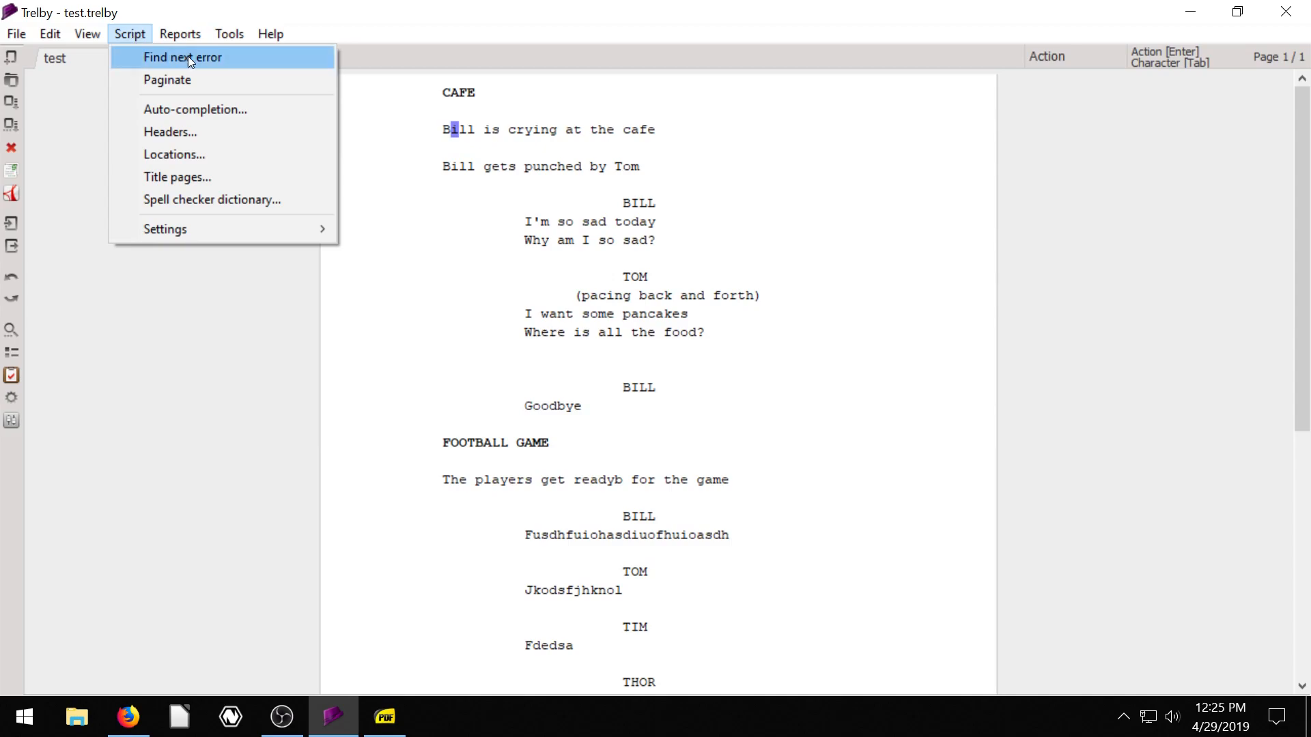
pyautogui.click(182, 58)
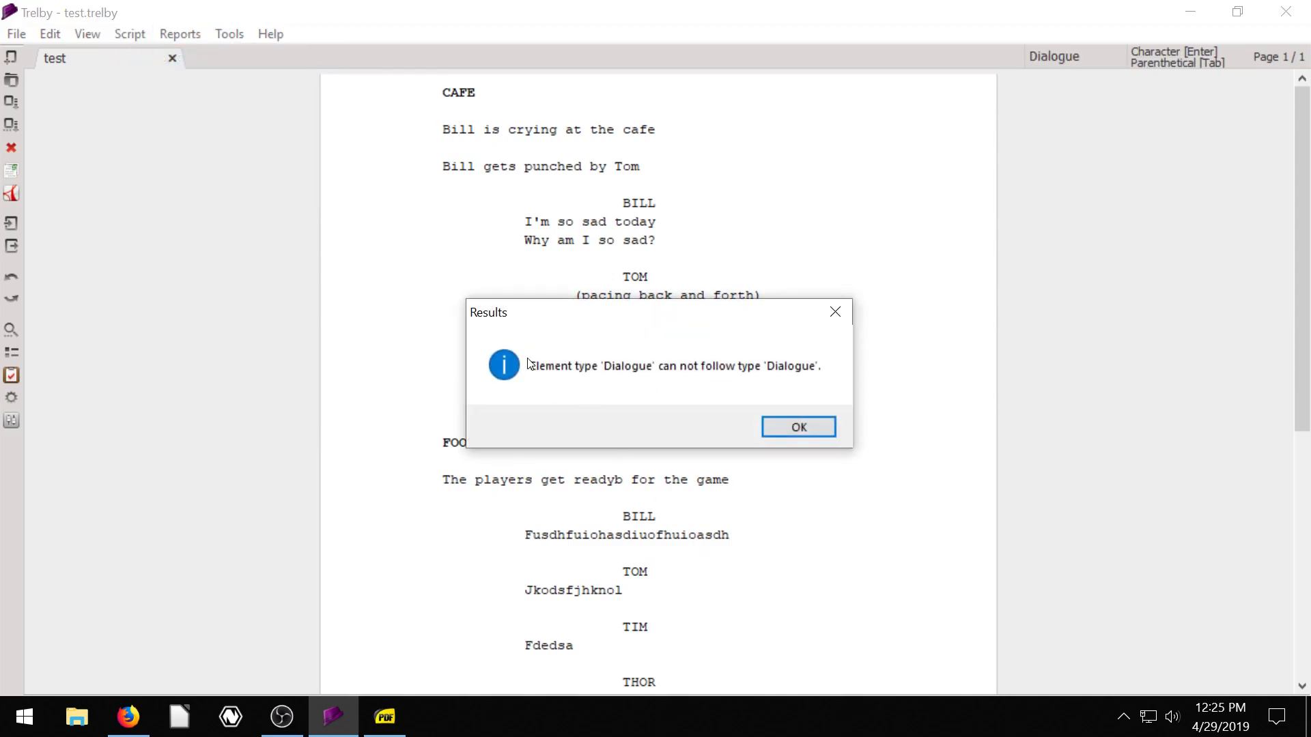
pyautogui.moveTo(550, 379)
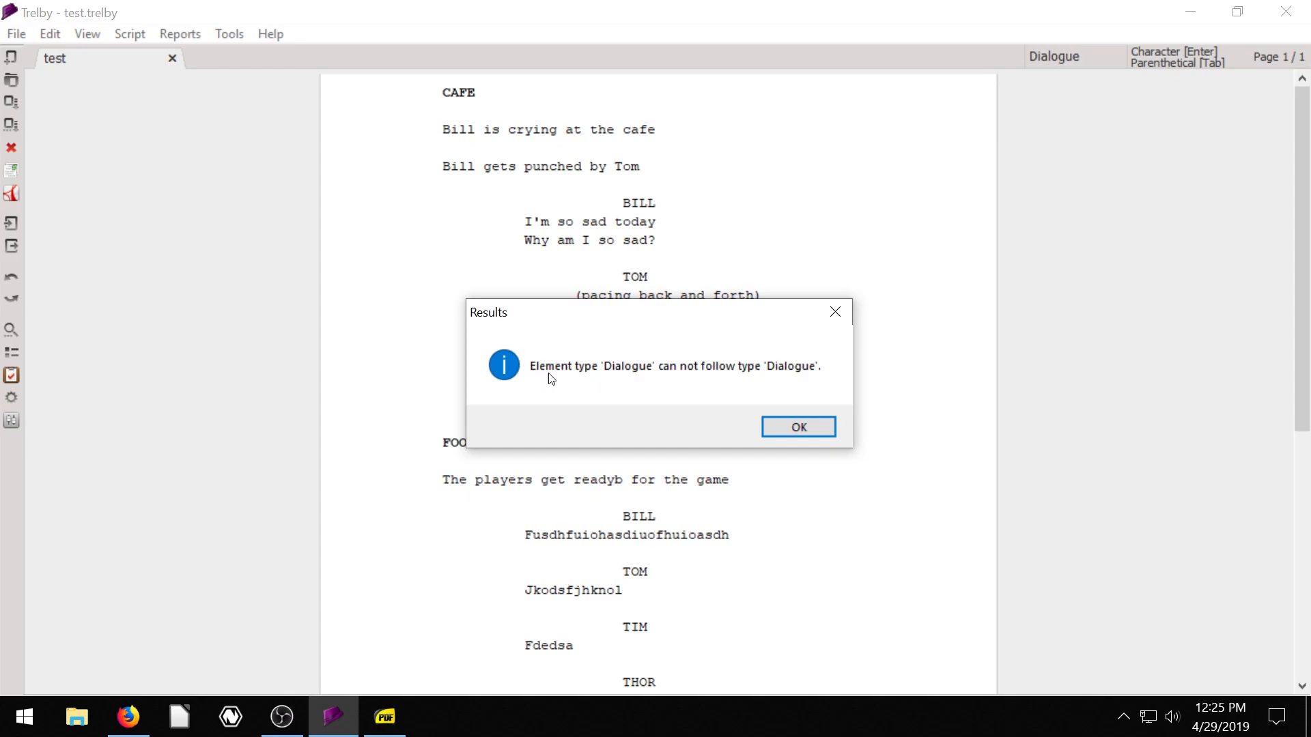
pyautogui.moveTo(642, 382)
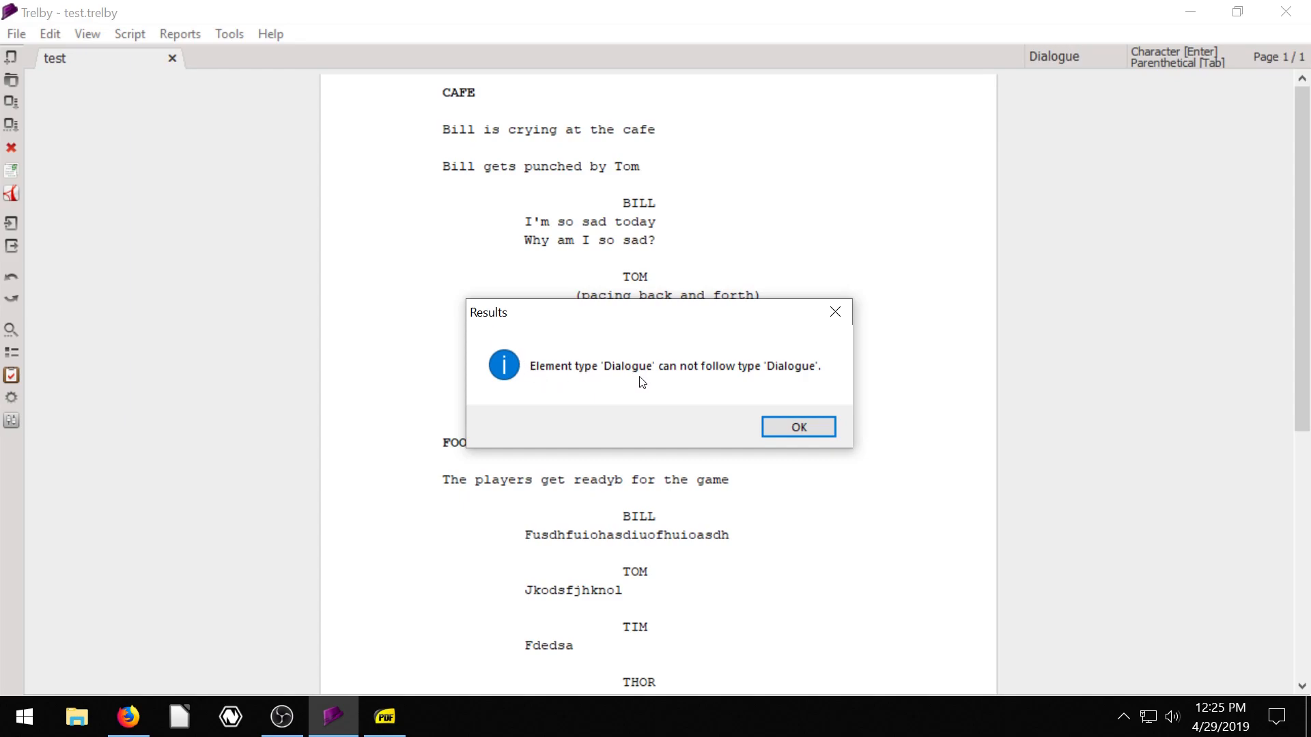
pyautogui.moveTo(787, 383)
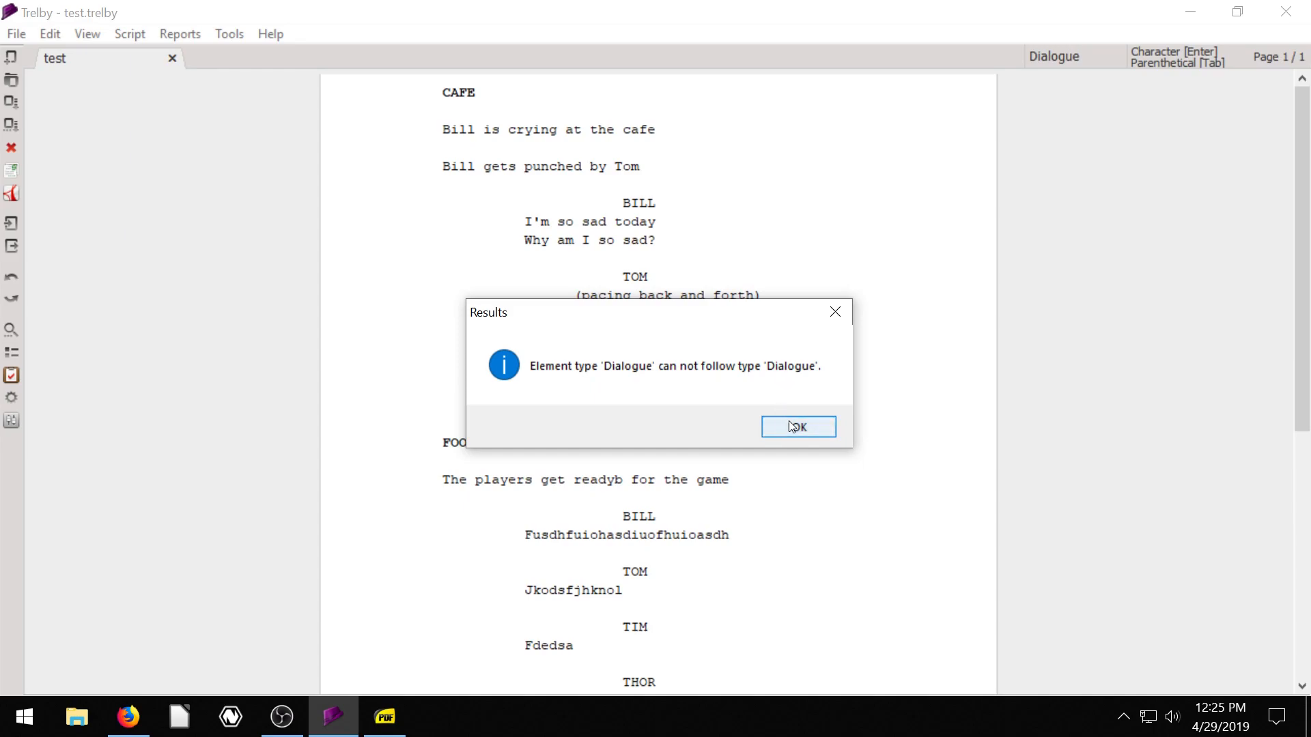
pyautogui.moveTo(807, 392)
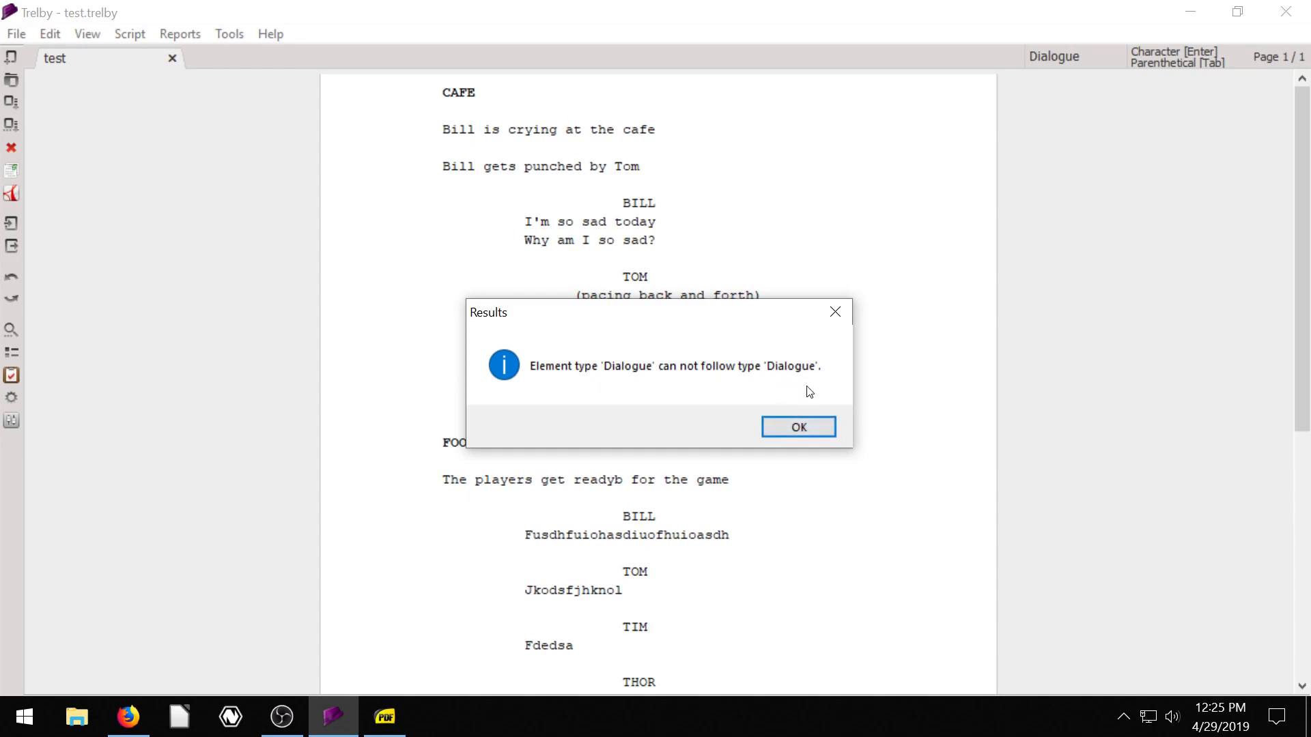
pyautogui.click(796, 426)
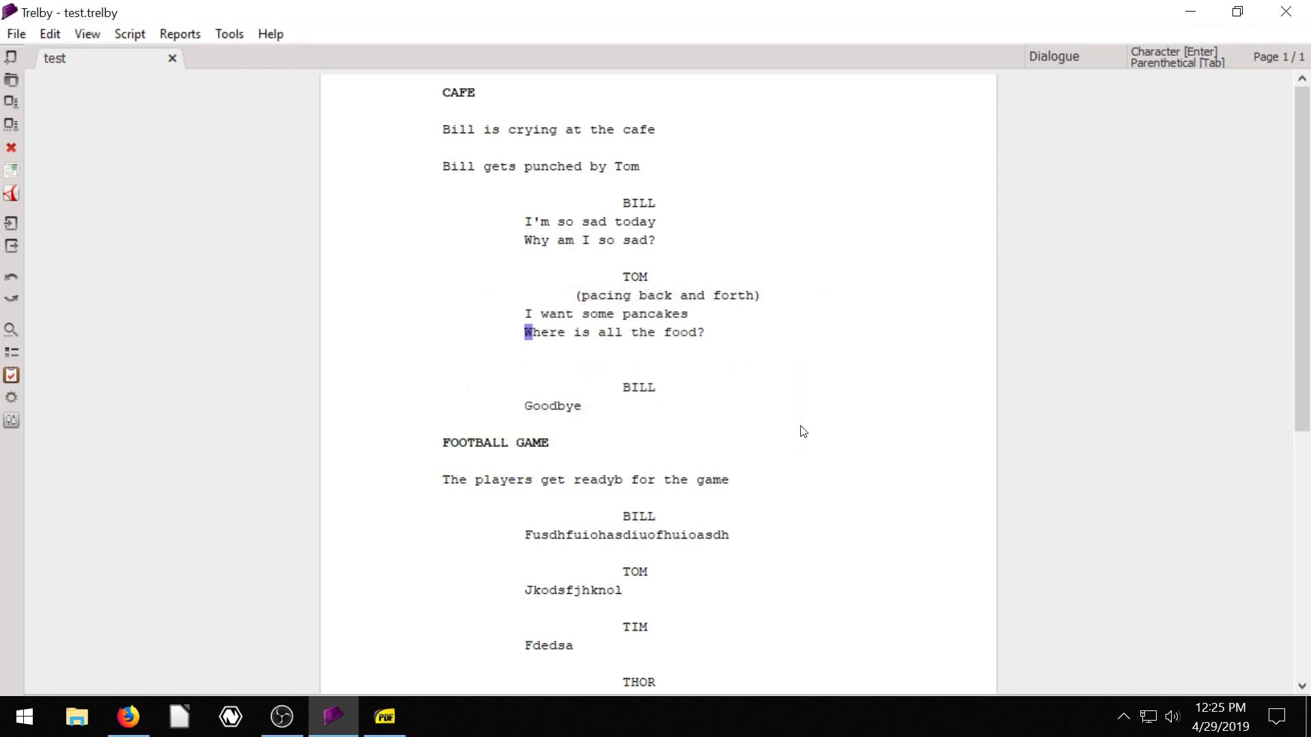
pyautogui.moveTo(532, 320)
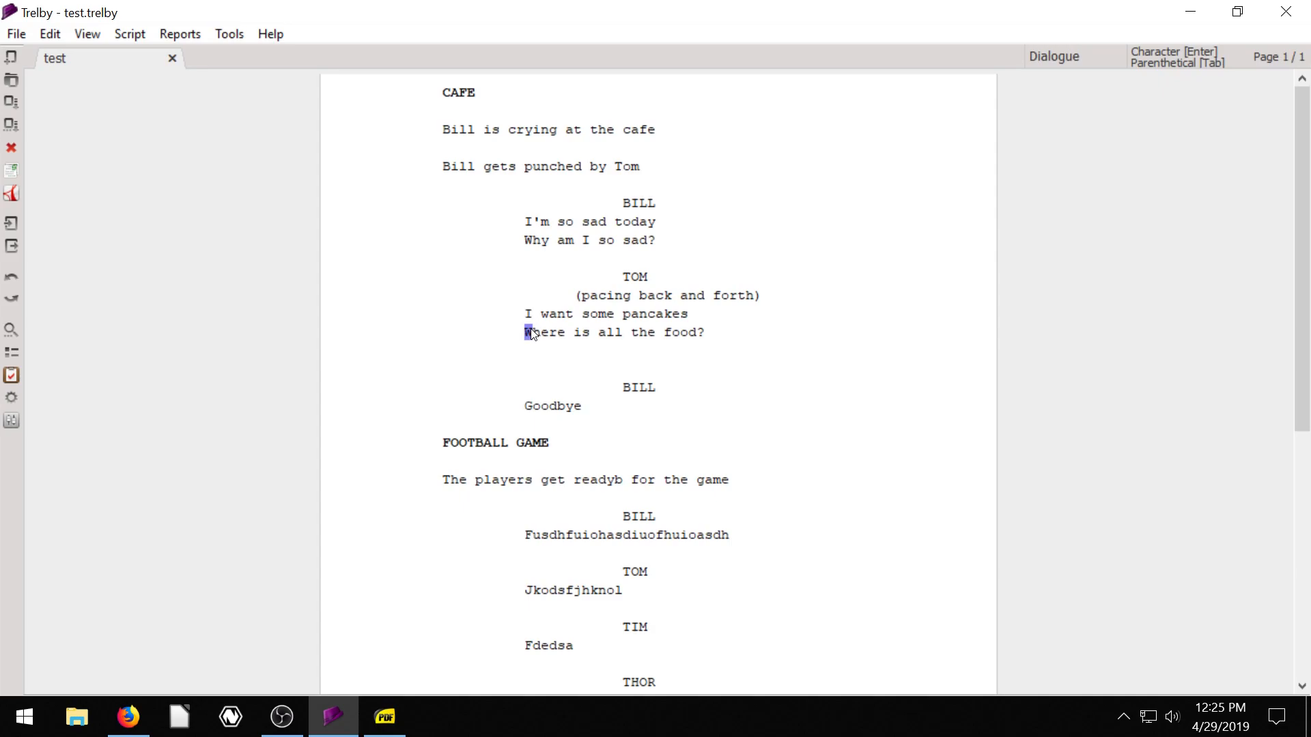
pyautogui.click(530, 221)
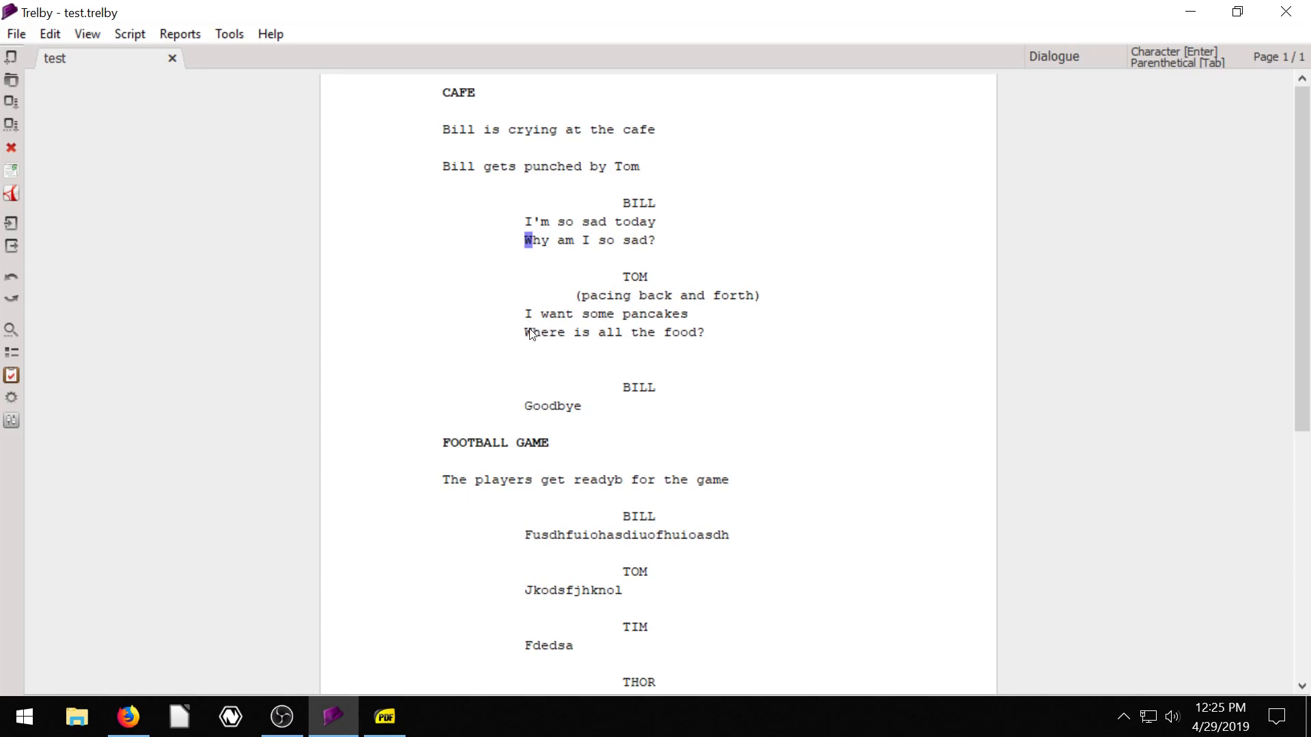
pyautogui.click(691, 314)
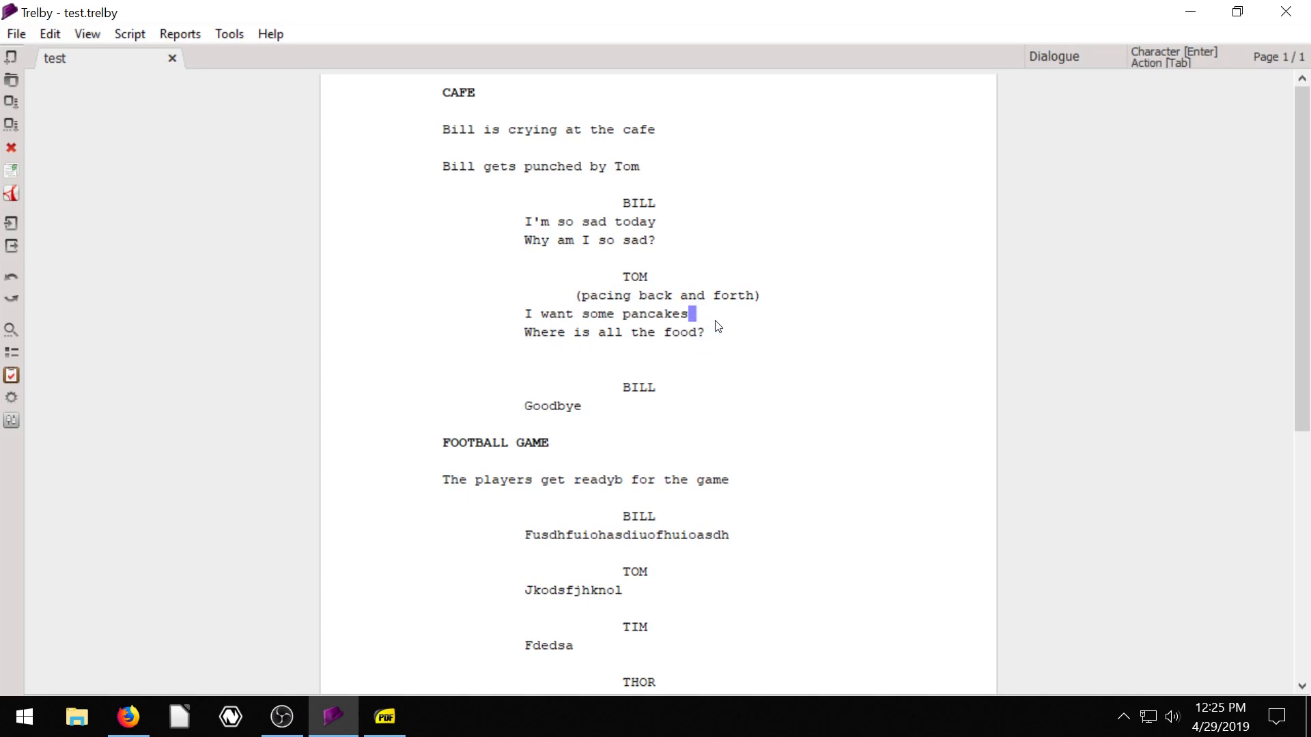
pyautogui.click(705, 332)
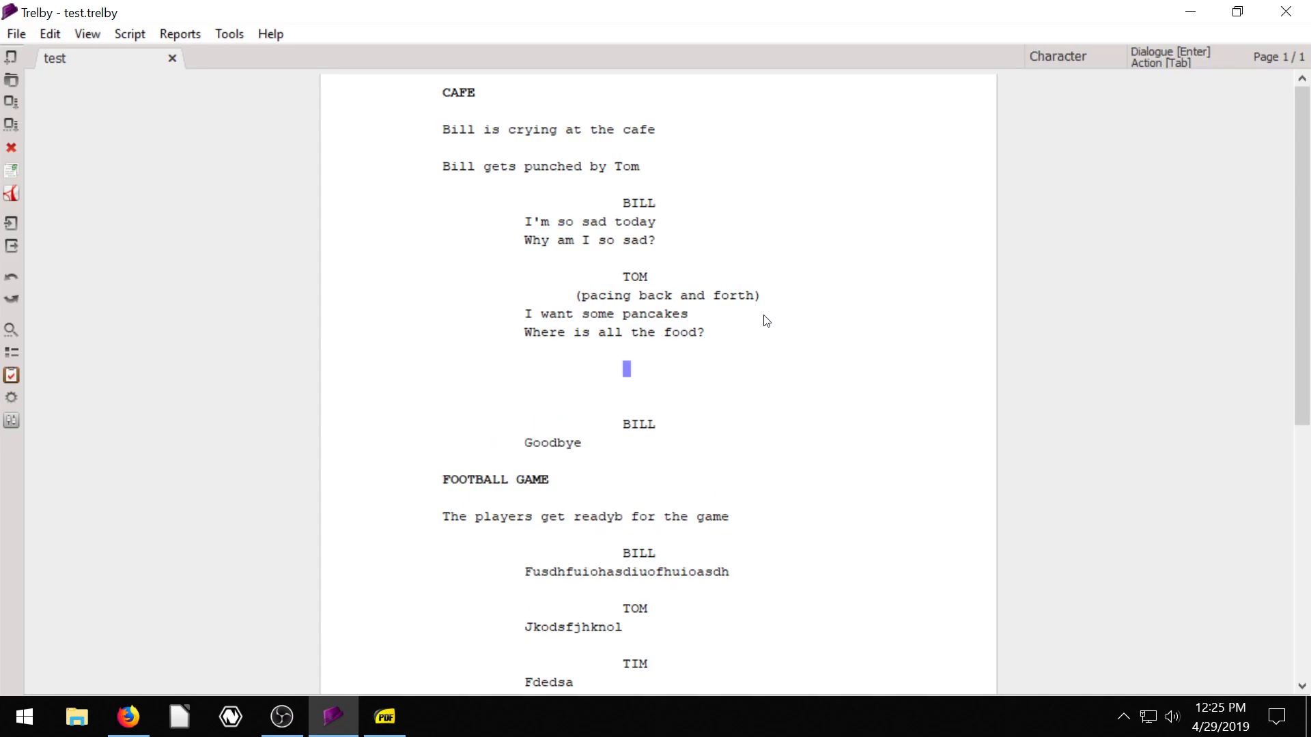
pyautogui.write('WHERE FJKSDBFJKFSD')
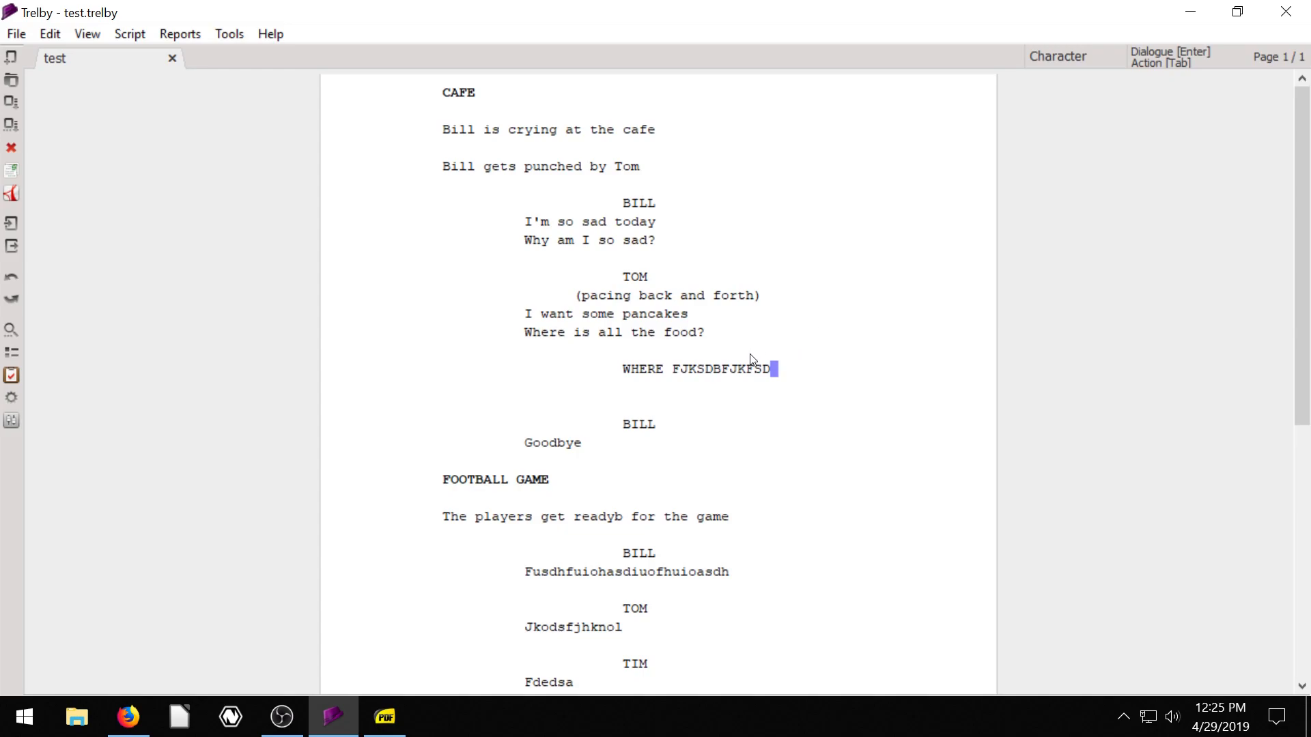
pyautogui.click(708, 332)
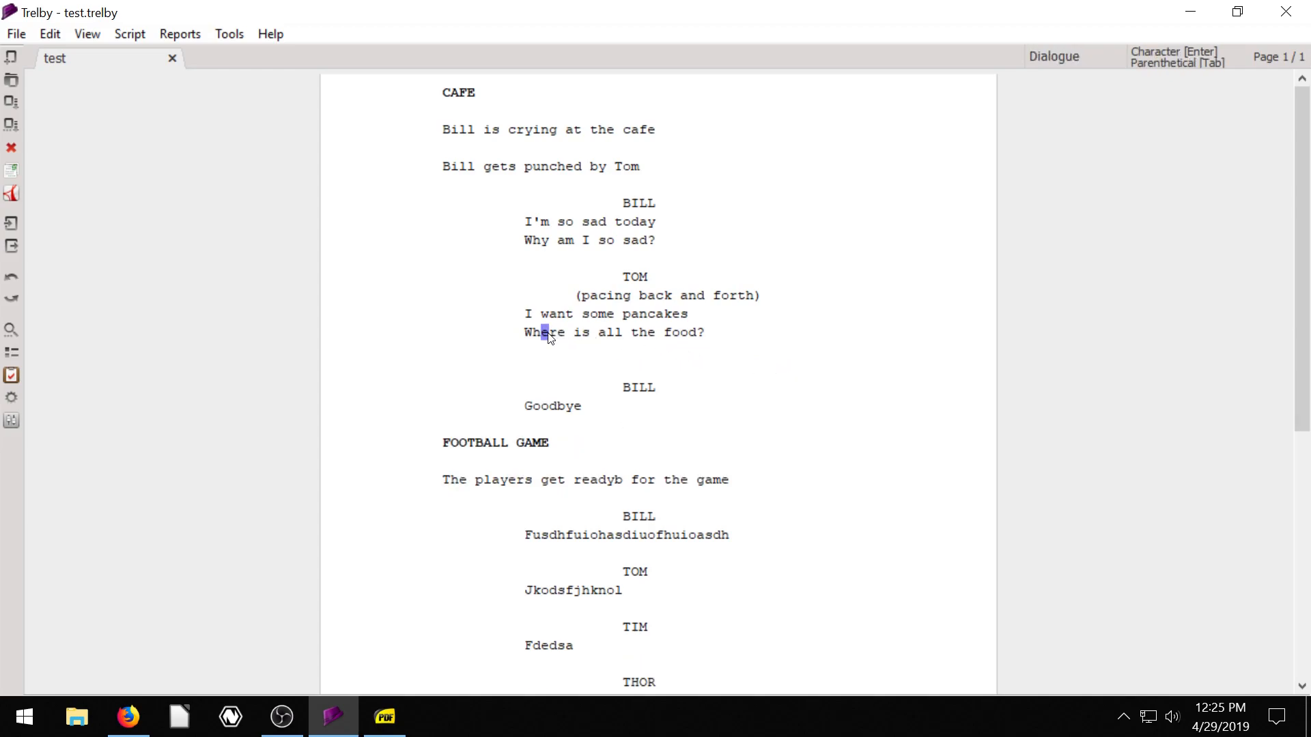
pyautogui.moveTo(696, 428)
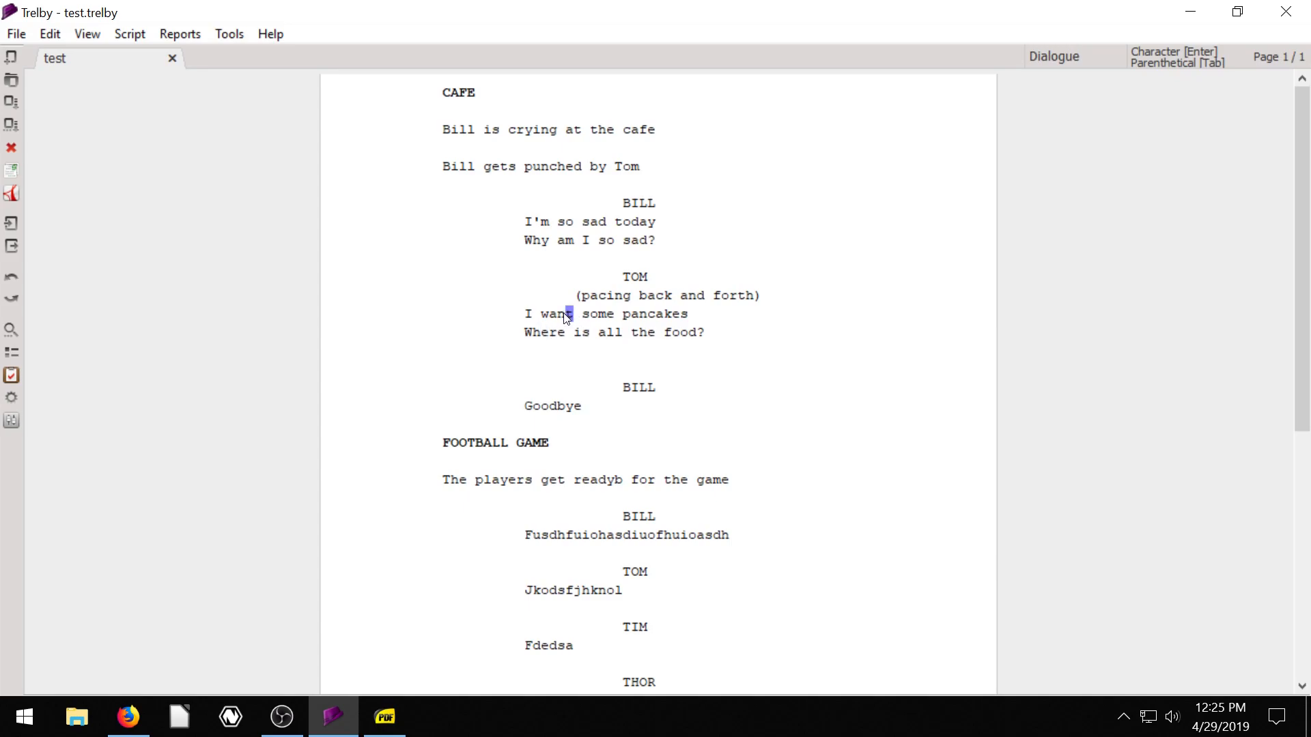
pyautogui.click(553, 332)
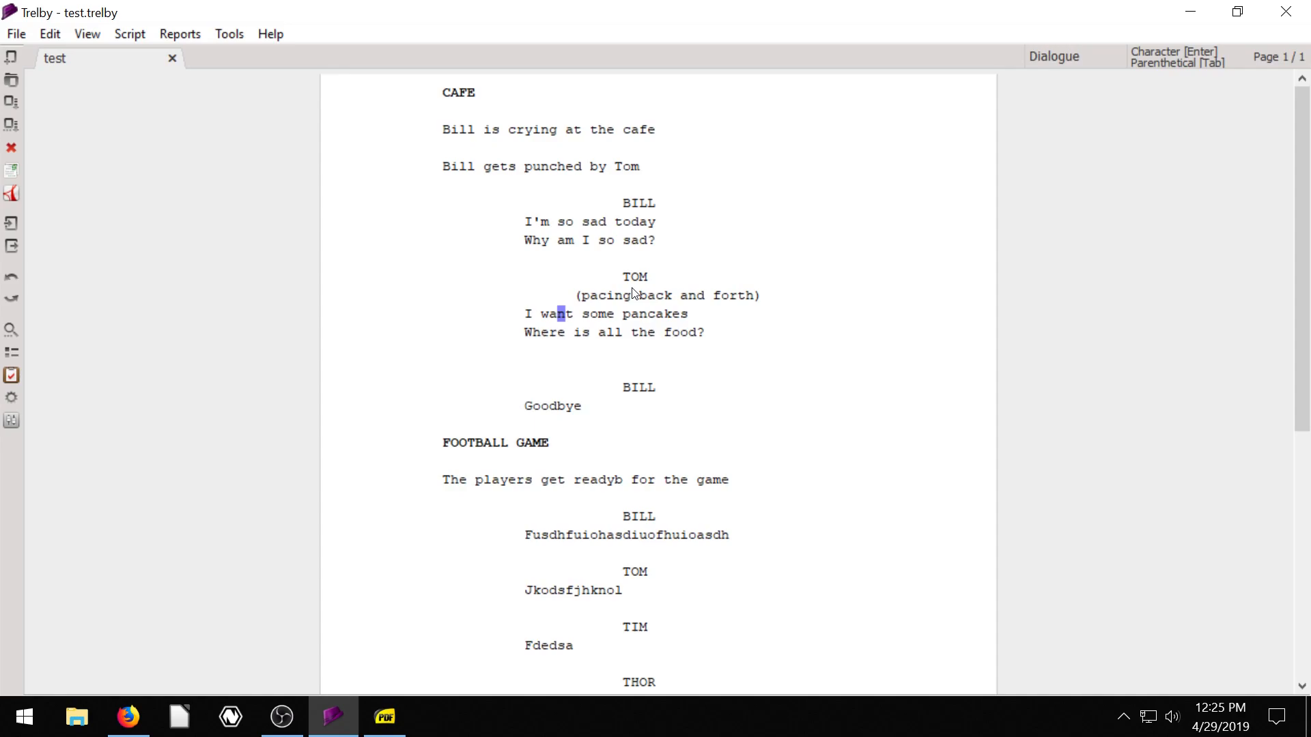
pyautogui.moveTo(664, 304)
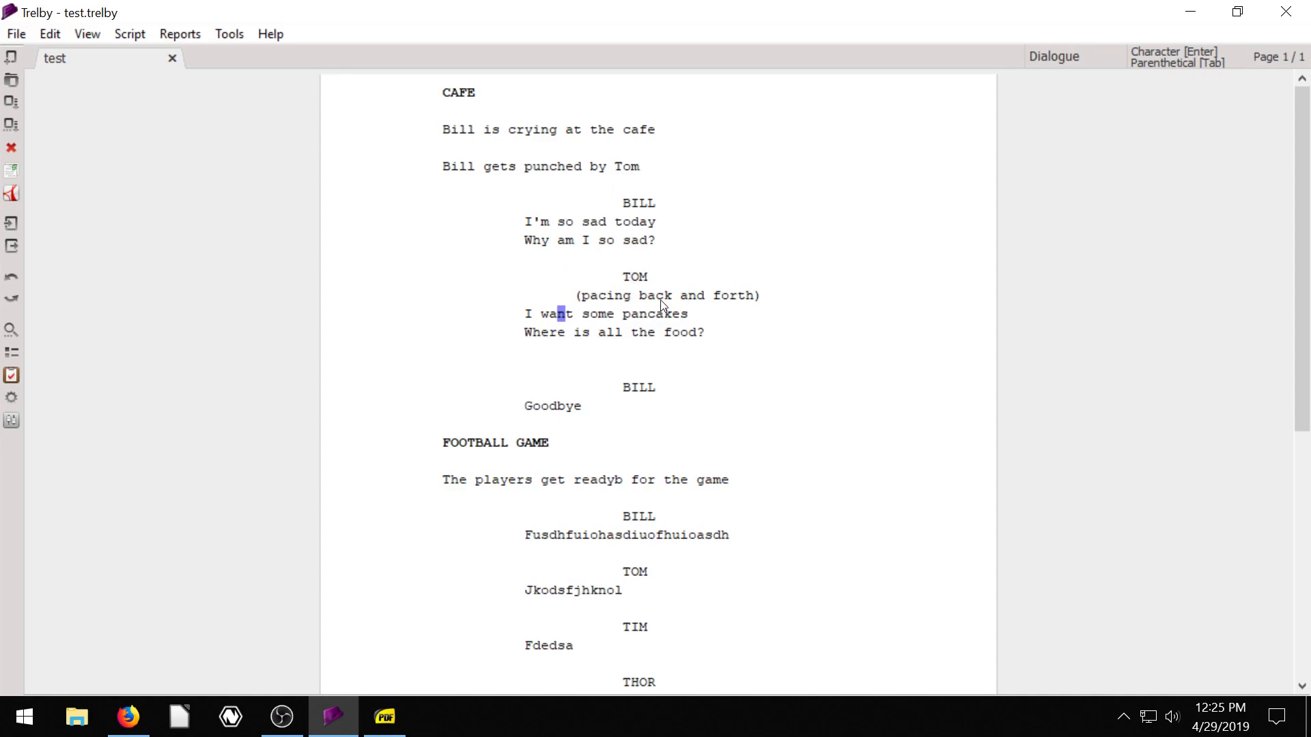
pyautogui.moveTo(601, 370)
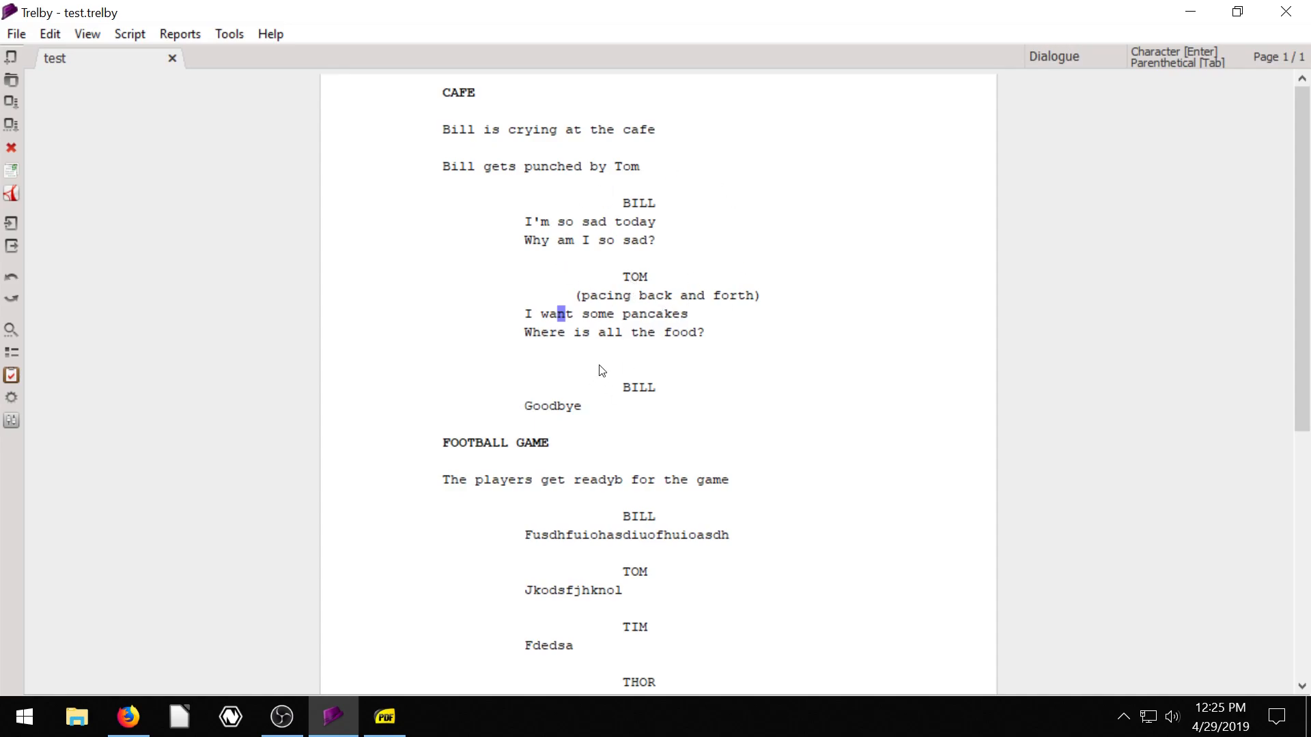
pyautogui.moveTo(444, 288)
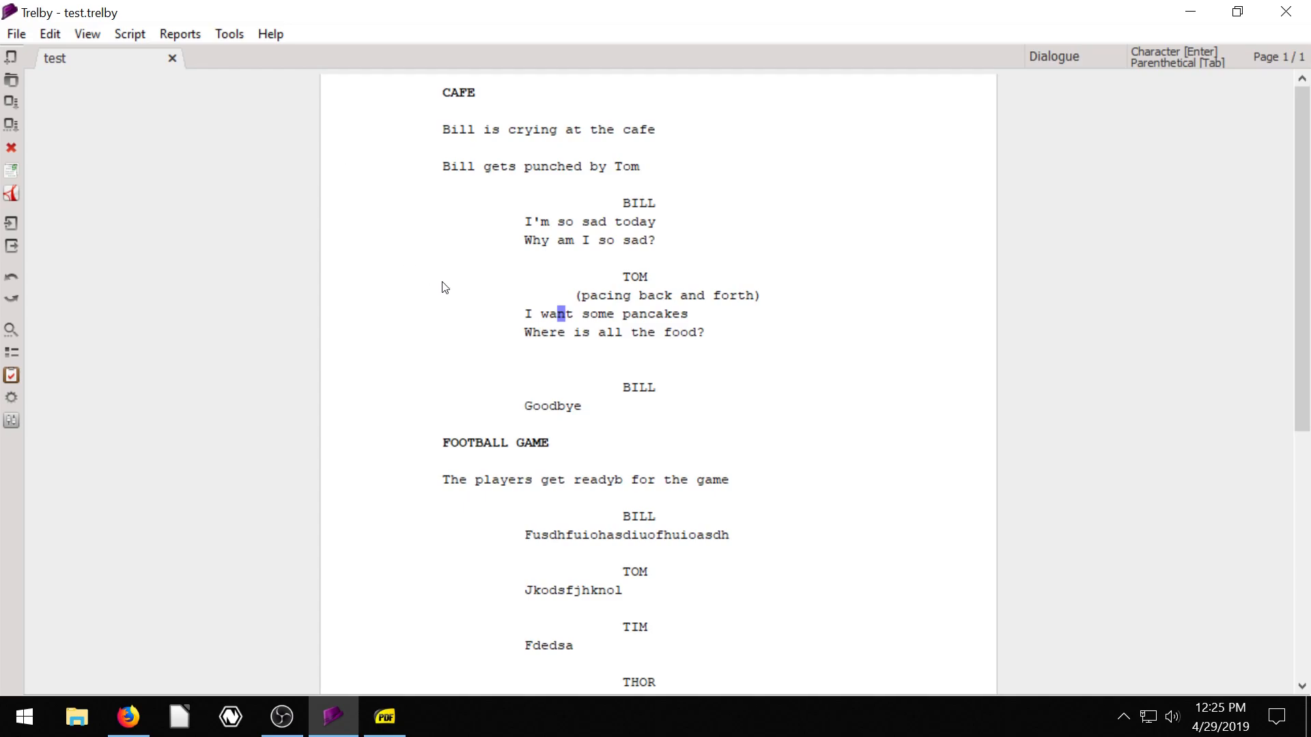
# Step: Join Tom's pancakes line with the next dialogue, then split it back onto its own line
pyautogui.click(530, 332)
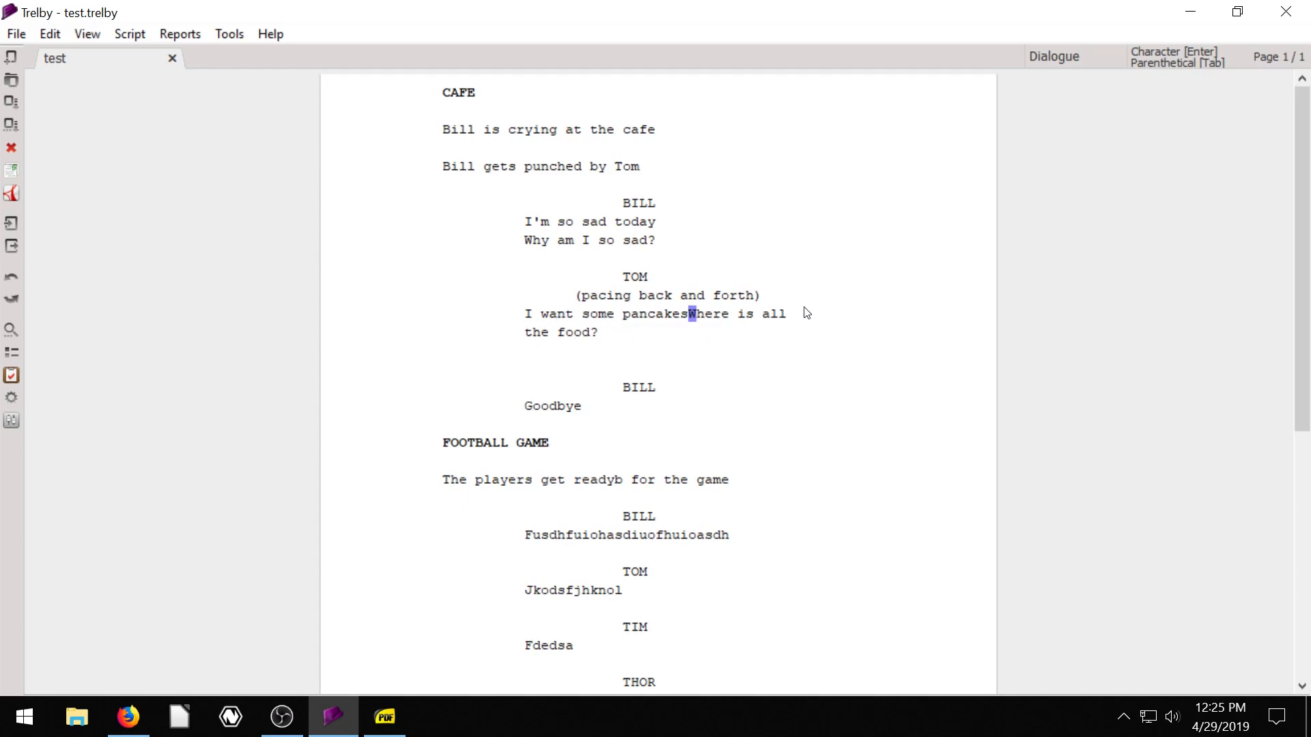
pyautogui.moveTo(843, 253)
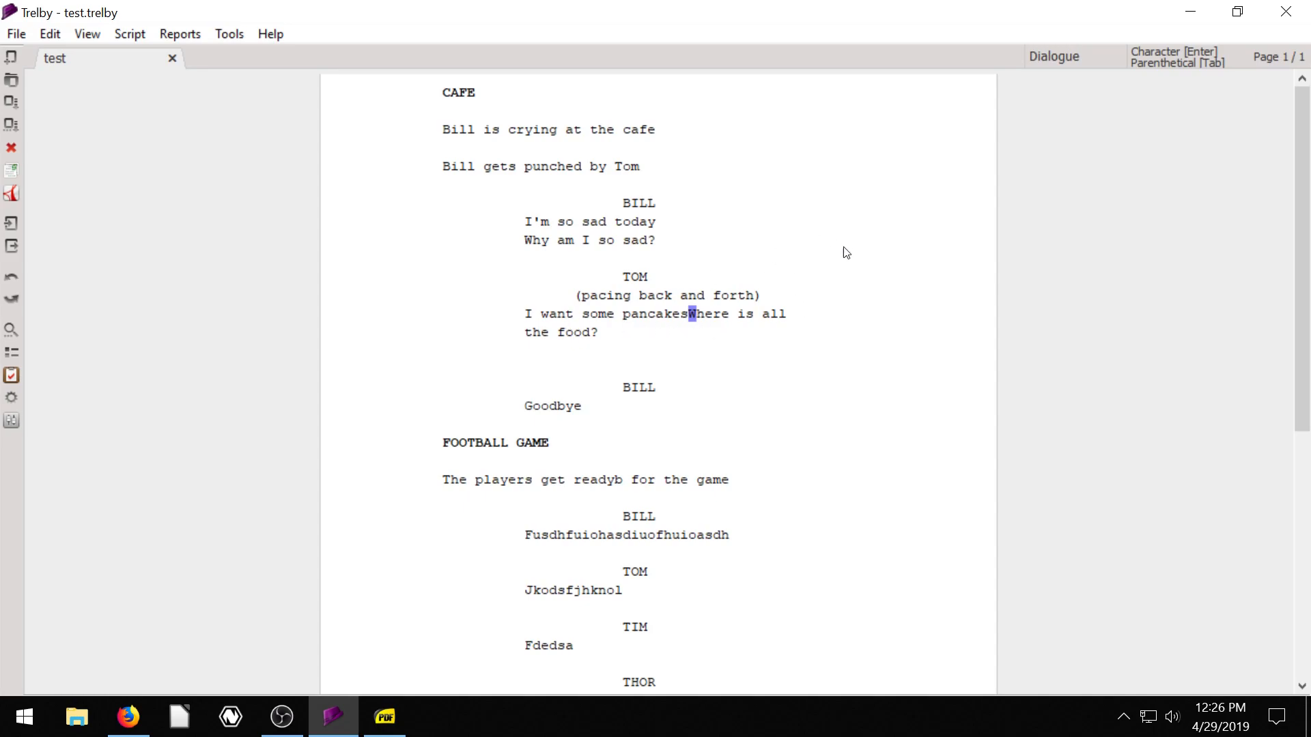
pyautogui.press('Return')
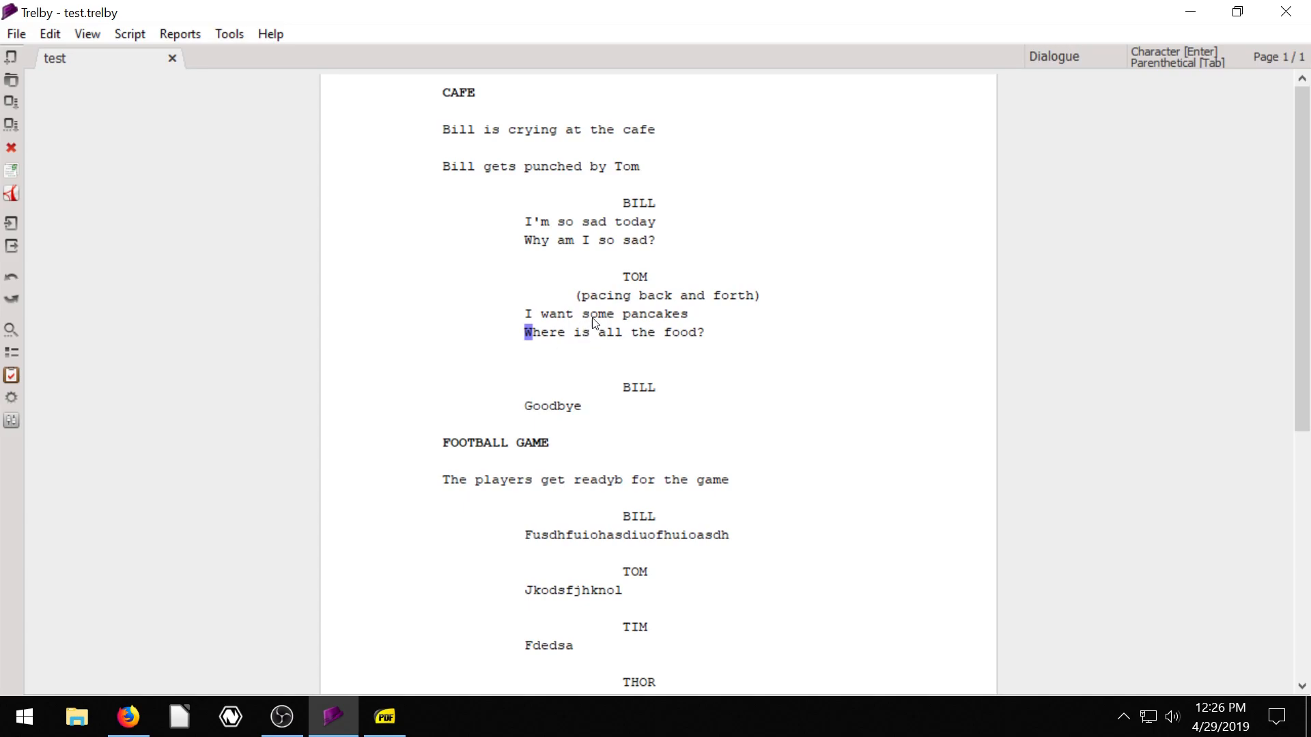
pyautogui.moveTo(641, 397)
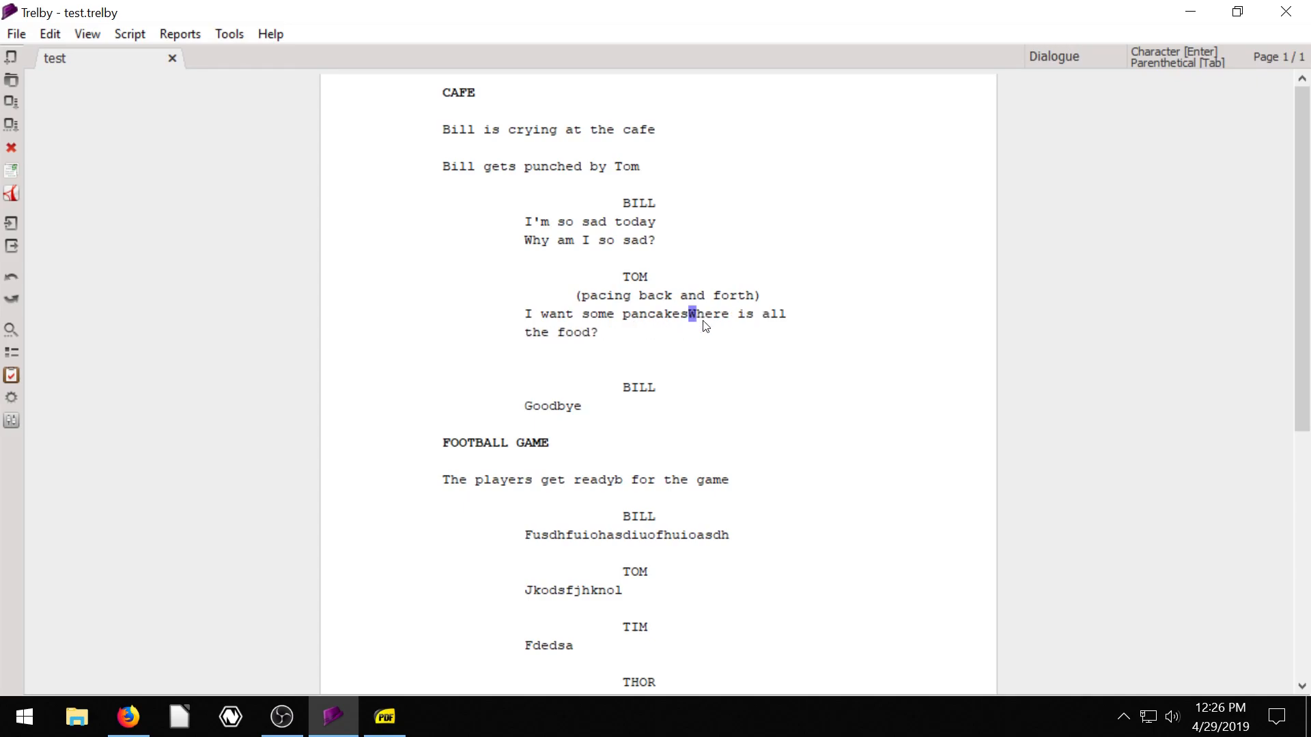
# Step: Recheck the script, acknowledge the Empty line report and remove the blank line before BILL
pyautogui.press('Return')
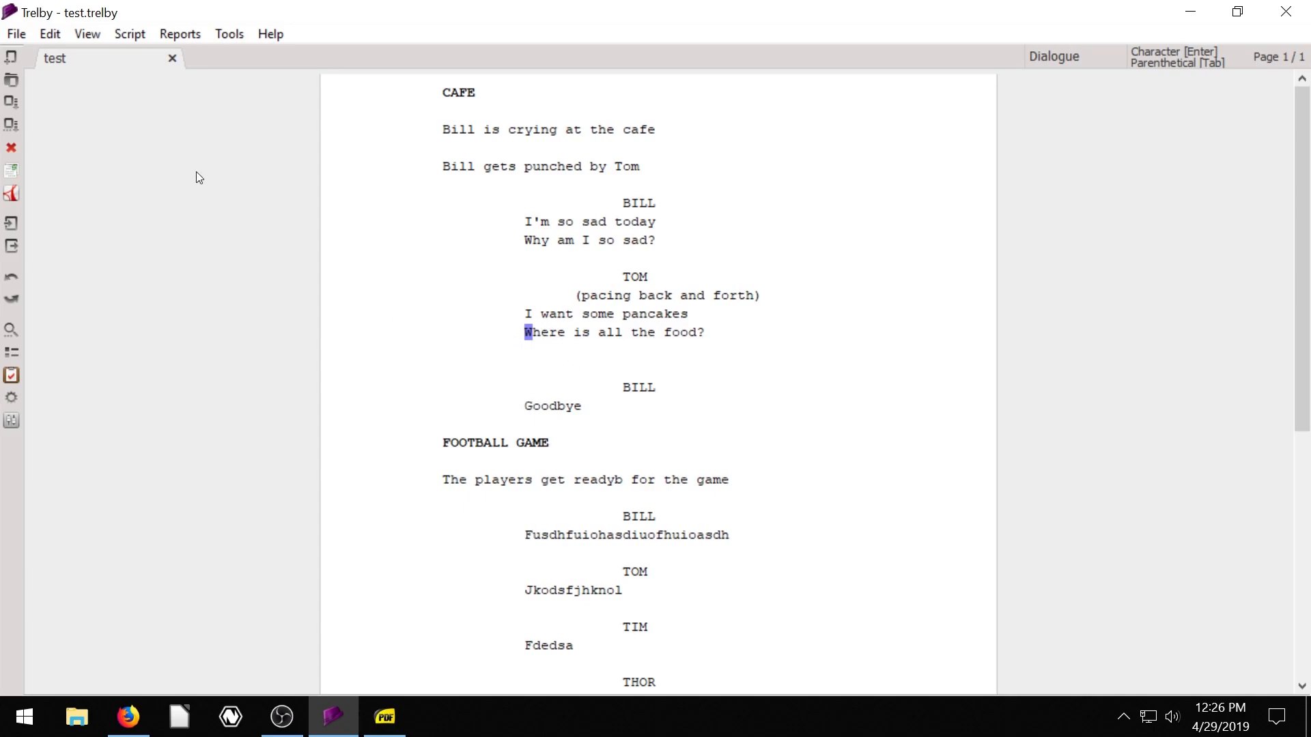
pyautogui.click(49, 34)
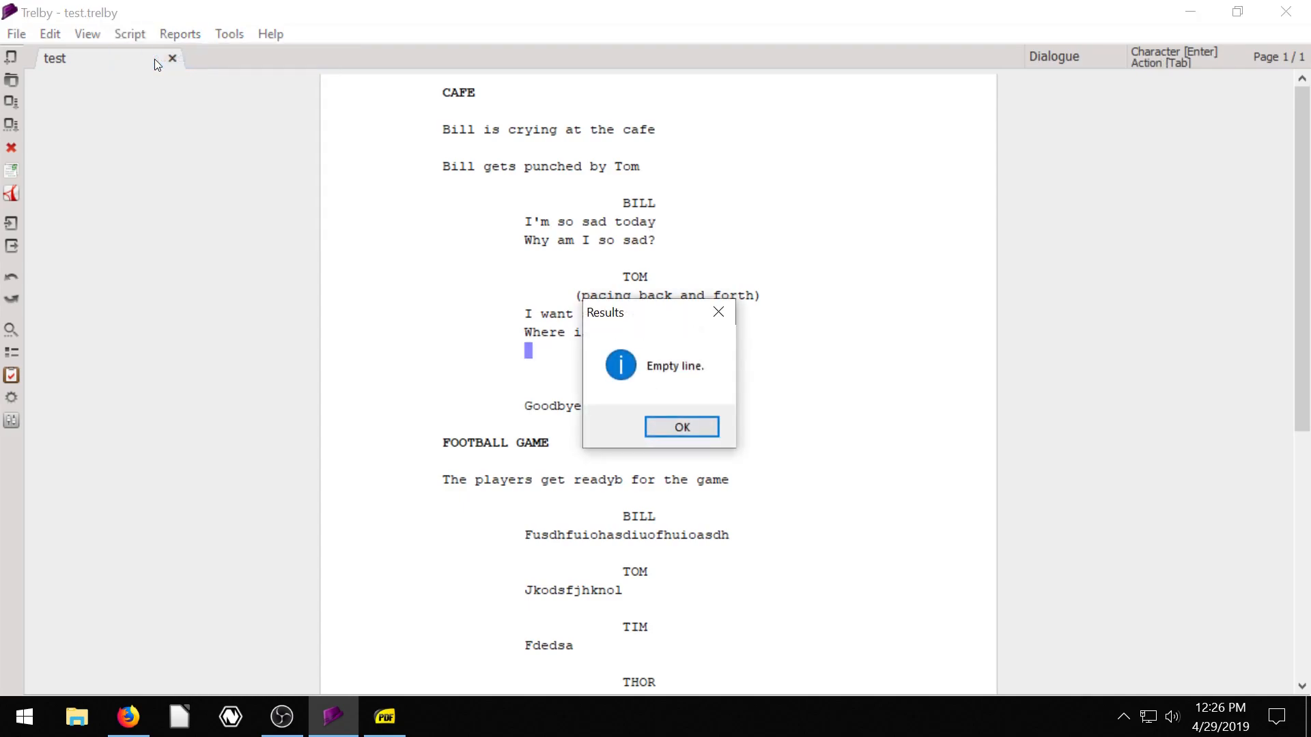
pyautogui.moveTo(723, 405)
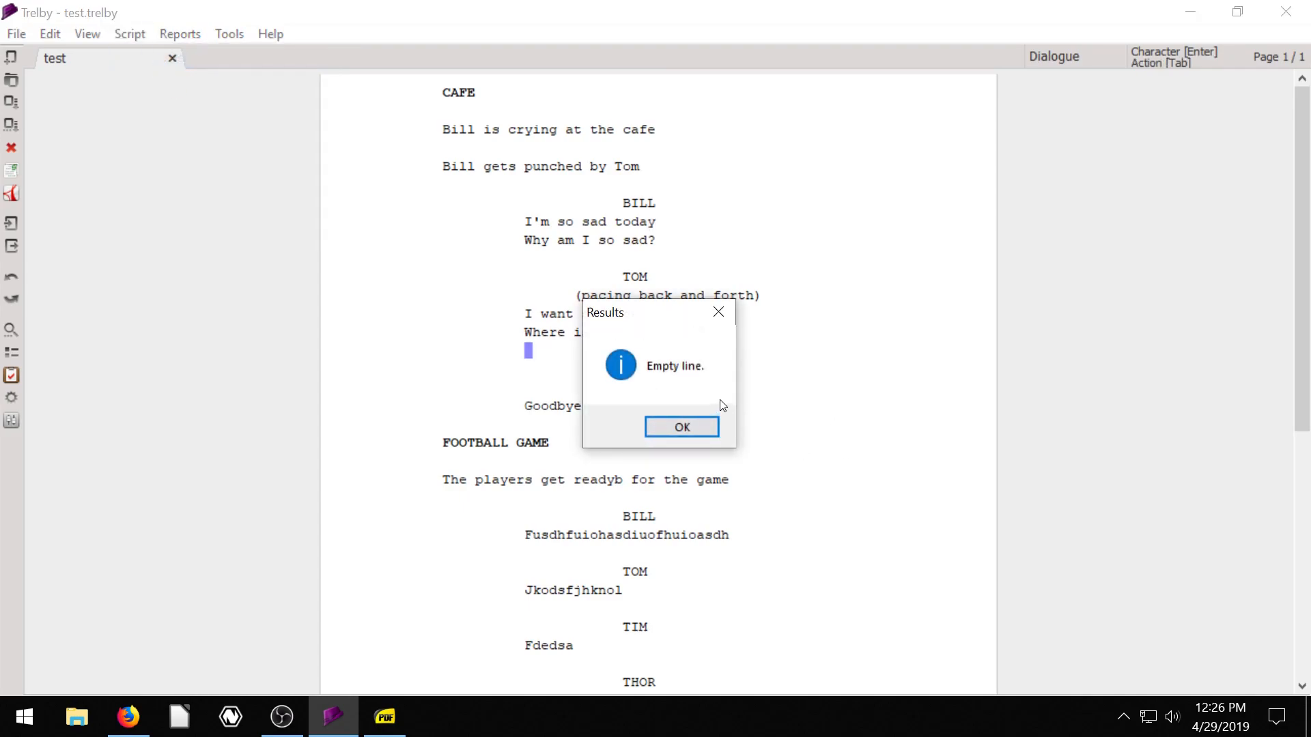
pyautogui.click(680, 426)
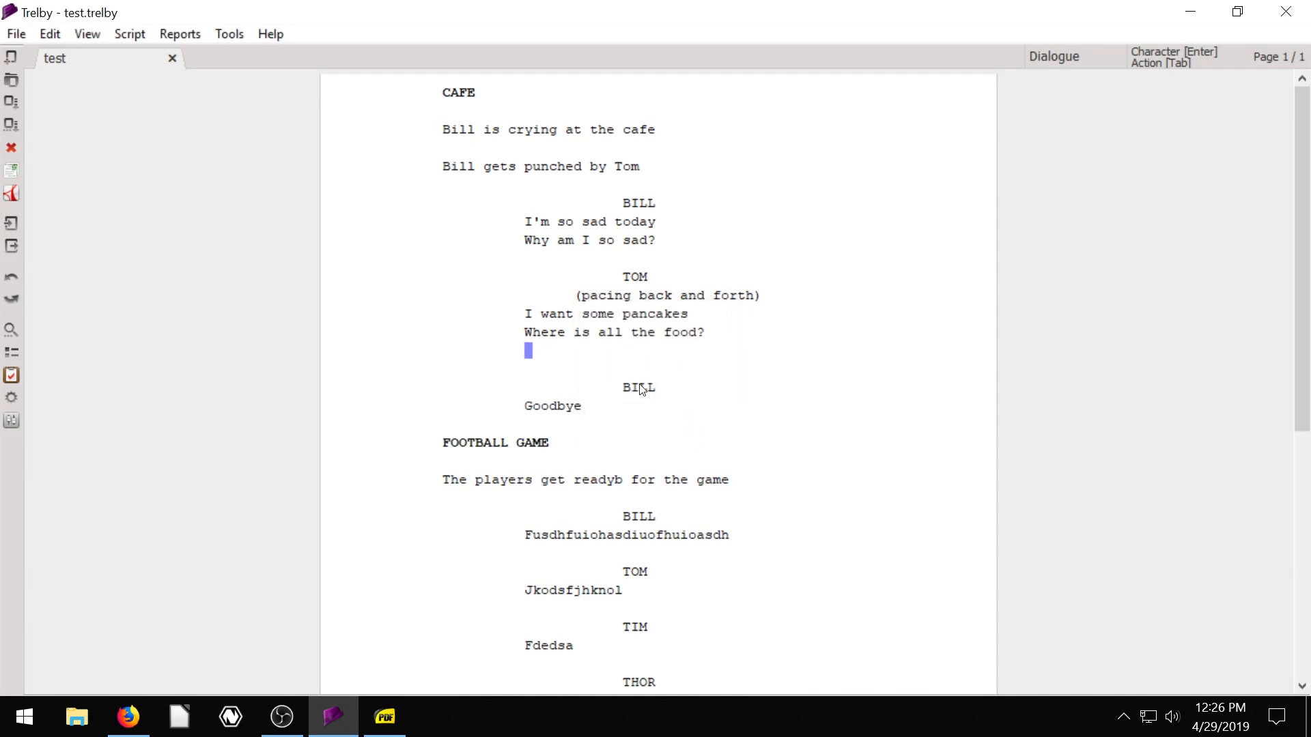
pyautogui.moveTo(574, 370)
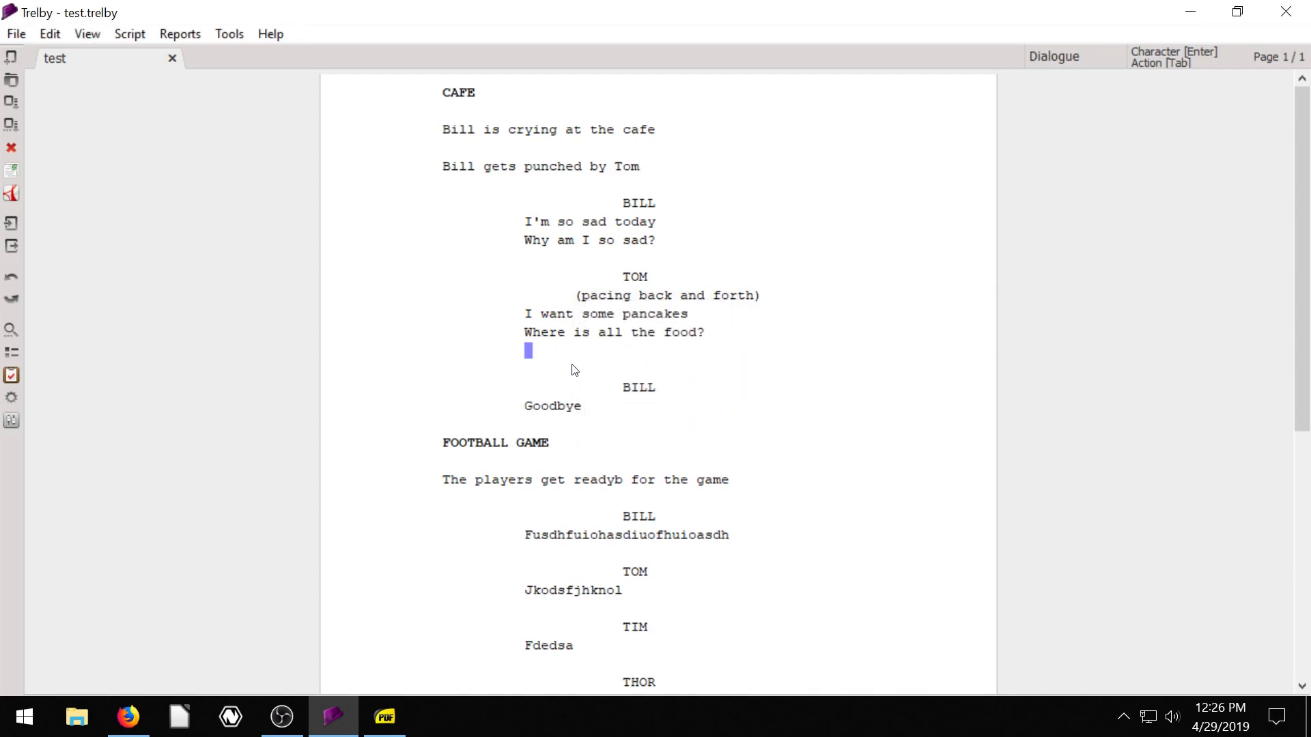
pyautogui.click(628, 387)
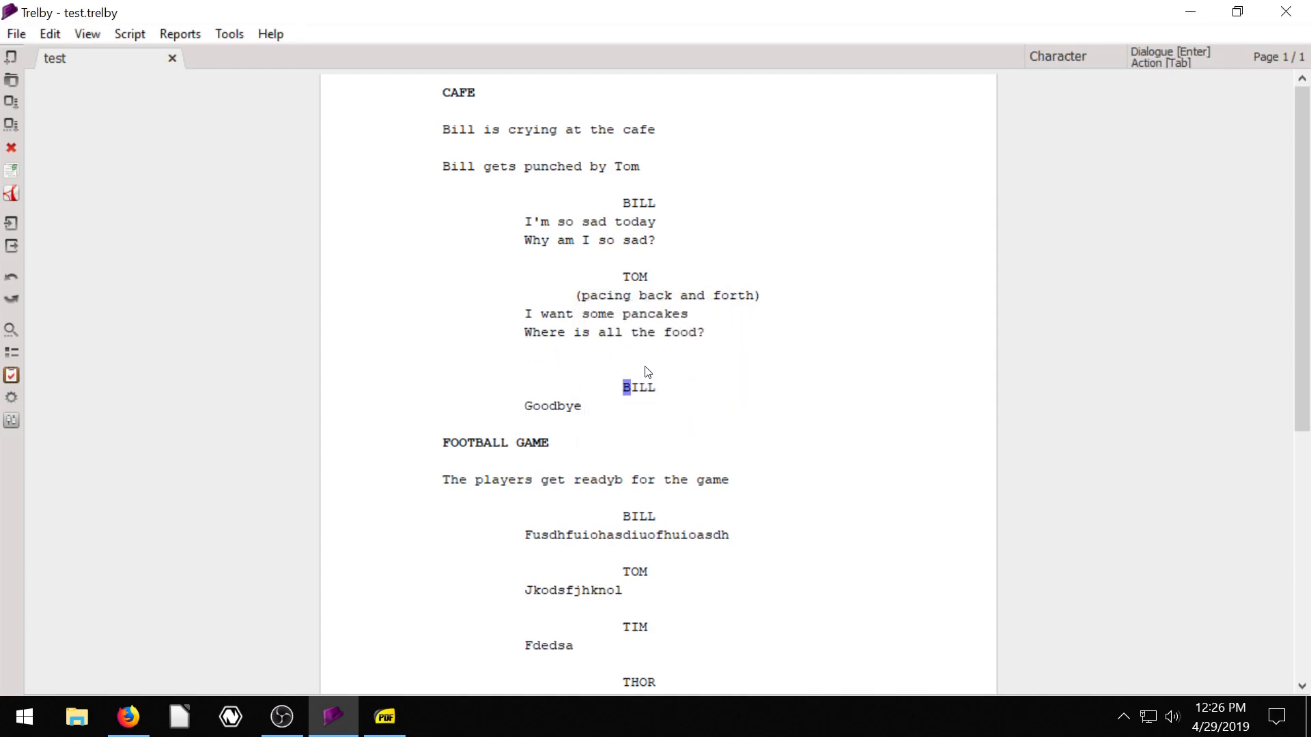
pyautogui.click(528, 351)
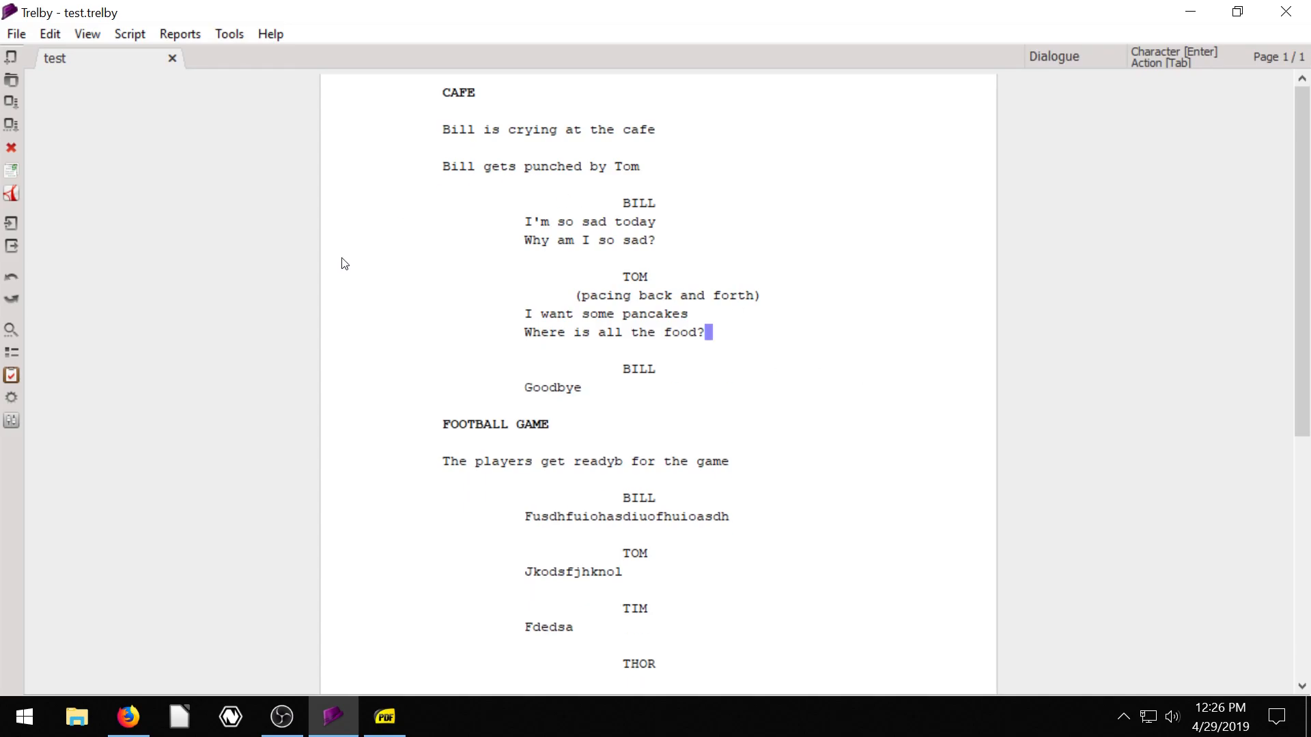
pyautogui.moveTo(28, 383)
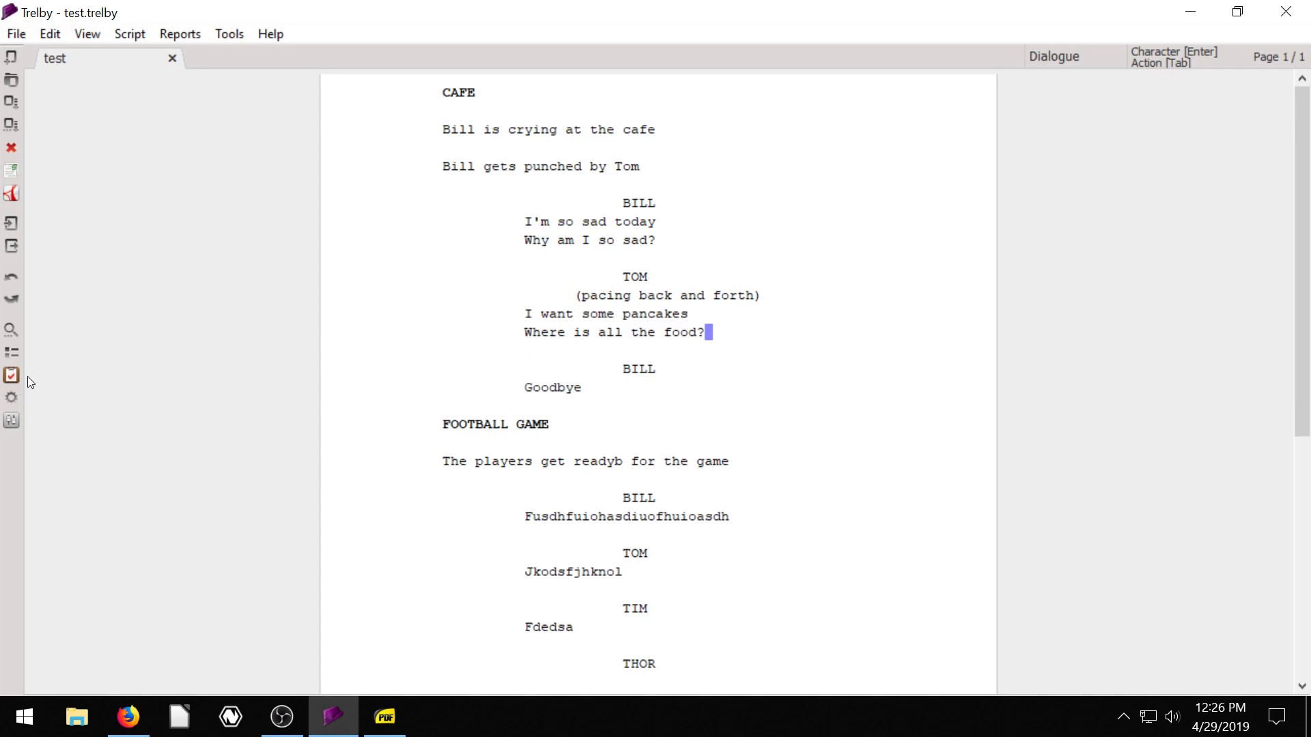
pyautogui.moveTo(985, 318)
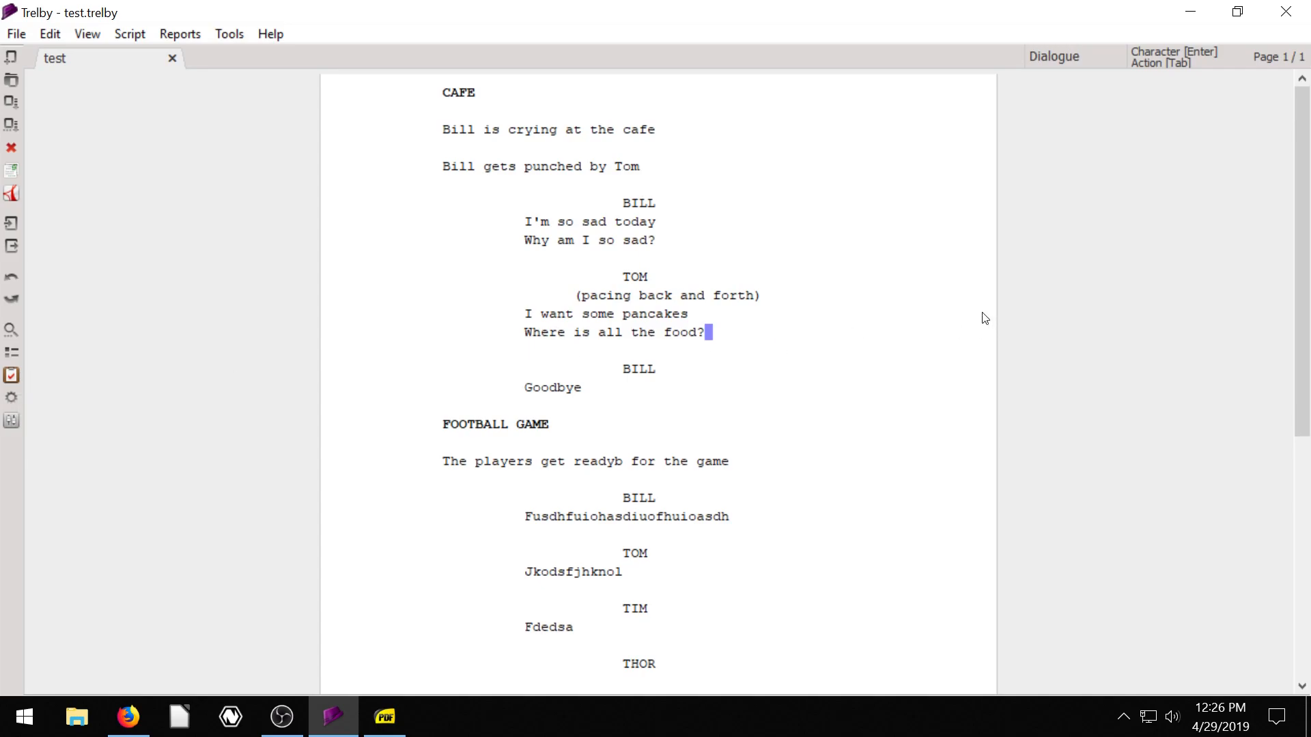
pyautogui.moveTo(702, 298)
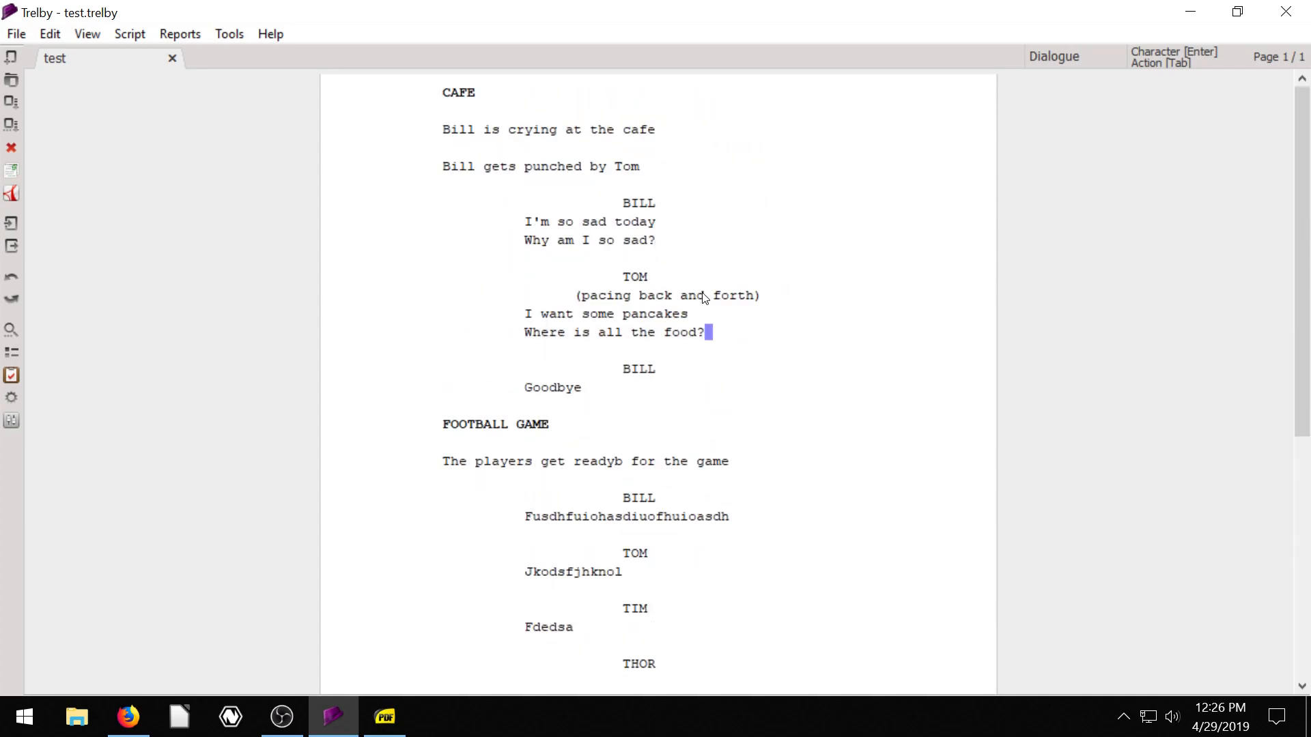
pyautogui.moveTo(700, 298)
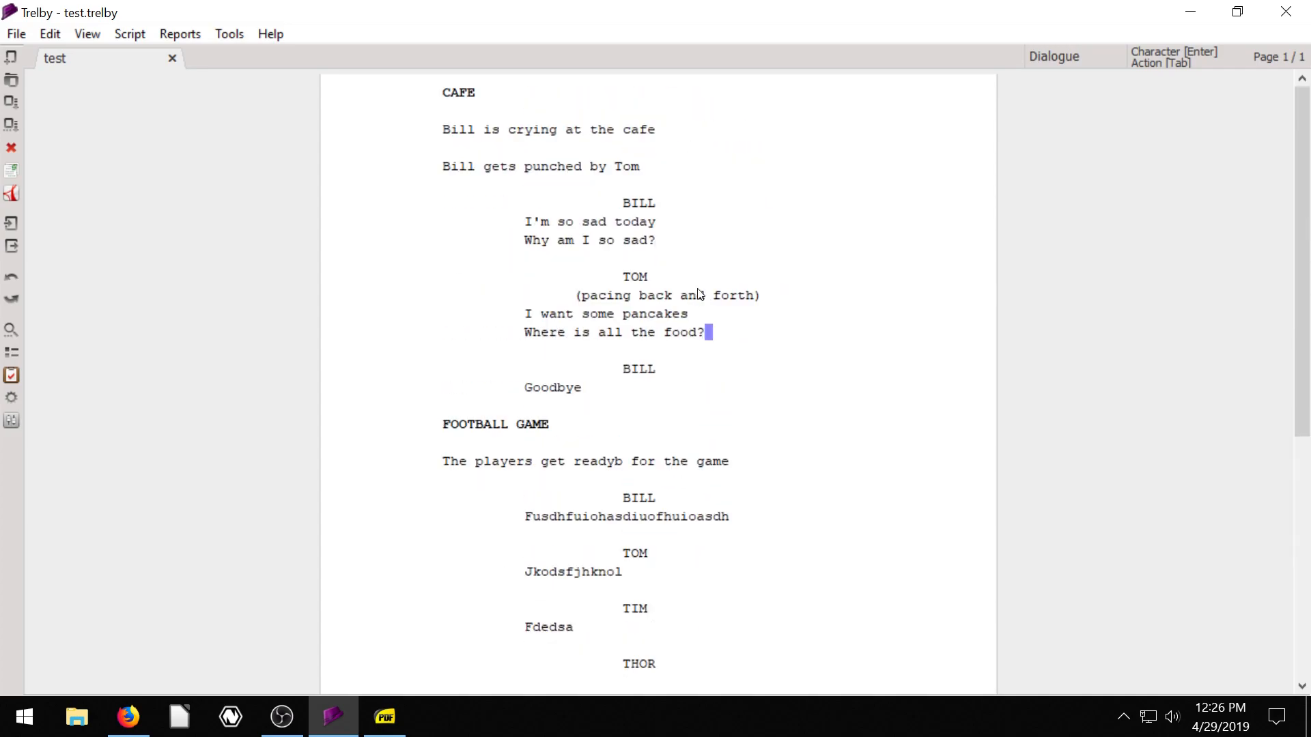
pyautogui.moveTo(702, 311)
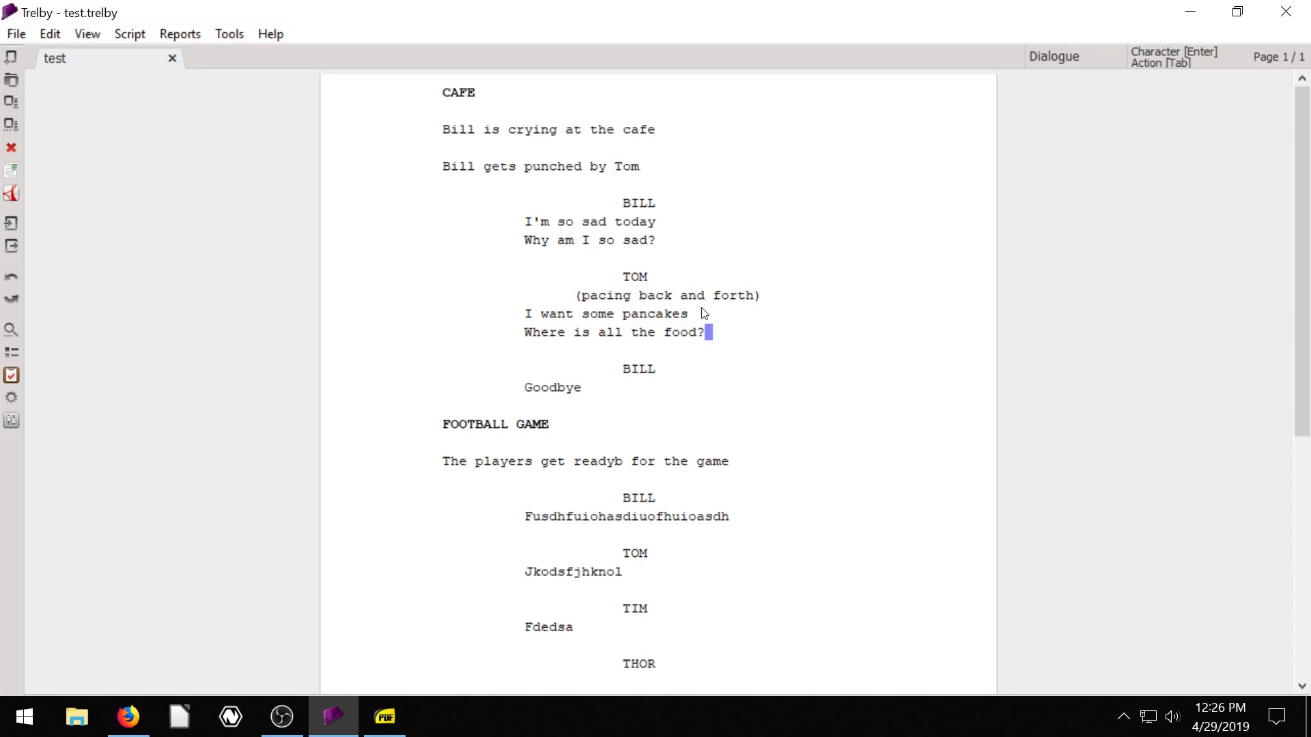
pyautogui.click(130, 33)
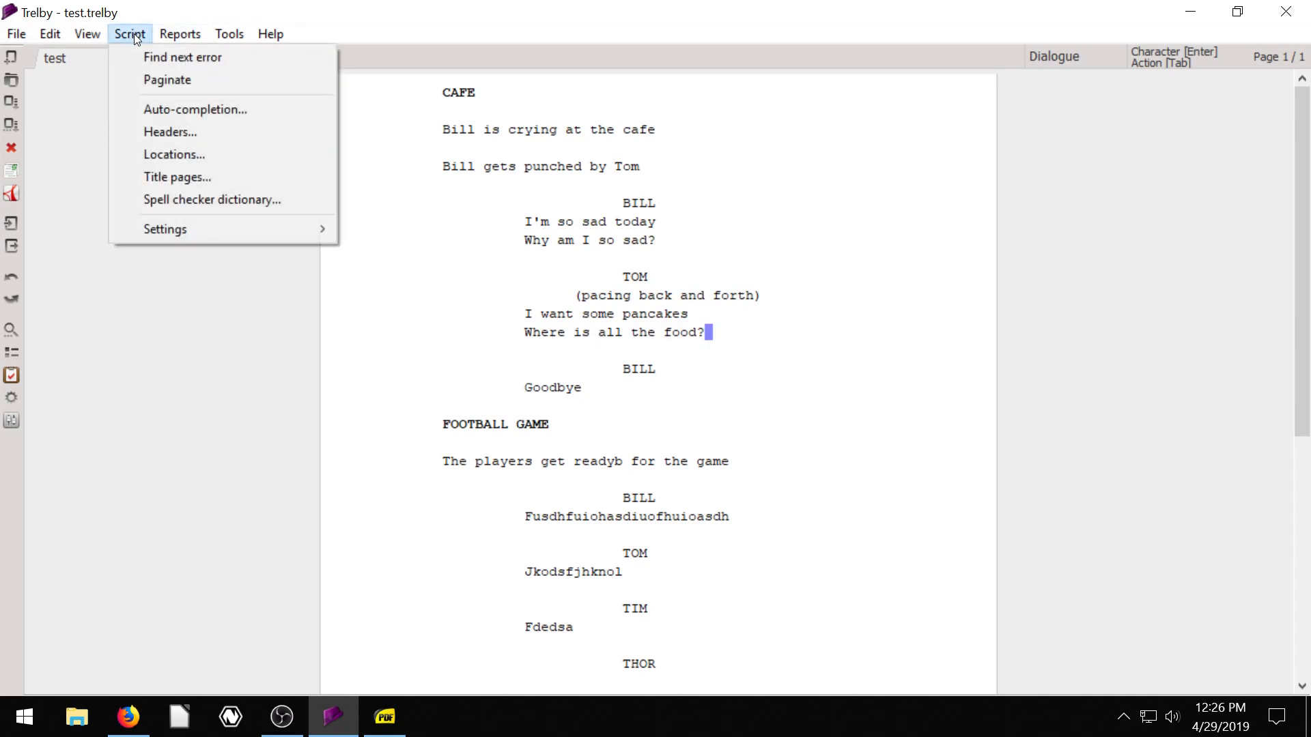
pyautogui.click(181, 58)
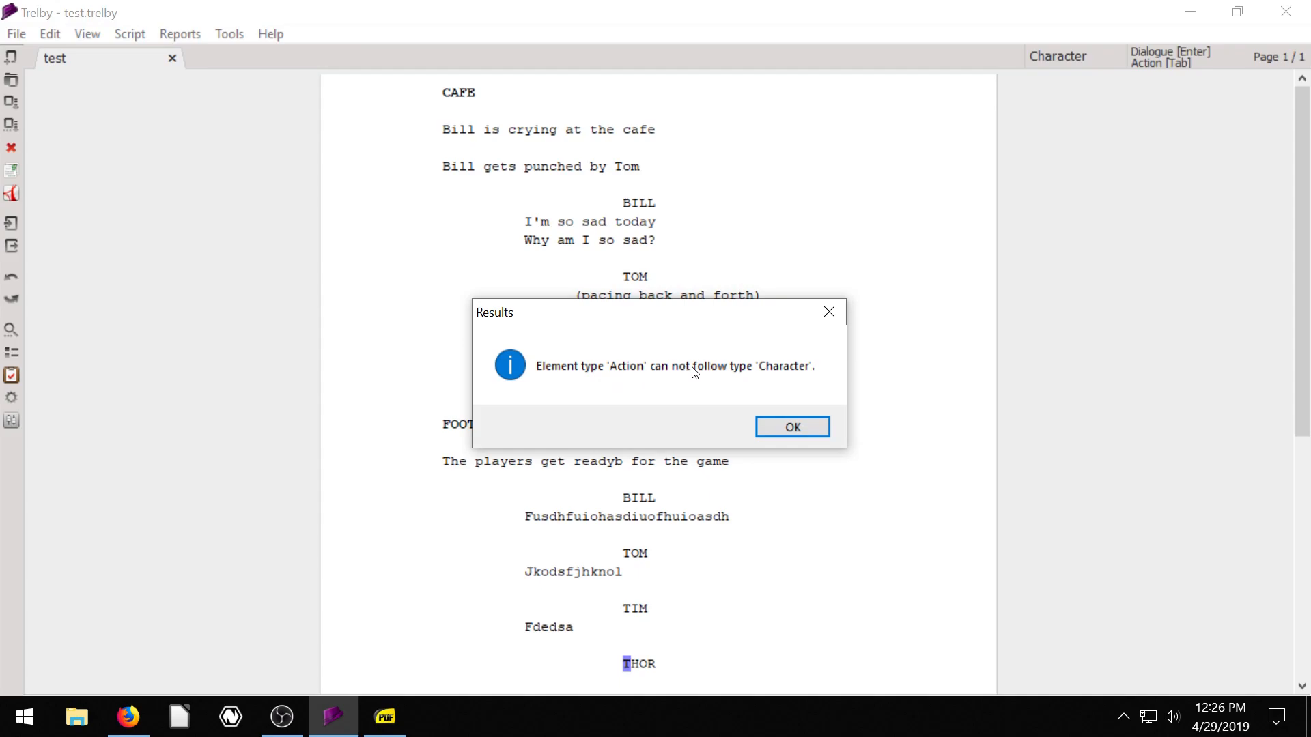
pyautogui.click(791, 426)
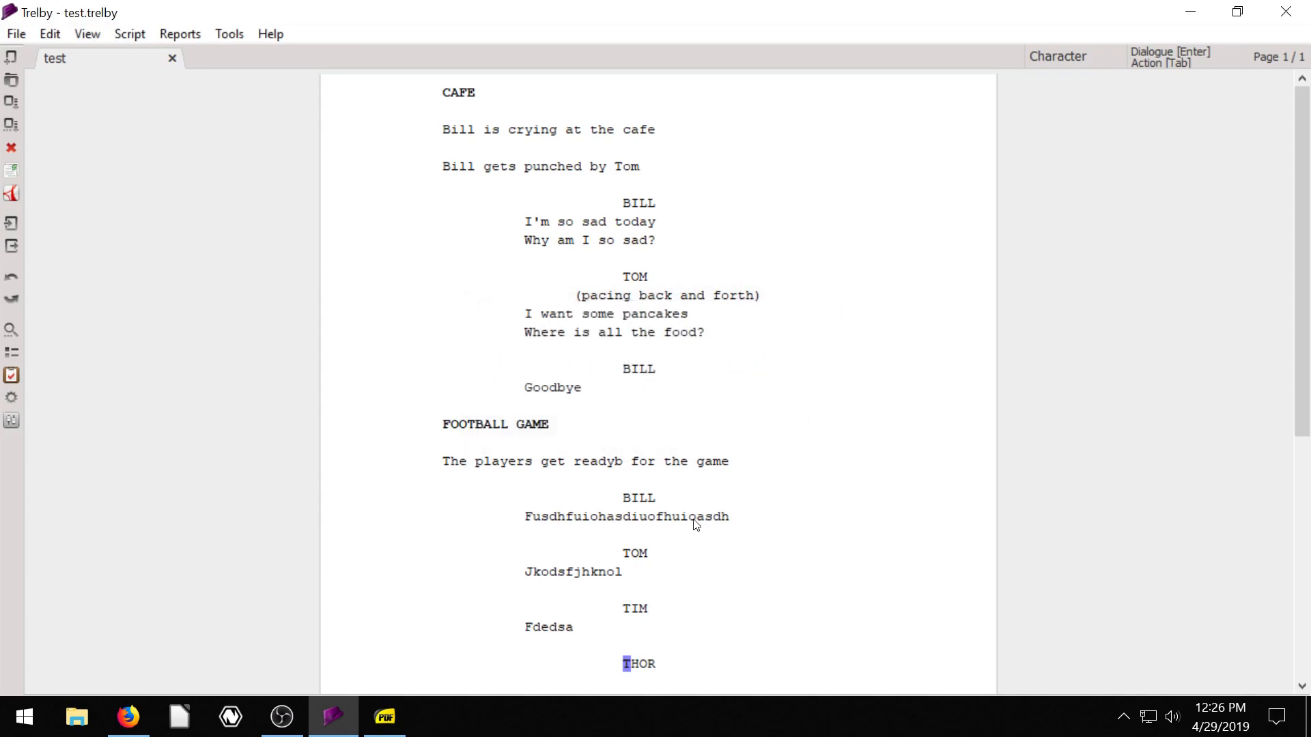
pyautogui.scroll(-3)
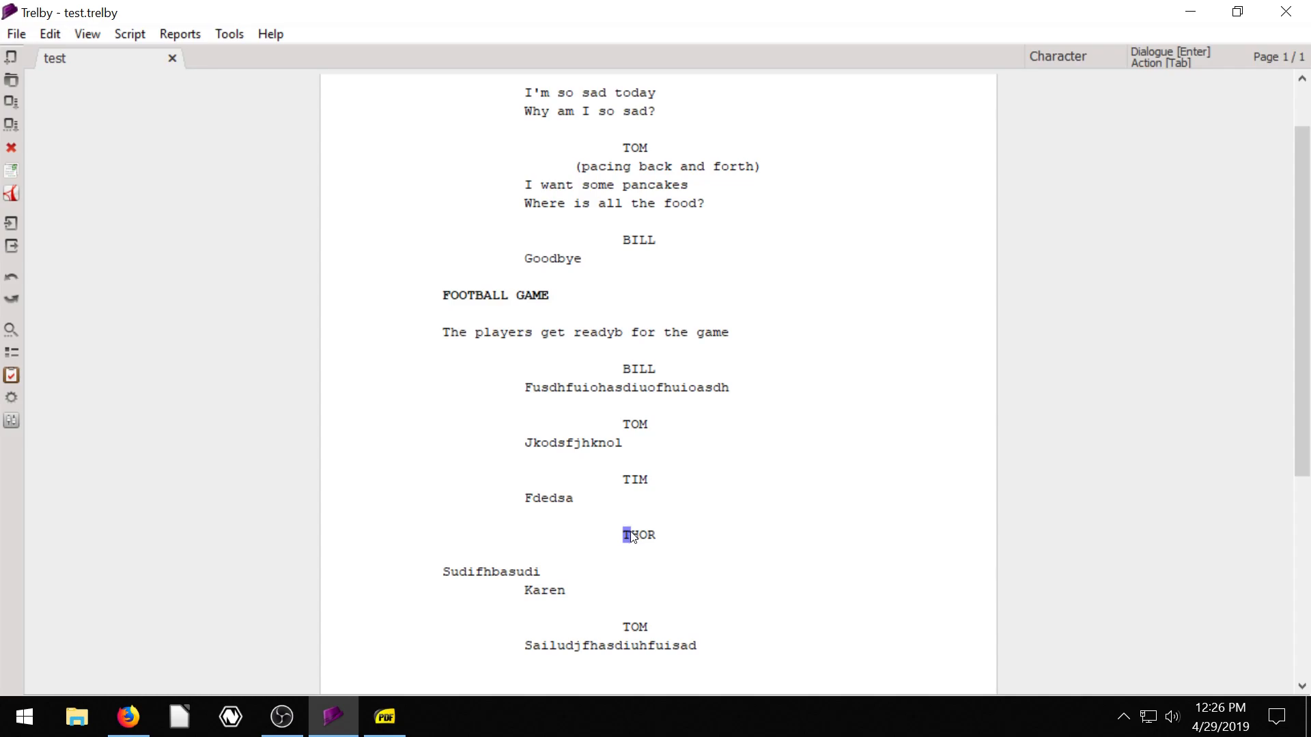
pyautogui.moveTo(551, 503)
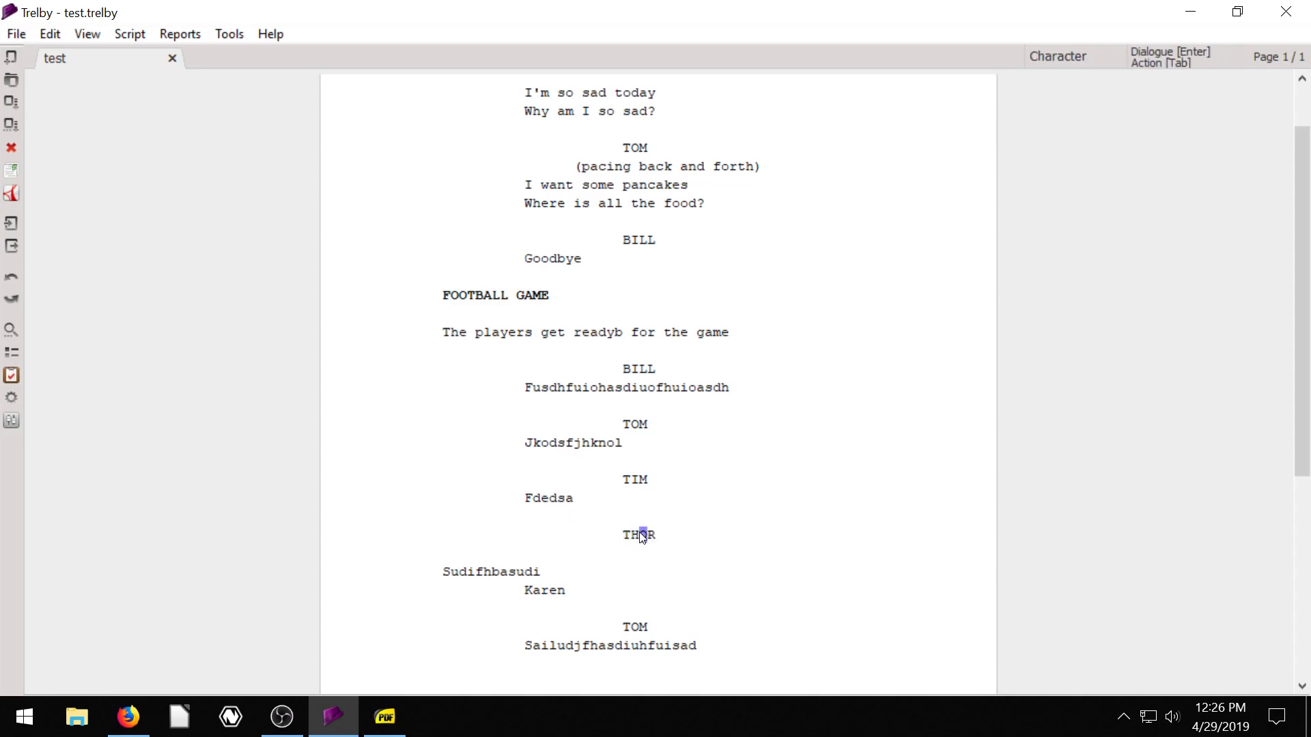
pyautogui.click(495, 570)
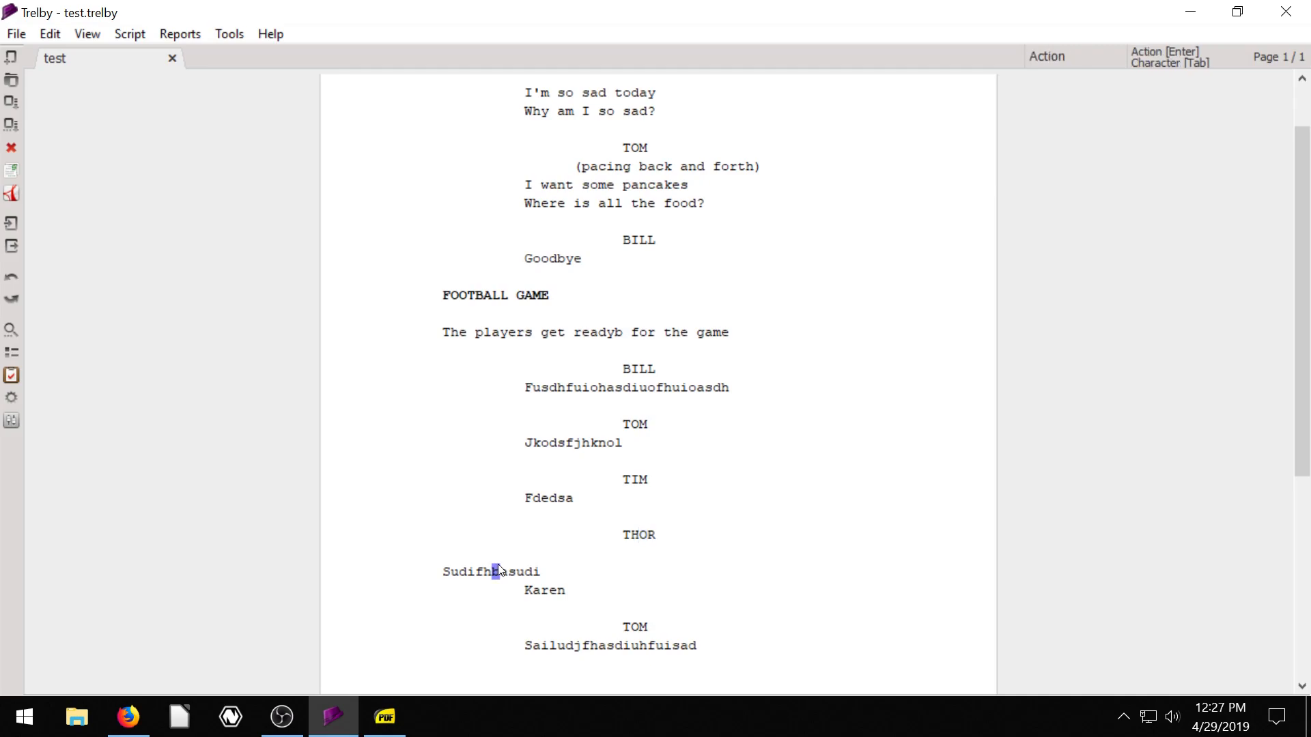
pyautogui.click(639, 535)
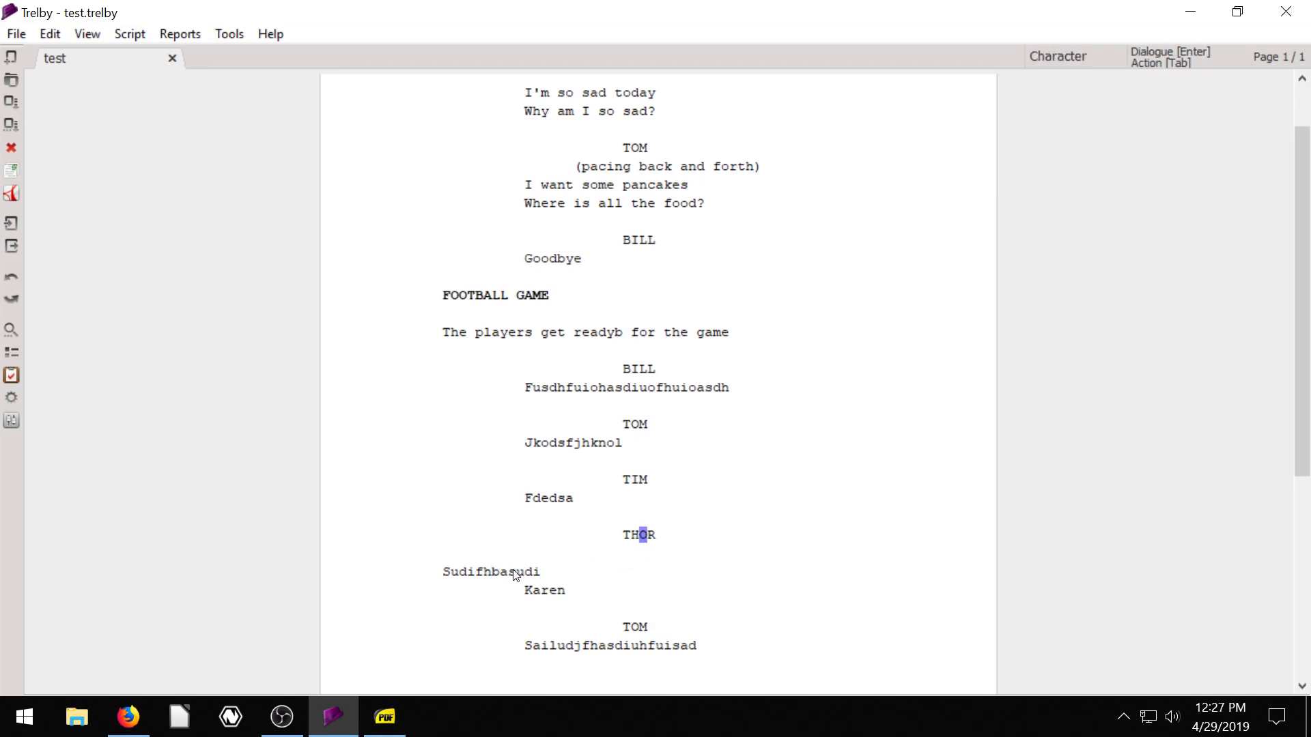
pyautogui.click(508, 573)
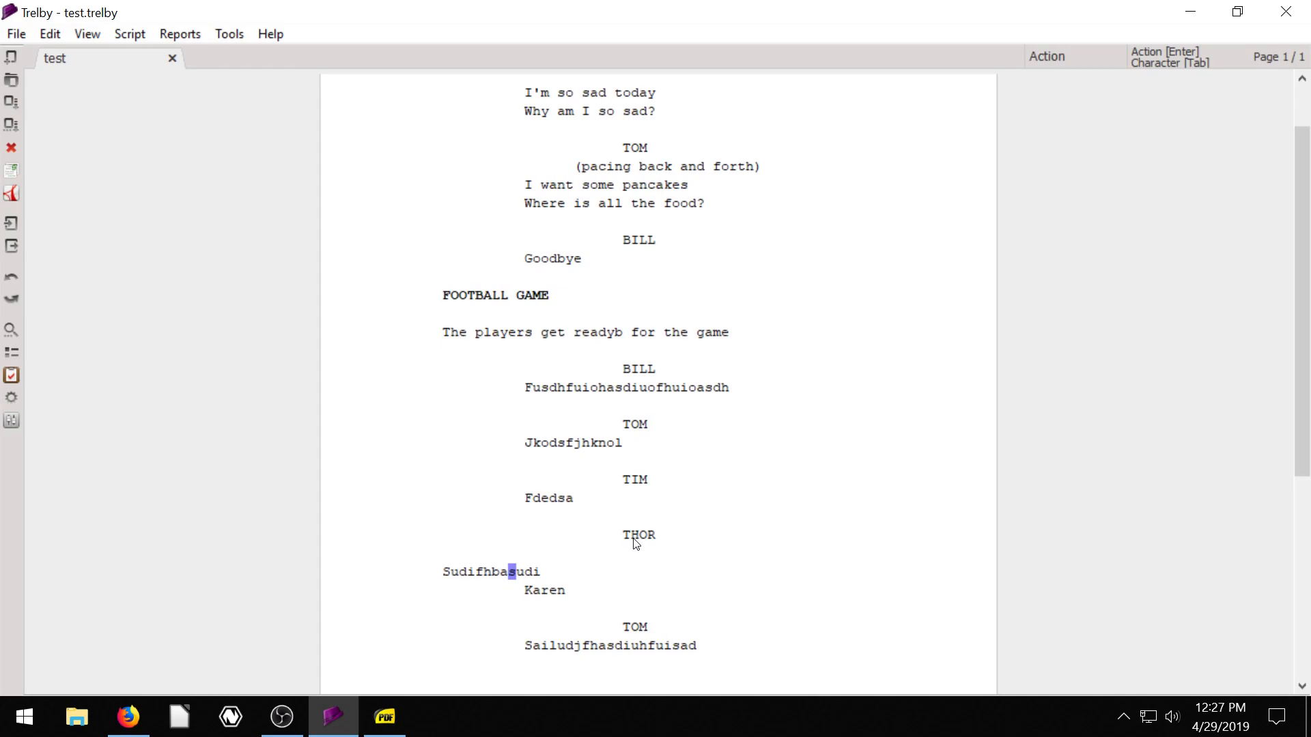
pyautogui.moveTo(489, 582)
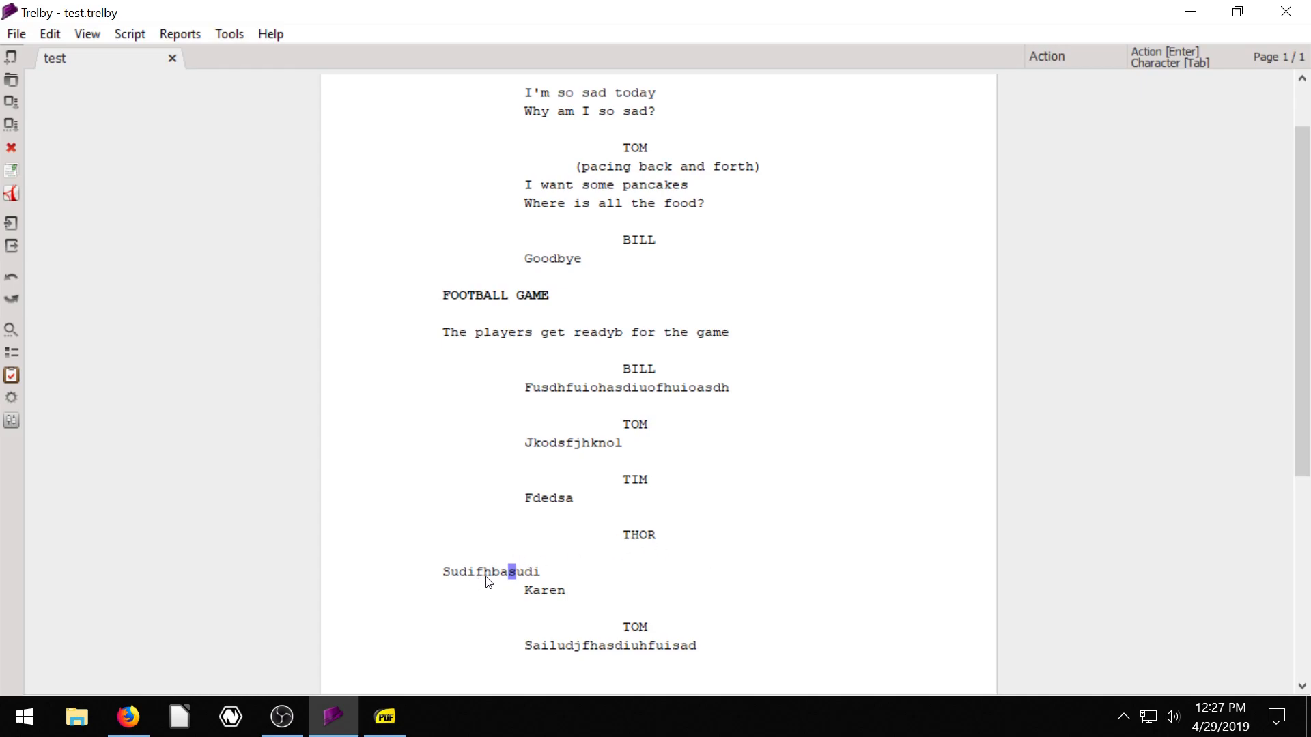
# Step: Turn the stray Sudifhbasudi line into a parenthetical and clear it
pyautogui.rightClick(489, 582)
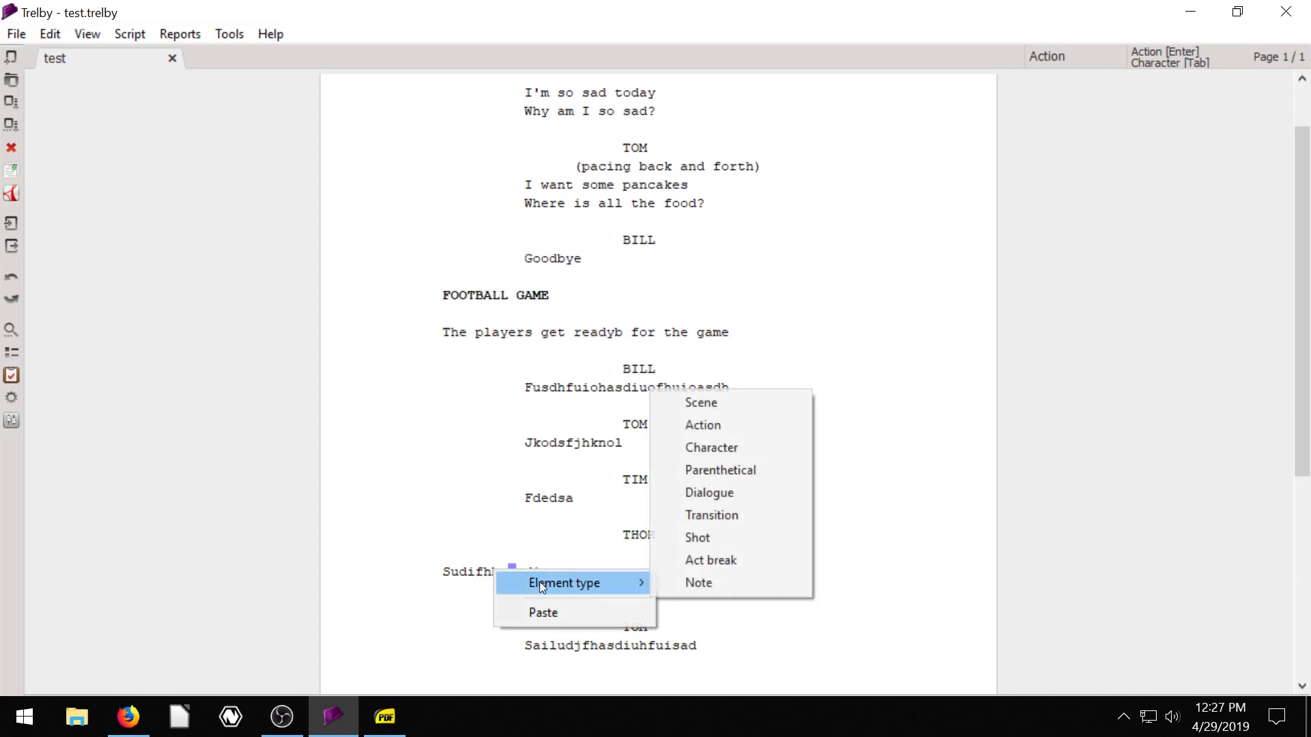
pyautogui.moveTo(725, 469)
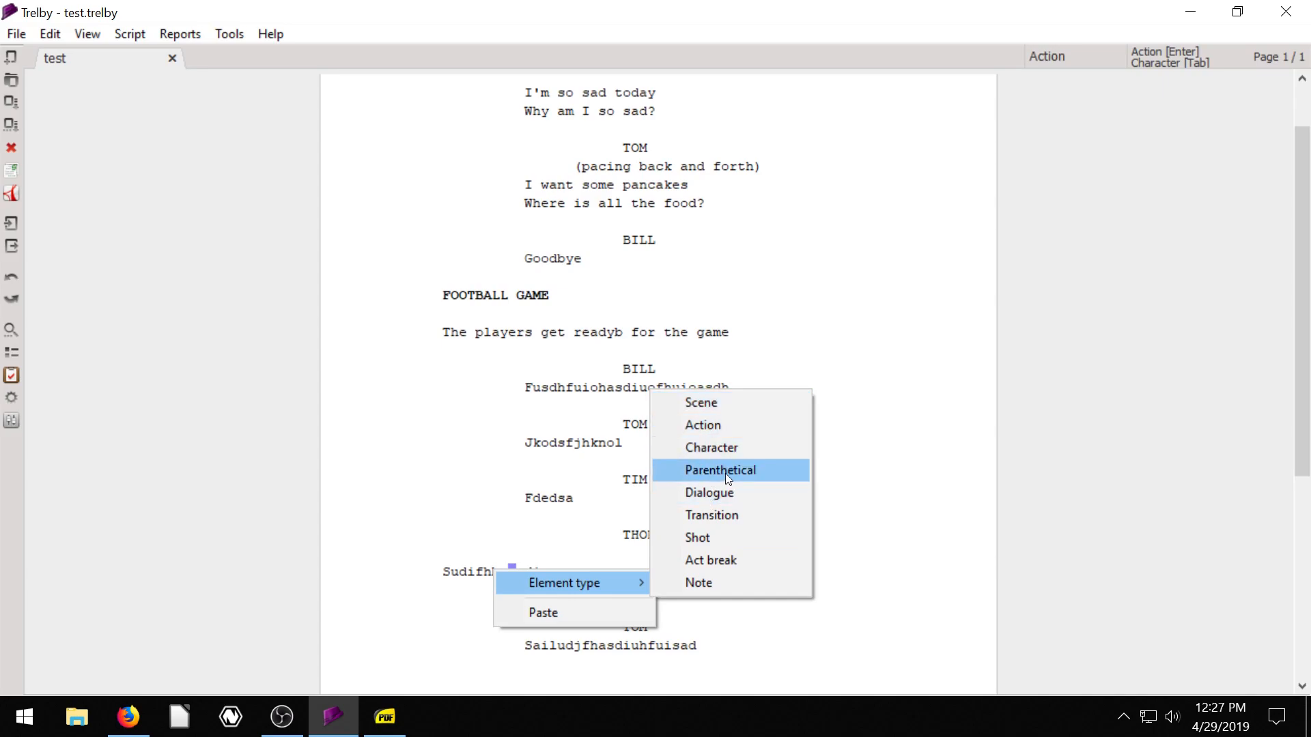
pyautogui.click(720, 469)
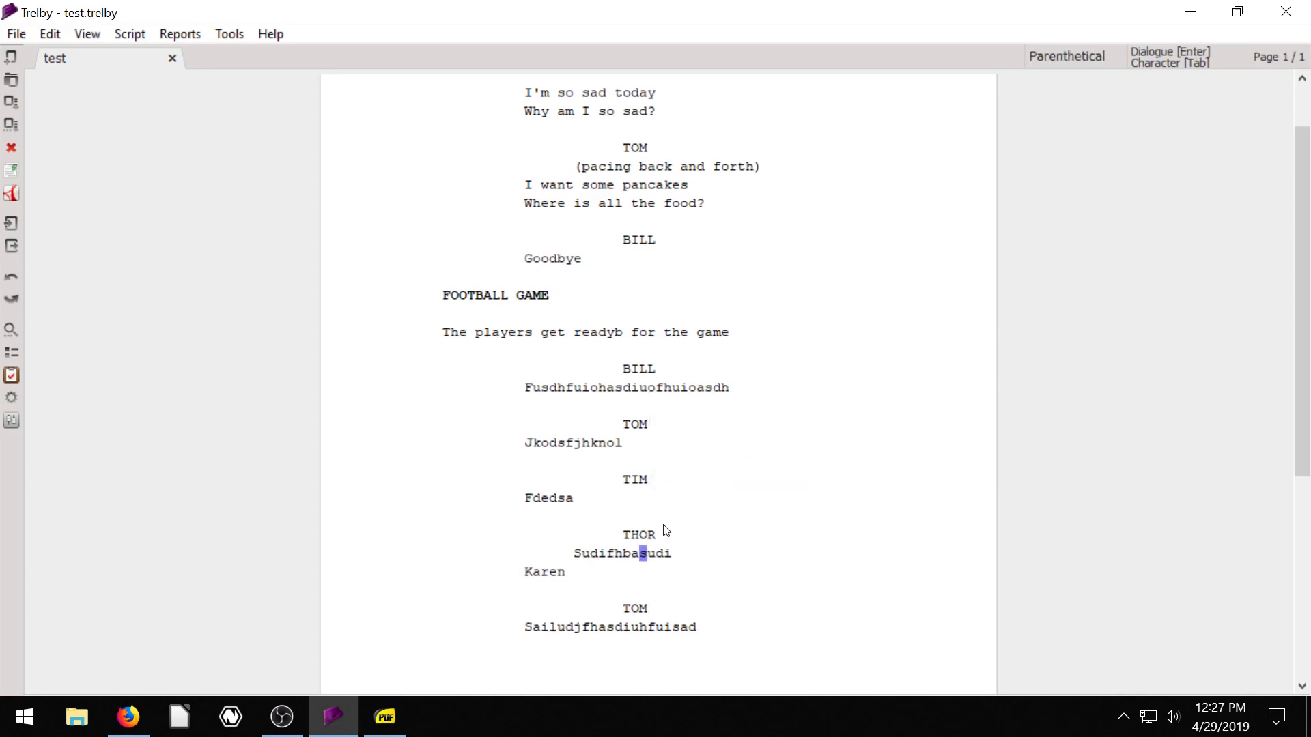
pyautogui.moveTo(540, 587)
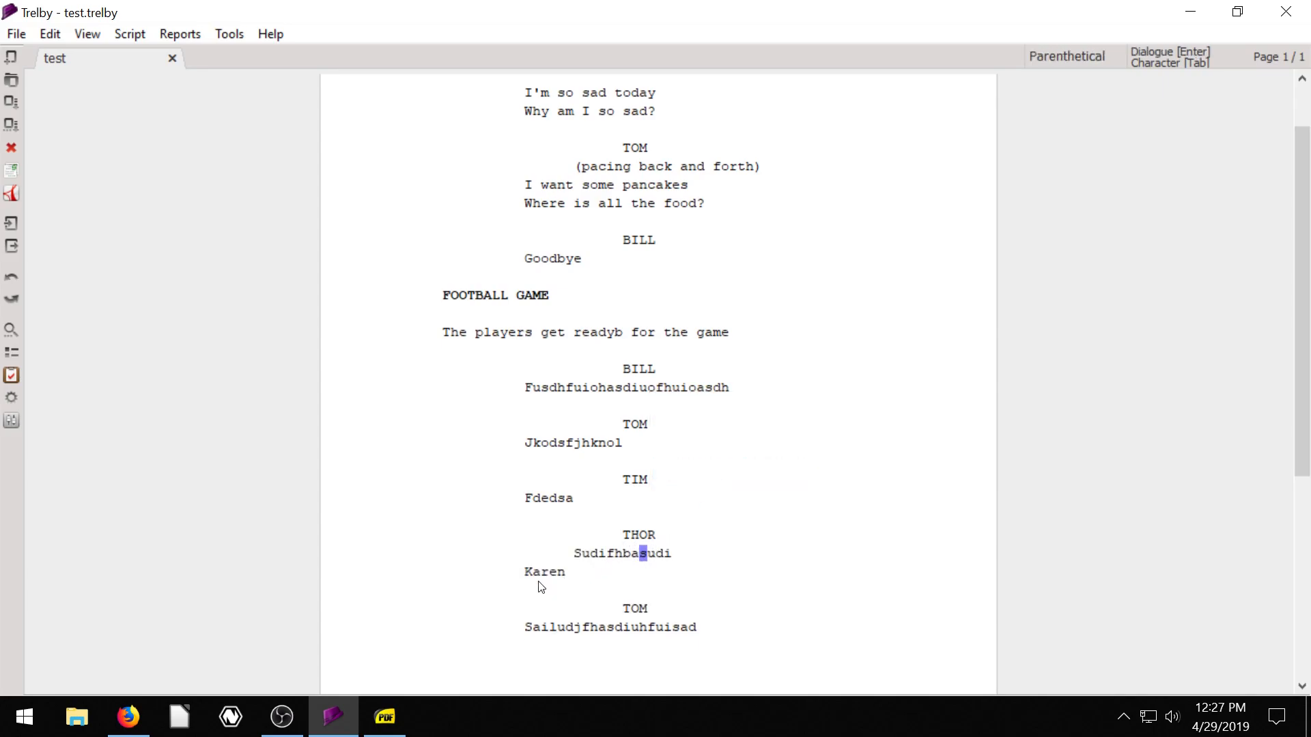
pyautogui.moveTo(704, 538)
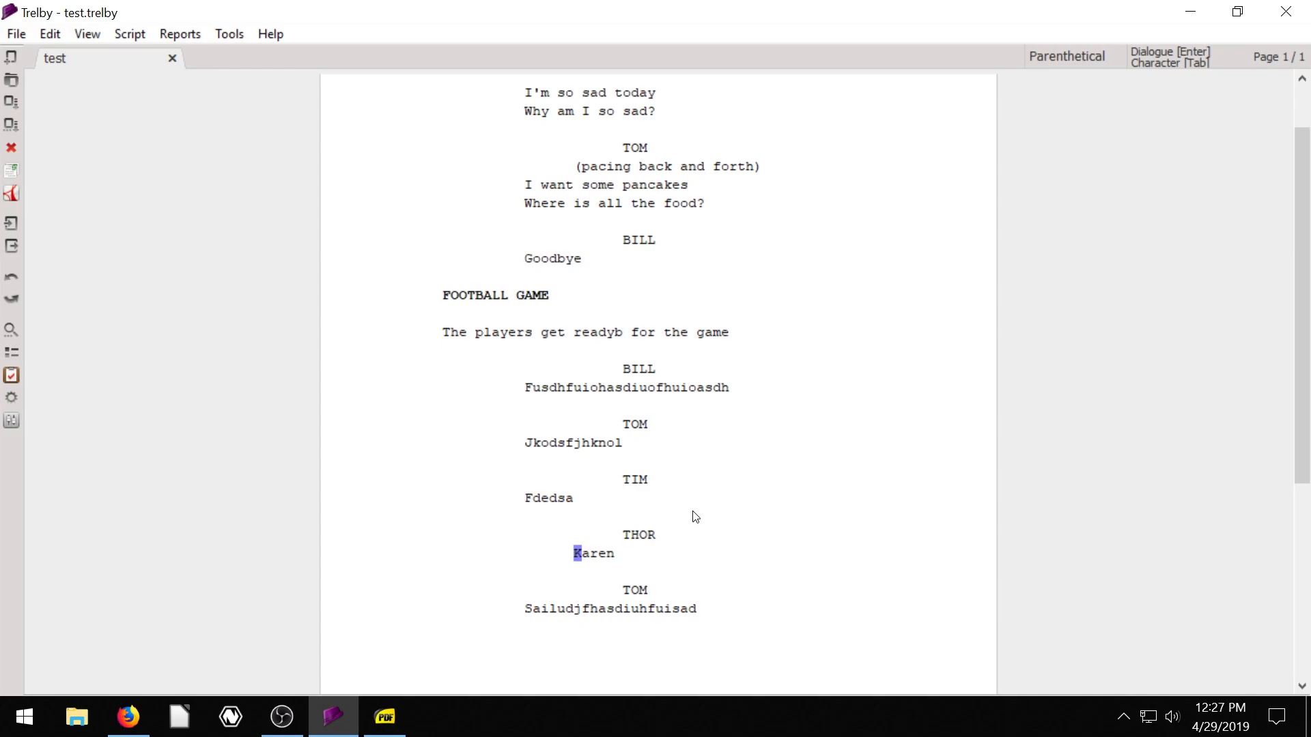
# Step: Change the Karen line's element type to Dialogue under THOR
pyautogui.rightClick(594, 553)
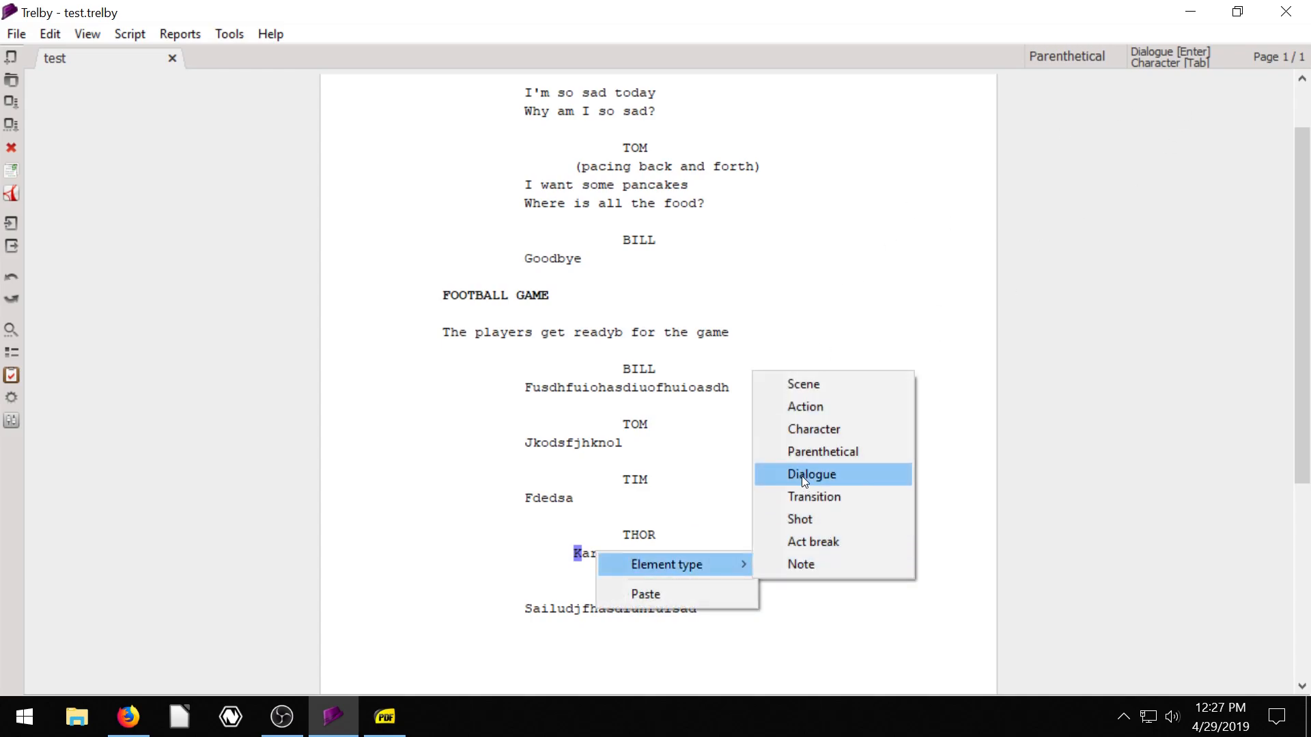
pyautogui.click(128, 33)
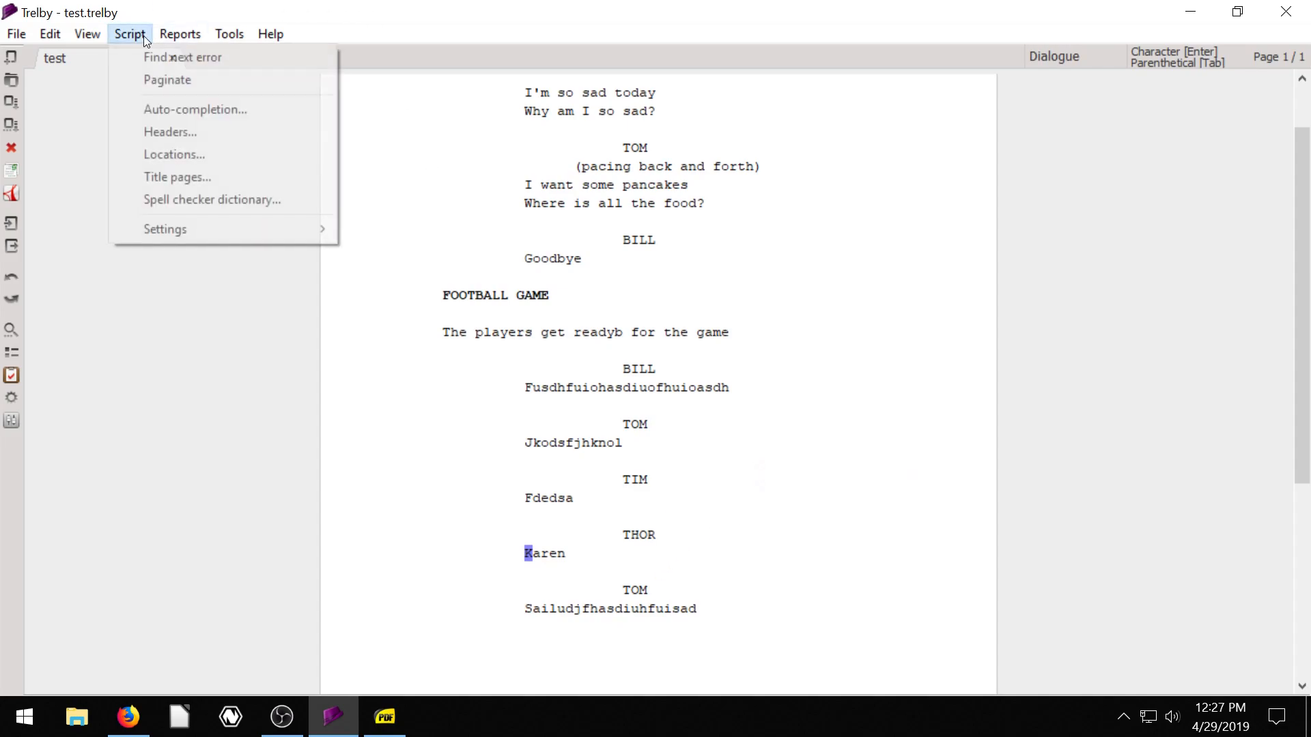
pyautogui.click(182, 57)
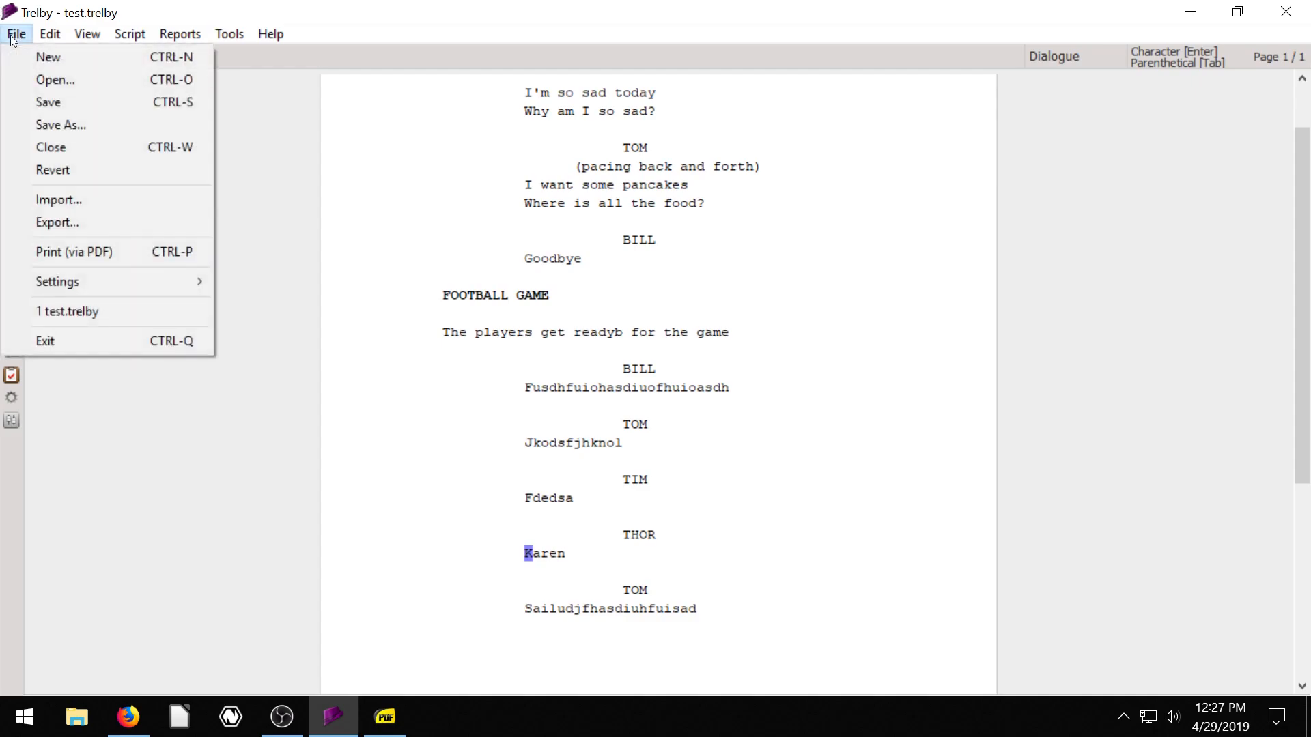
pyautogui.click(58, 223)
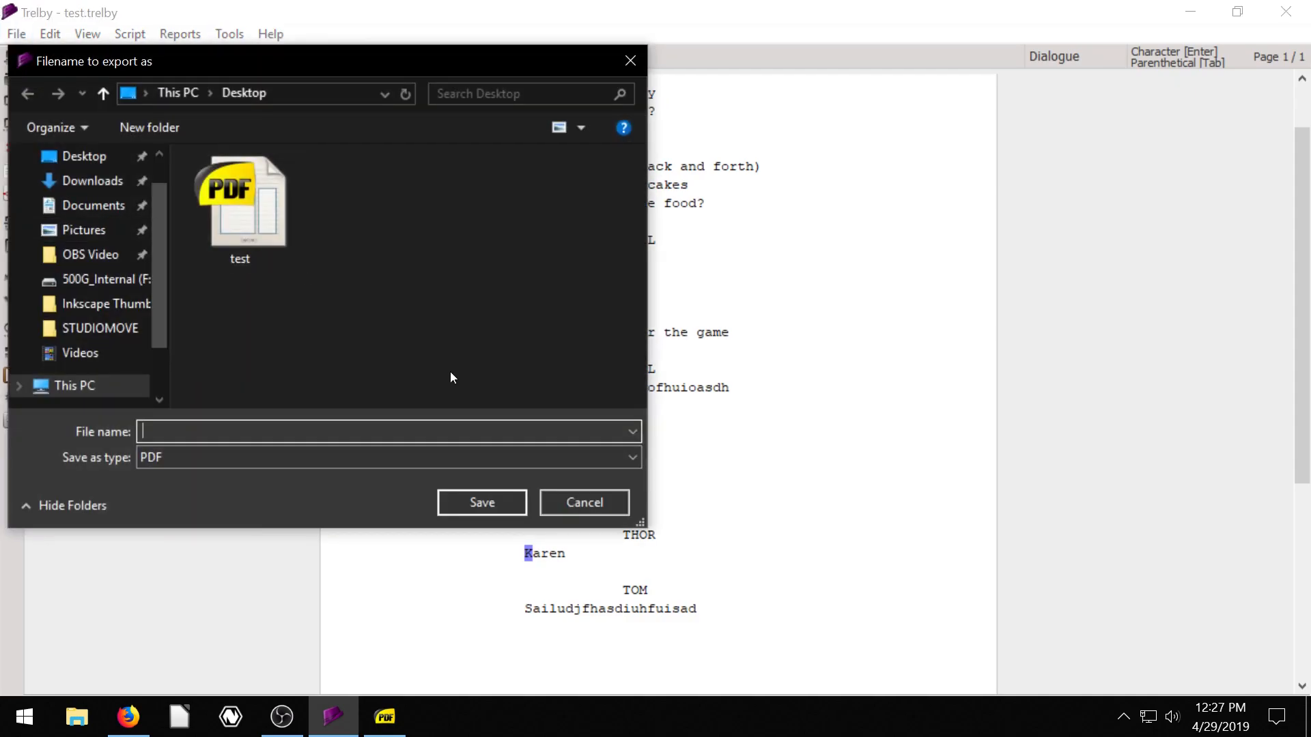
pyautogui.click(583, 503)
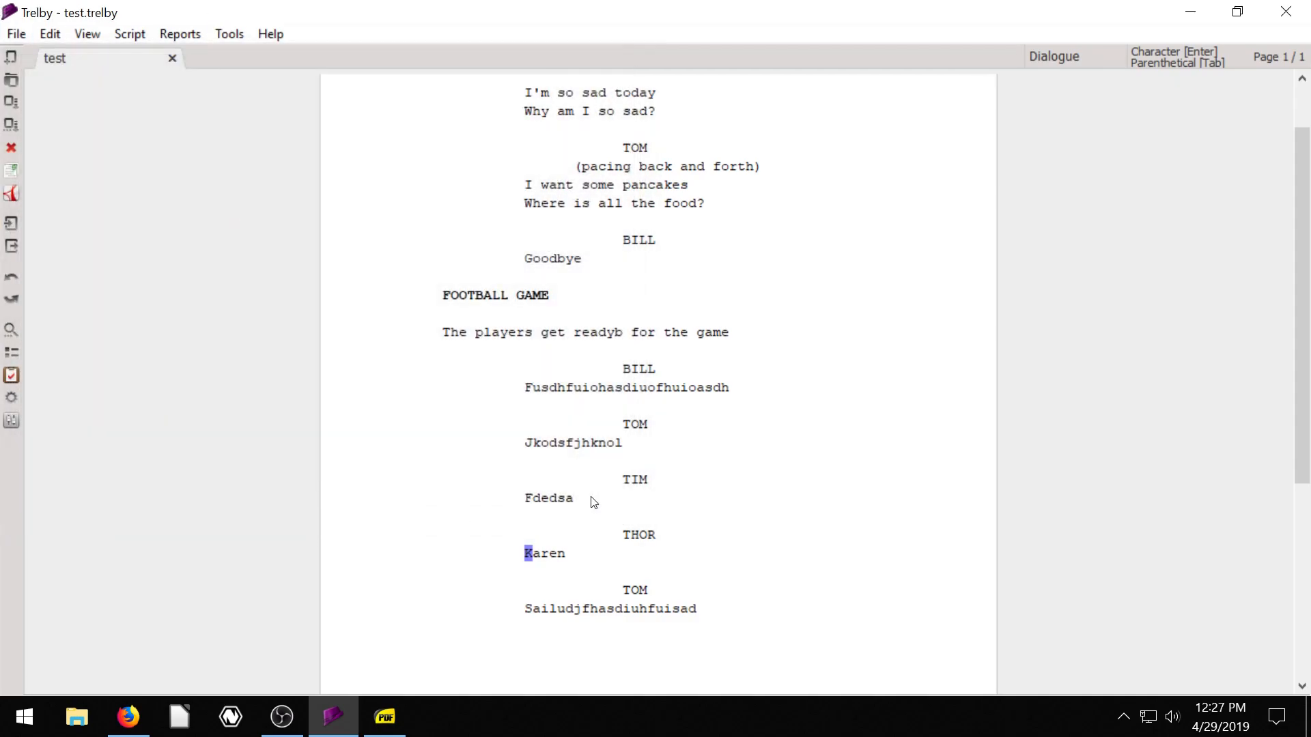
# Step: Add a new line after Bill's Goodbye with the filler text UHSDFUISADIUHF
pyautogui.scroll(-3)
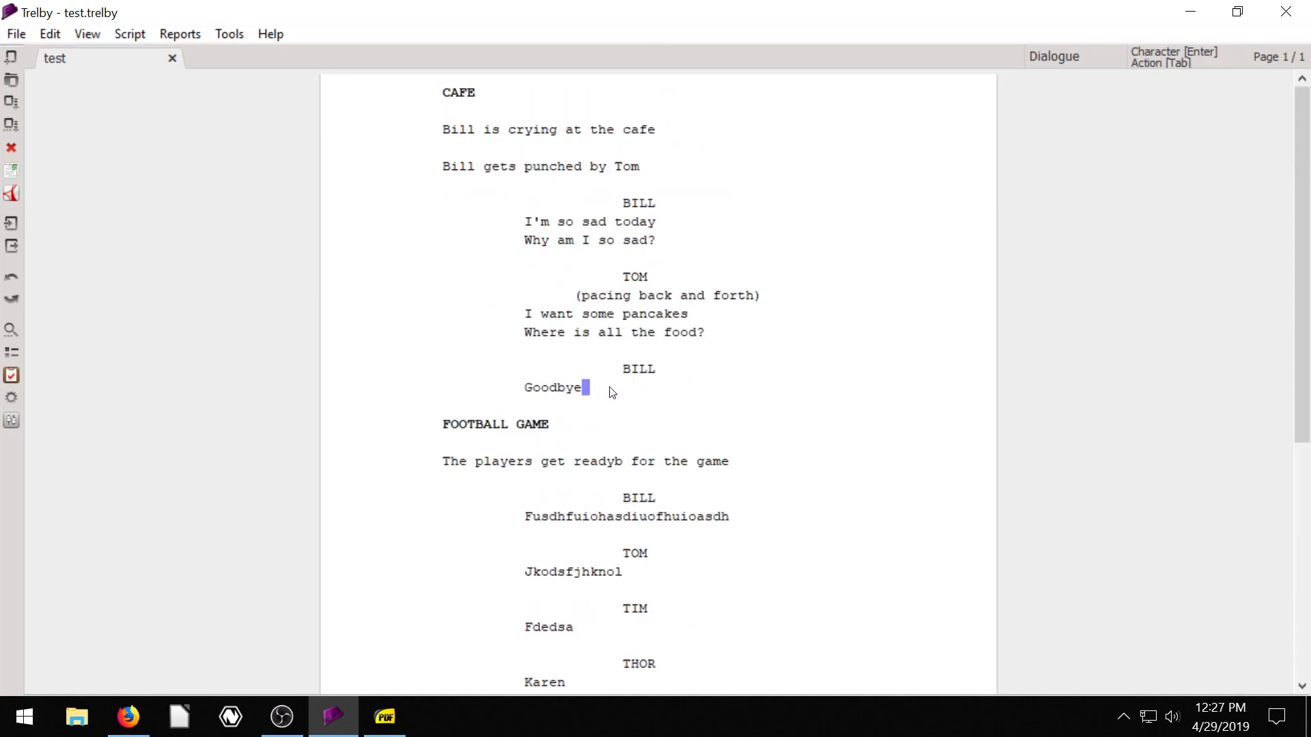
pyautogui.moveTo(579, 373)
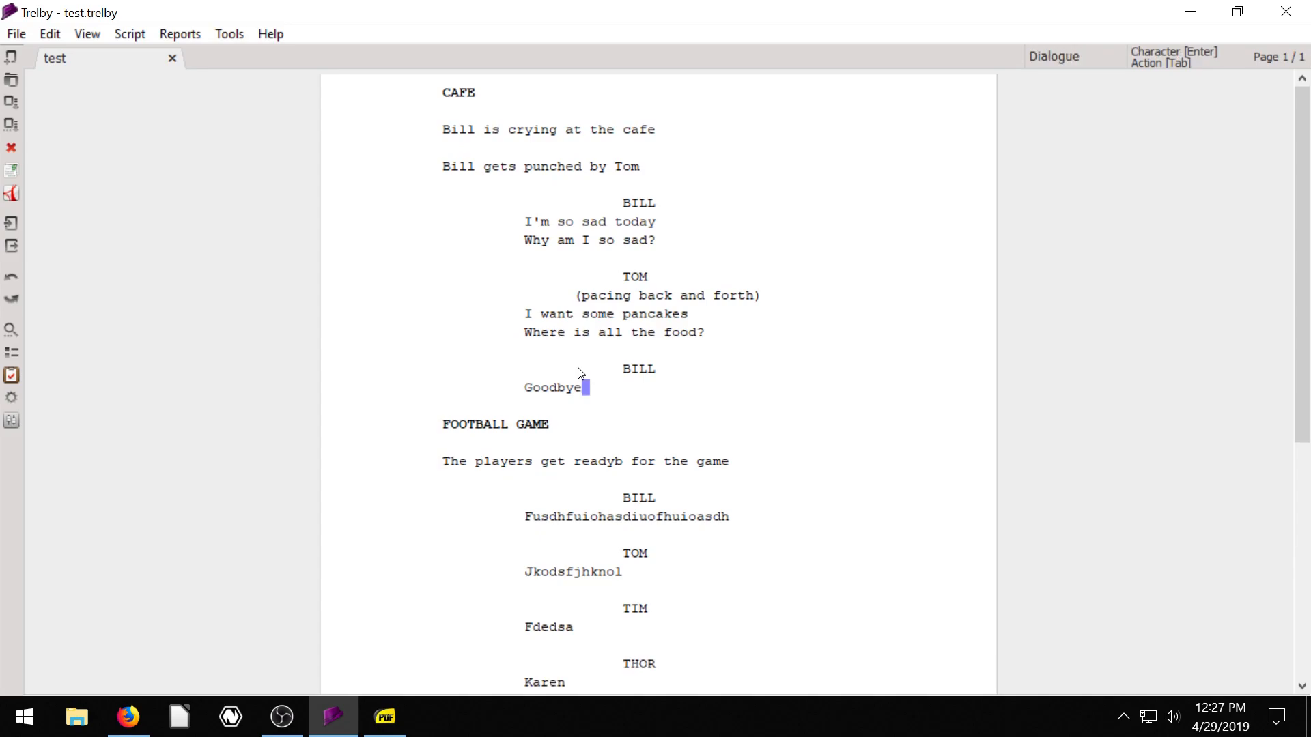
pyautogui.write('UHSDFUISADIUHF')
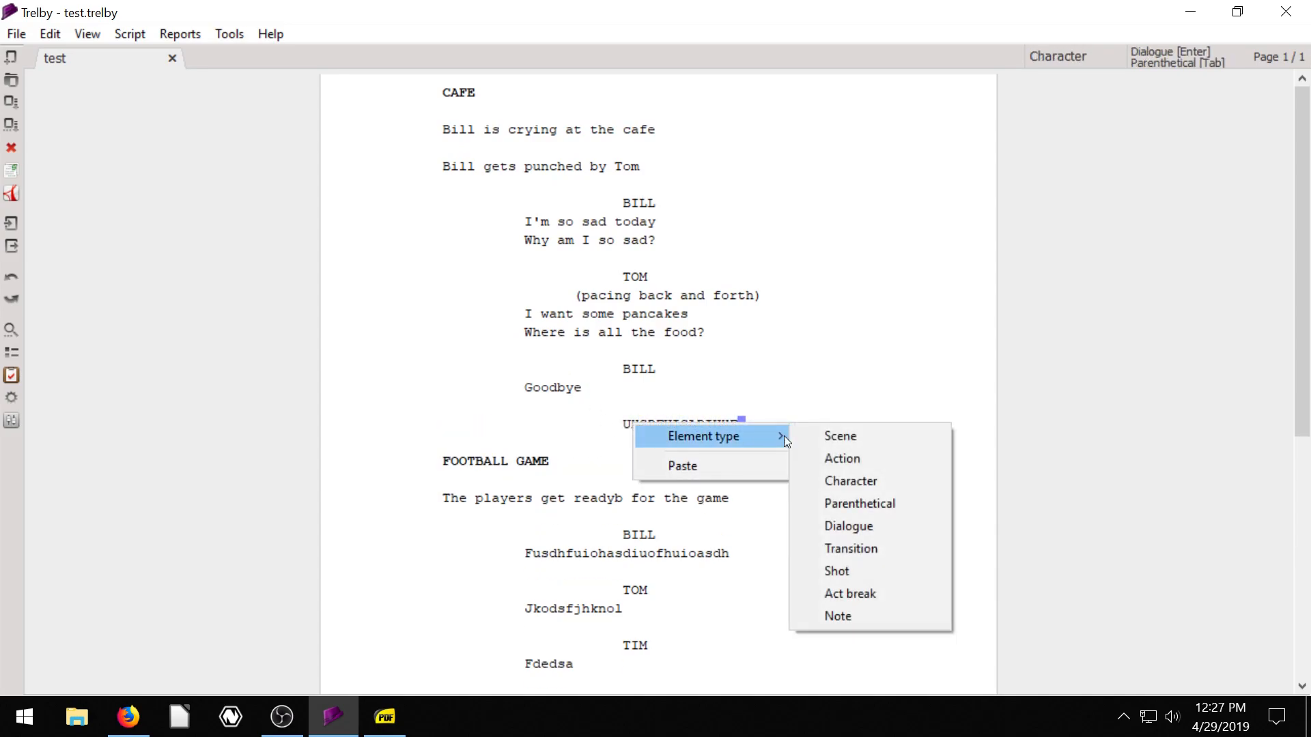
# Step: Clear the filler letters, leaving an empty Character line after Goodbye
pyautogui.click(843, 458)
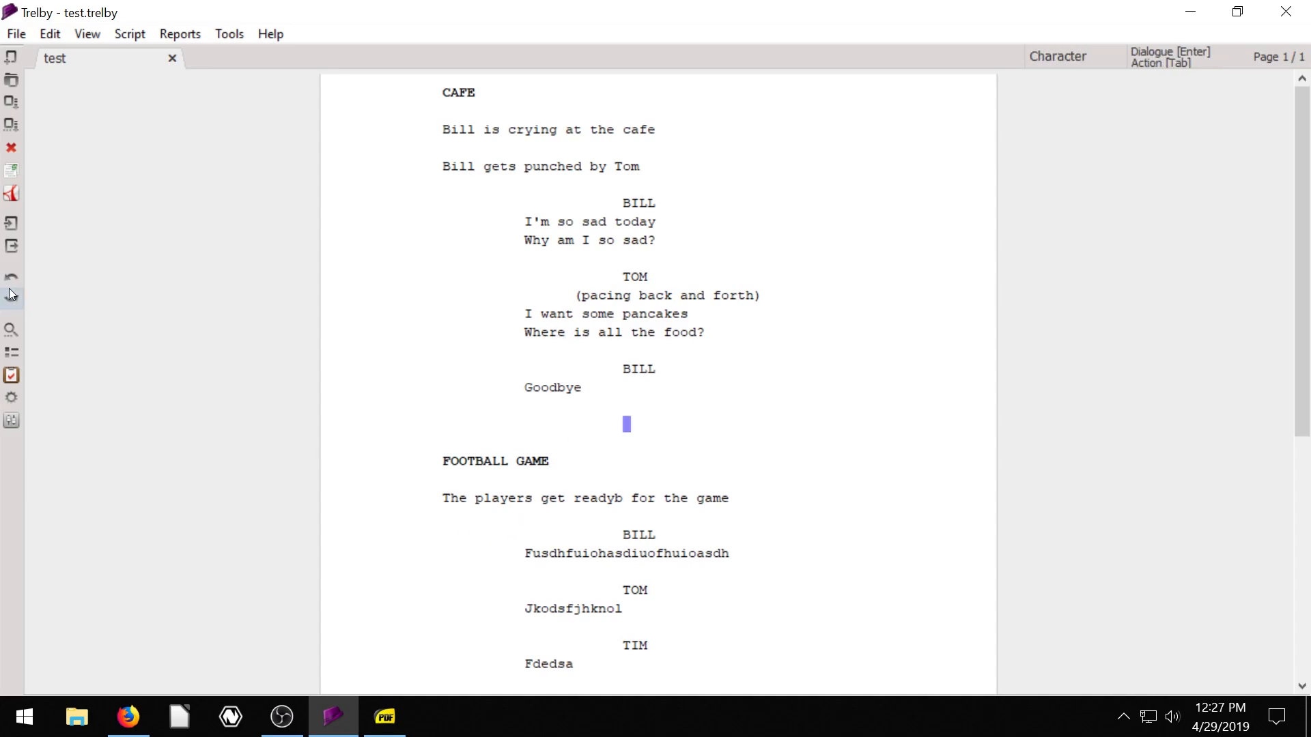
pyautogui.moveTo(131, 360)
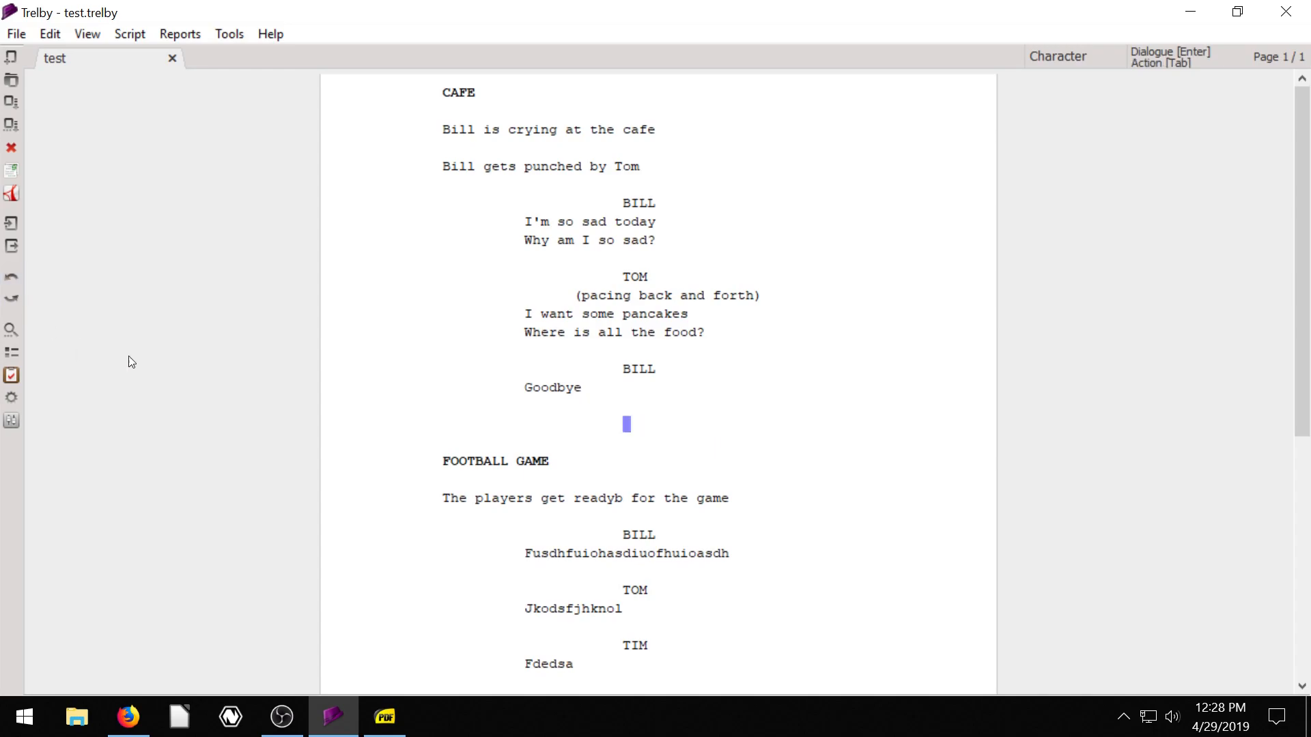
pyautogui.click(50, 33)
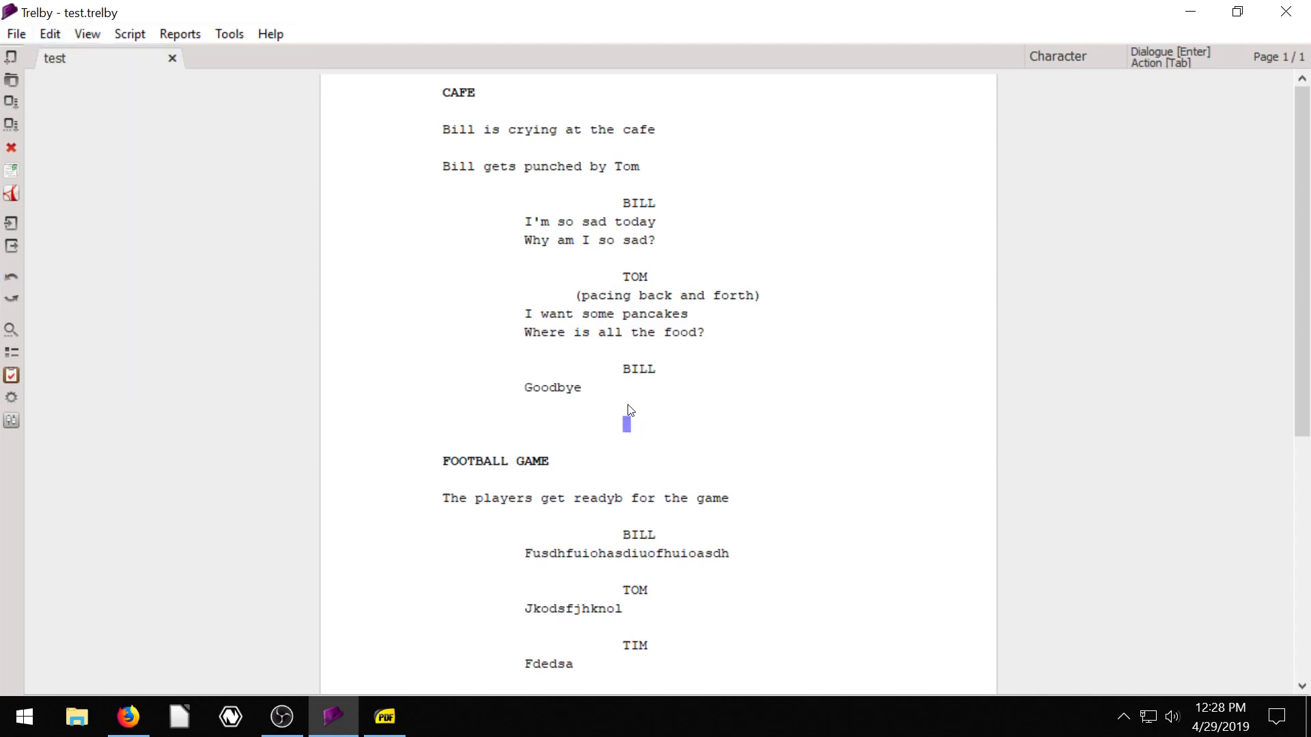
pyautogui.moveTo(575, 359)
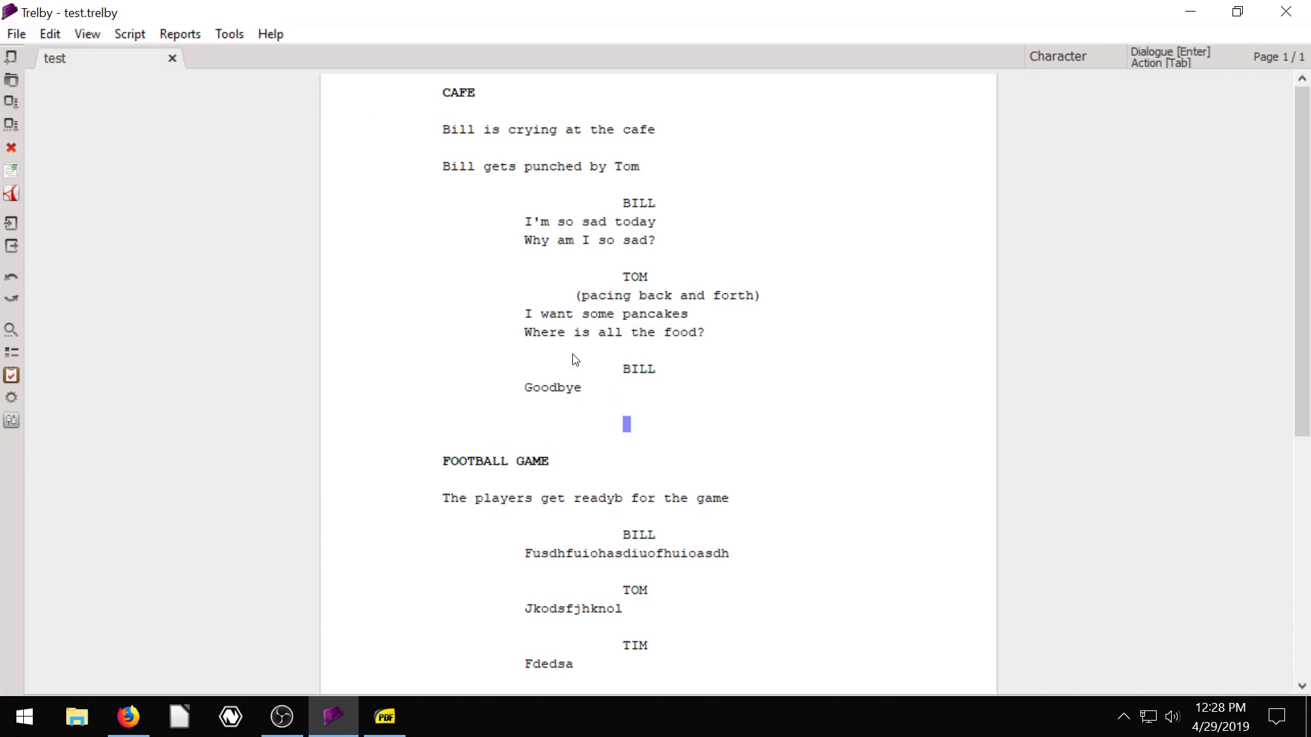
# Step: Leave the Script > Settings submenu and switch to the File menu for global settings
pyautogui.click(611, 314)
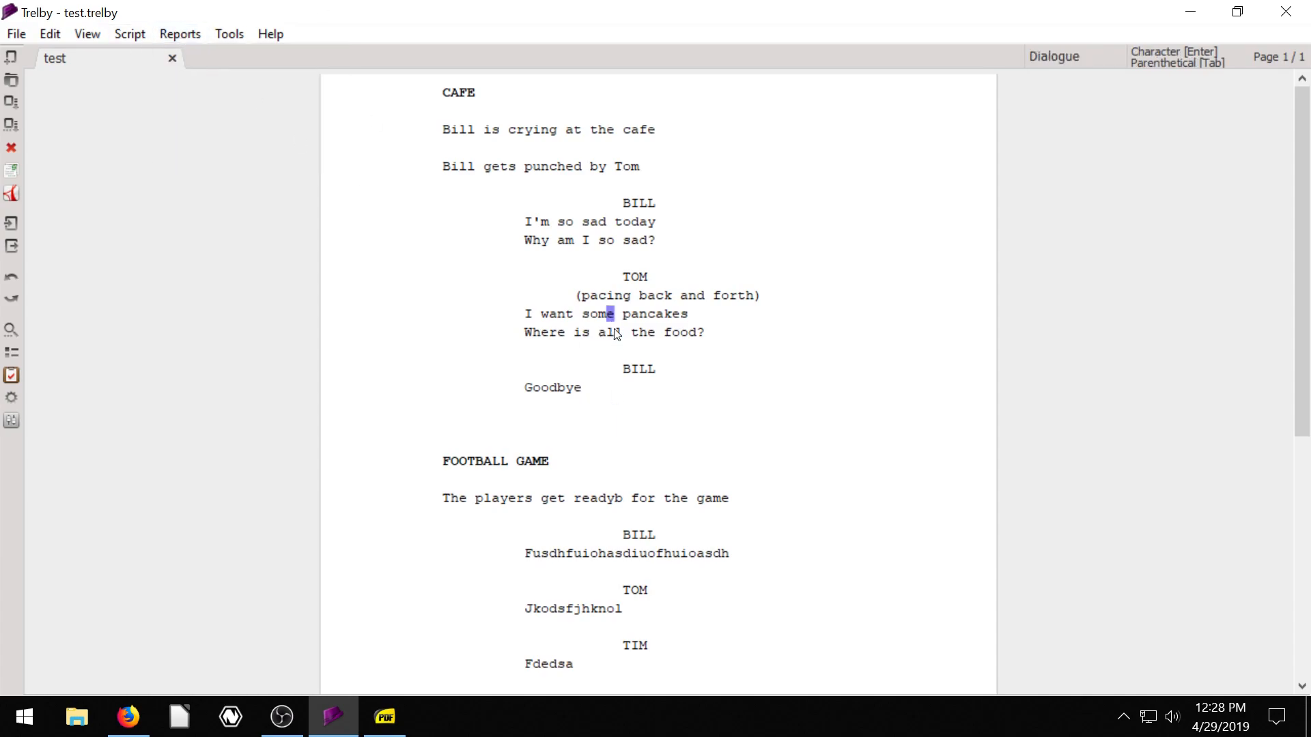
pyautogui.moveTo(88, 32)
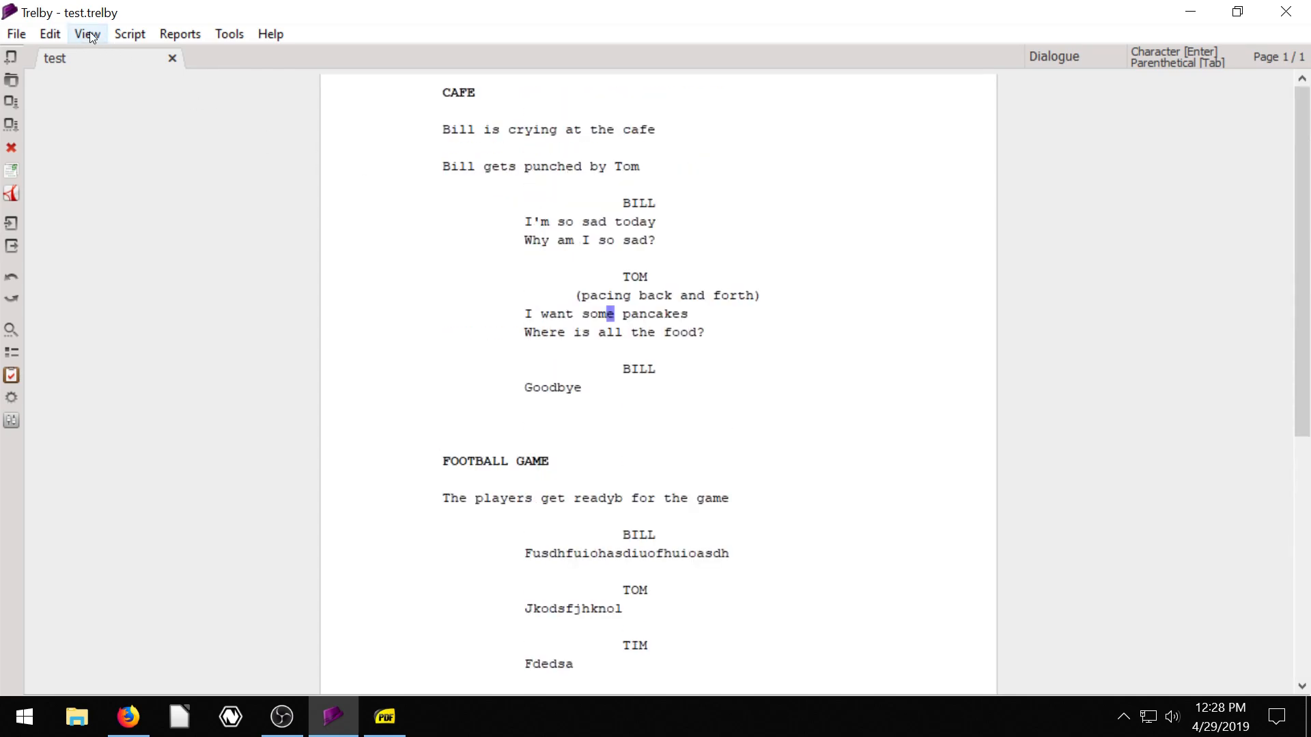
pyautogui.click(130, 33)
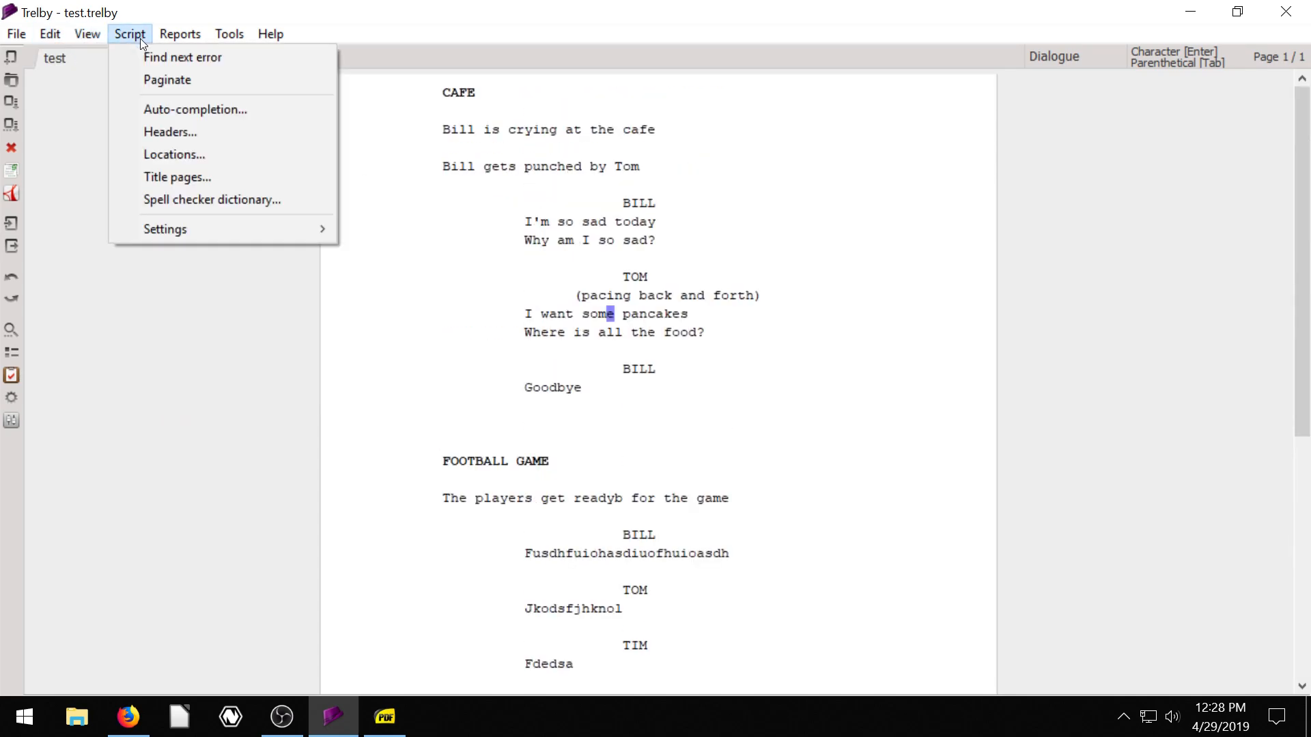
pyautogui.moveTo(183, 58)
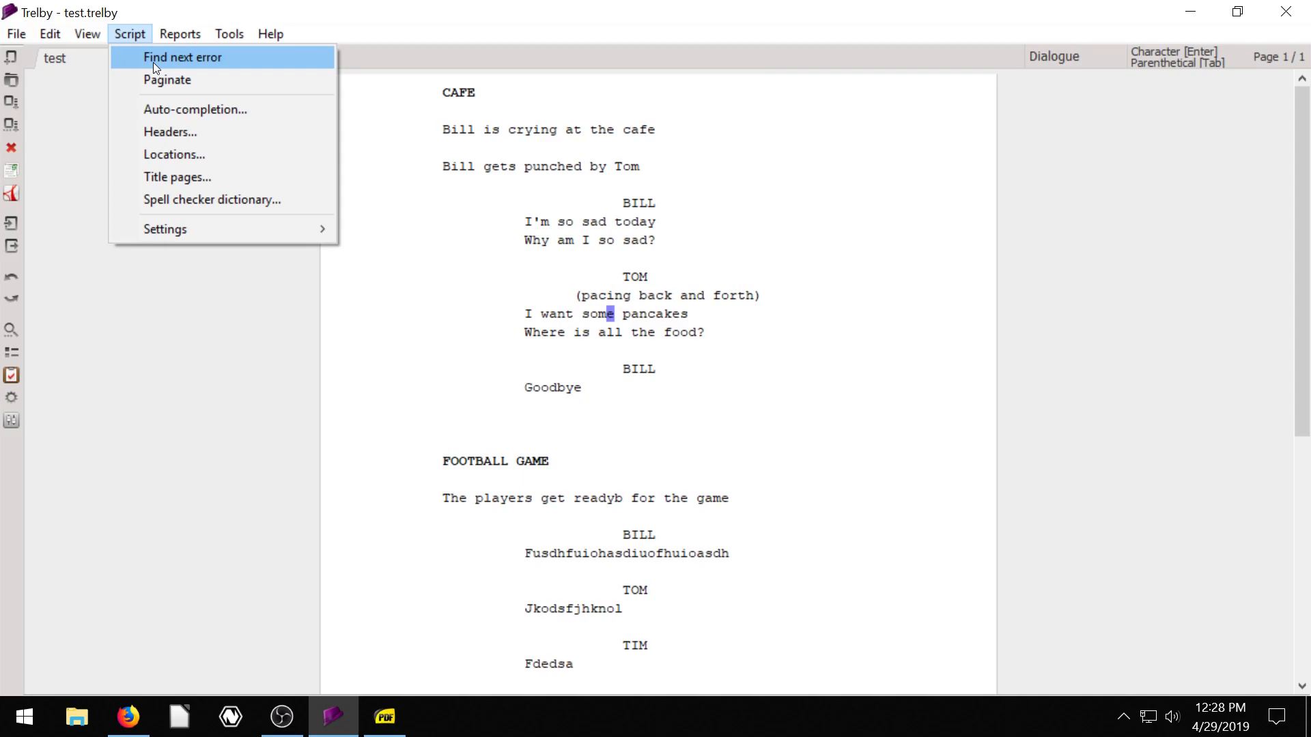
pyautogui.moveTo(165, 230)
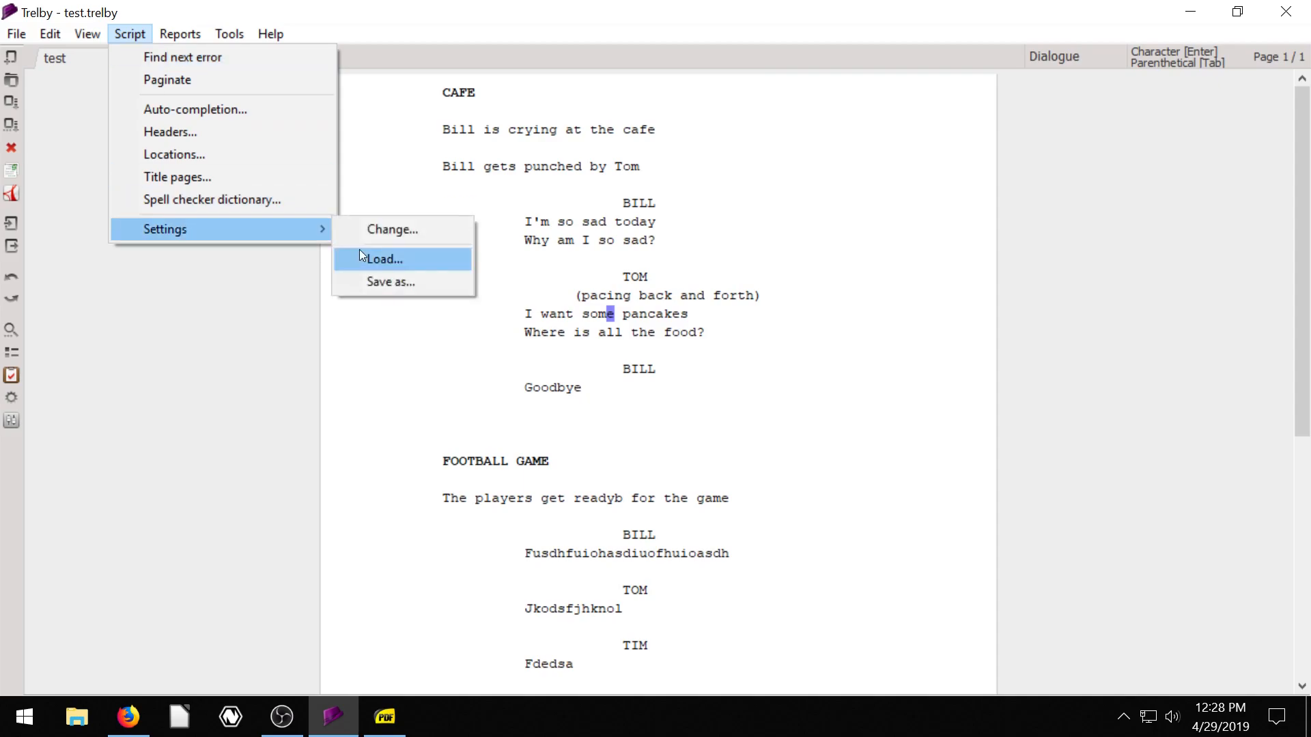
pyautogui.click(390, 229)
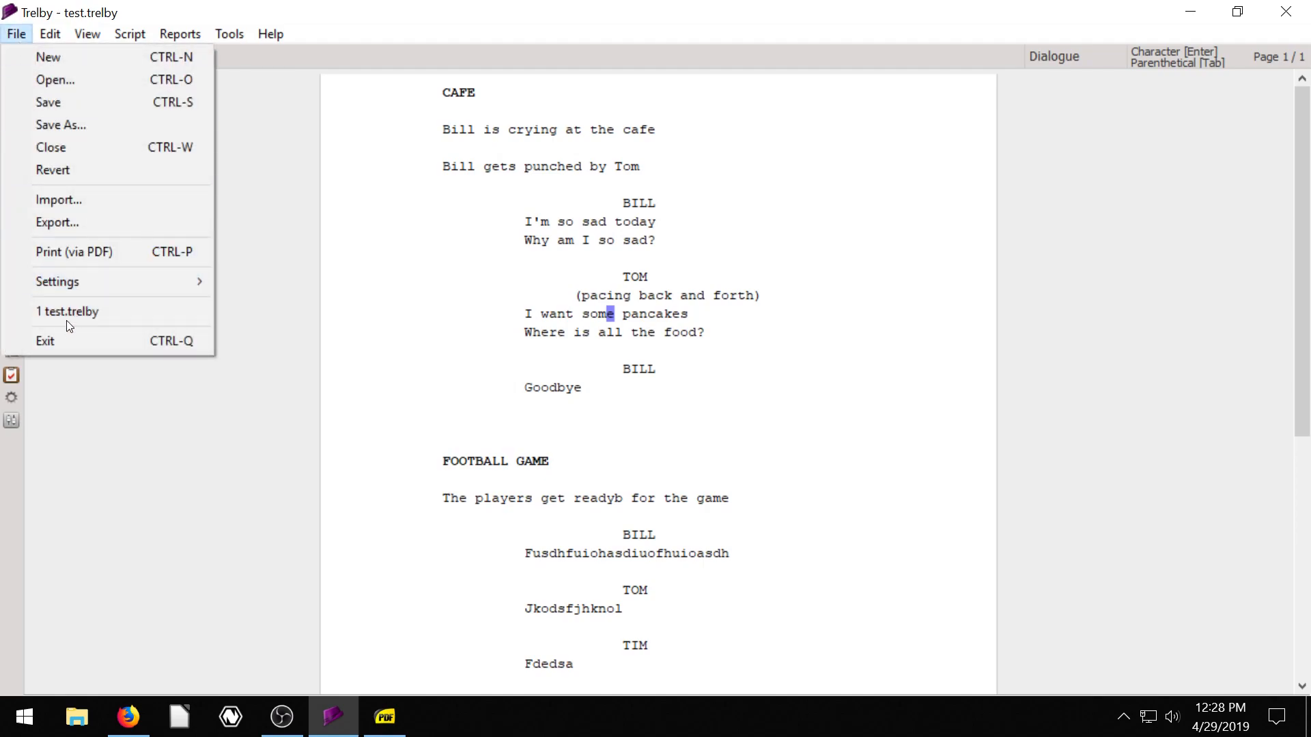
# Step: In File > Settings > Keyboard, select FindNextError to see its CTRL+E shortcut
pyautogui.click(58, 281)
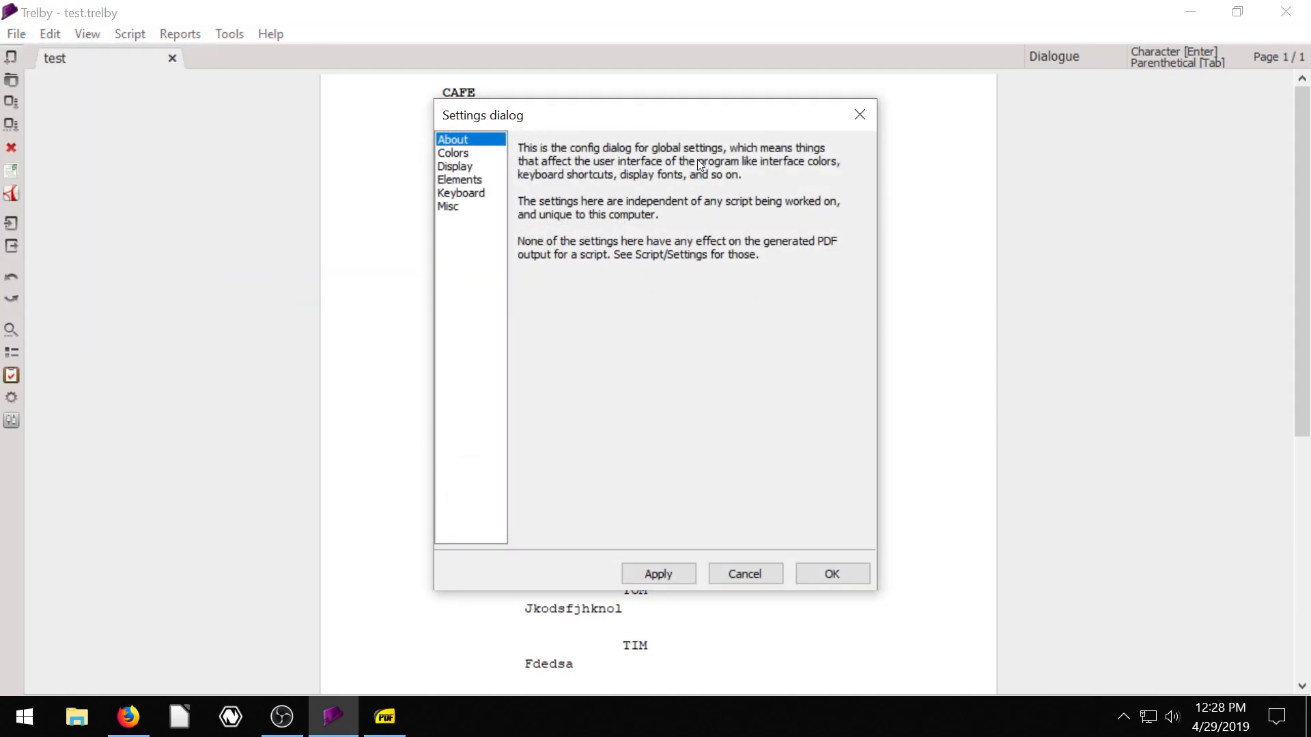
pyautogui.moveTo(490, 195)
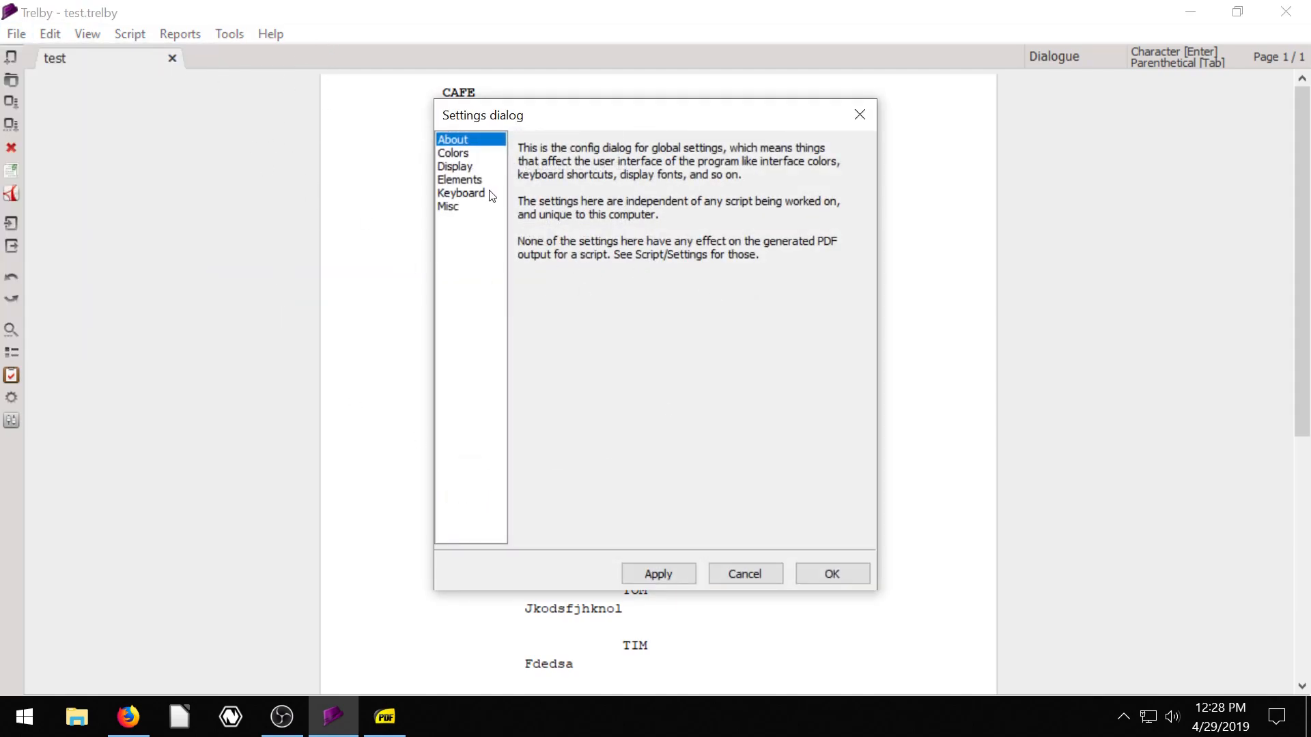
pyautogui.click(461, 193)
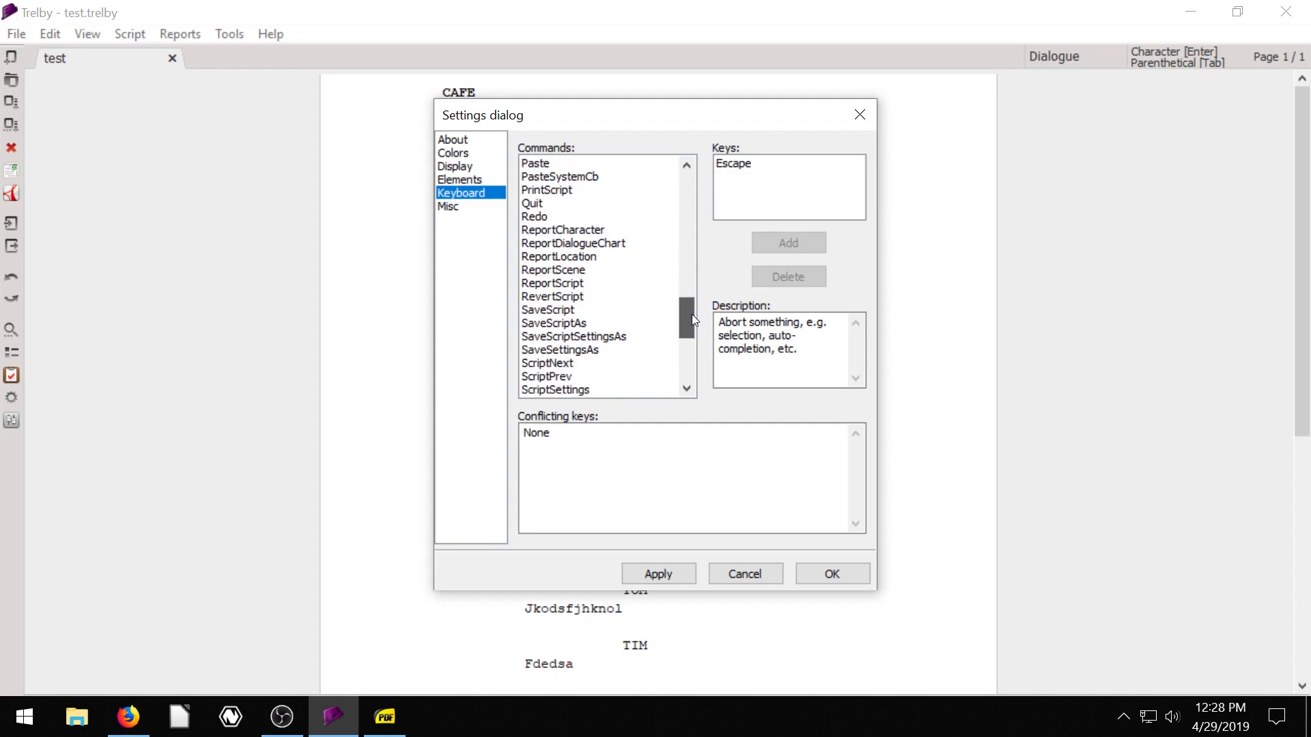
pyautogui.scroll(-3)
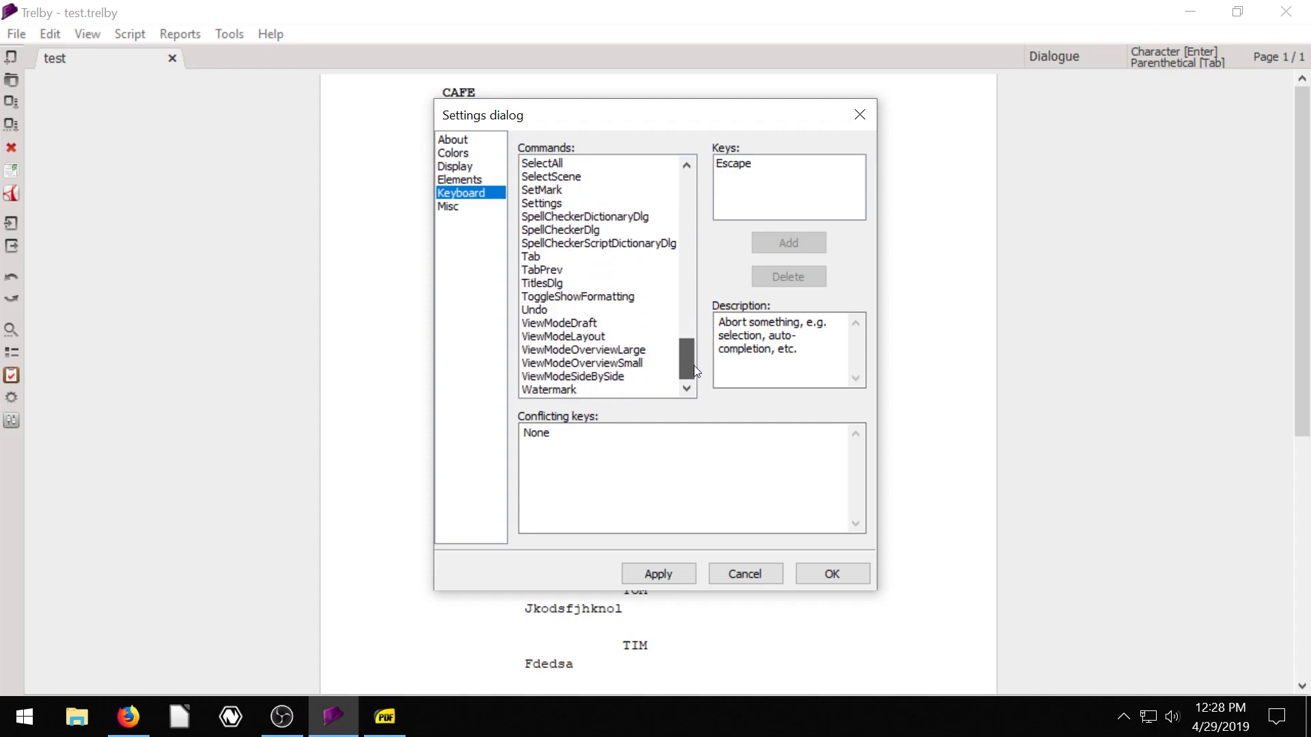
pyautogui.click(558, 282)
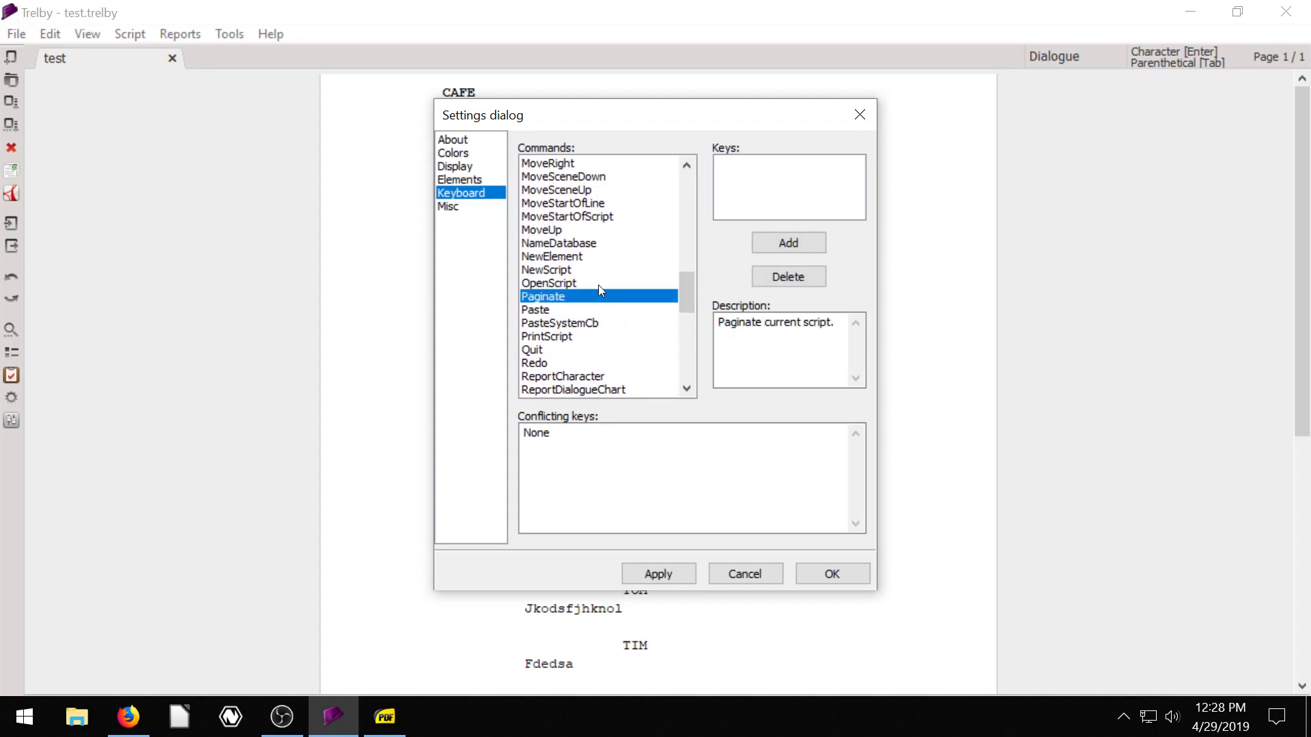
pyautogui.scroll(3)
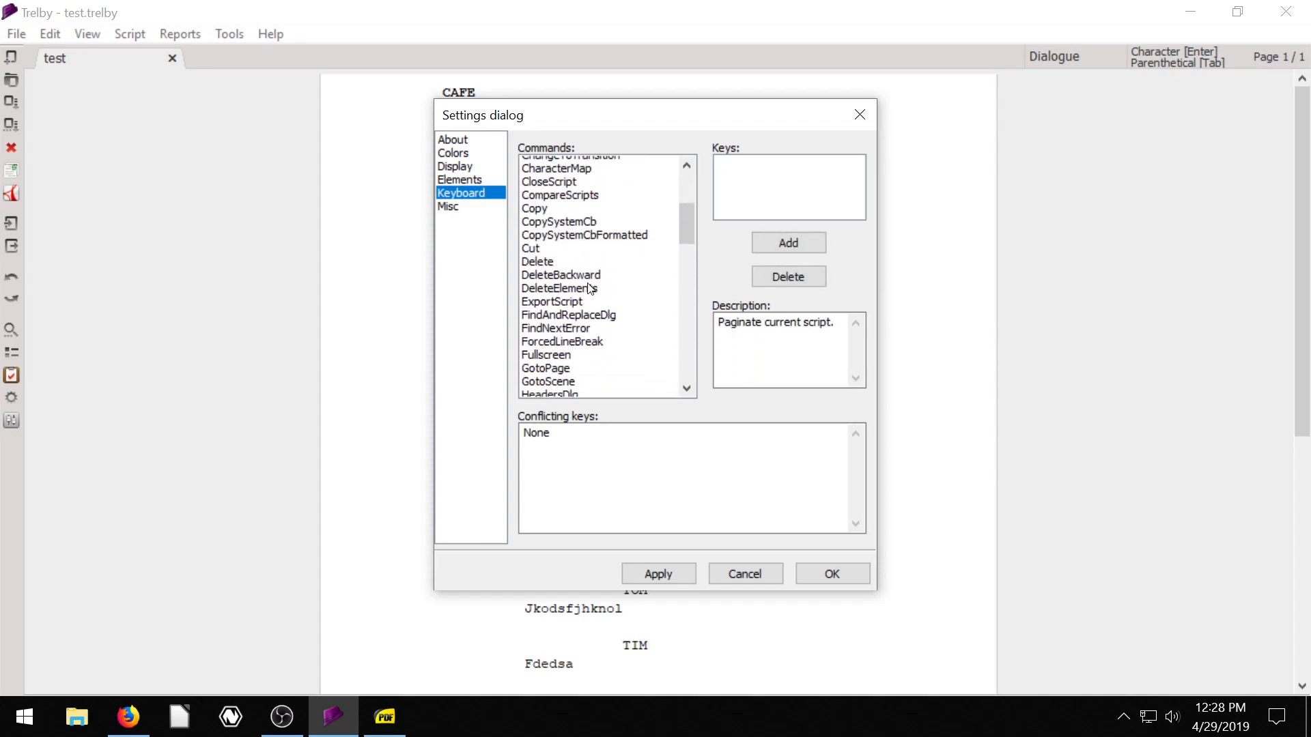
pyautogui.click(554, 310)
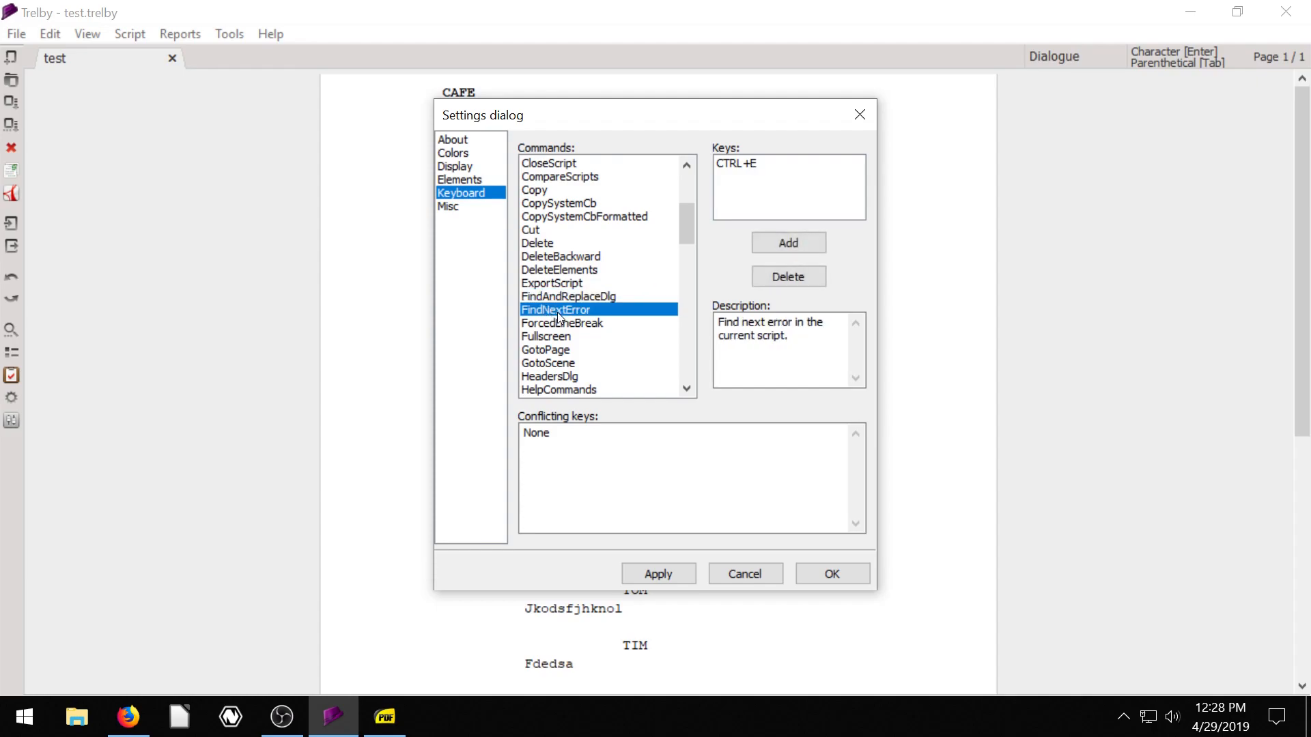
pyautogui.moveTo(739, 303)
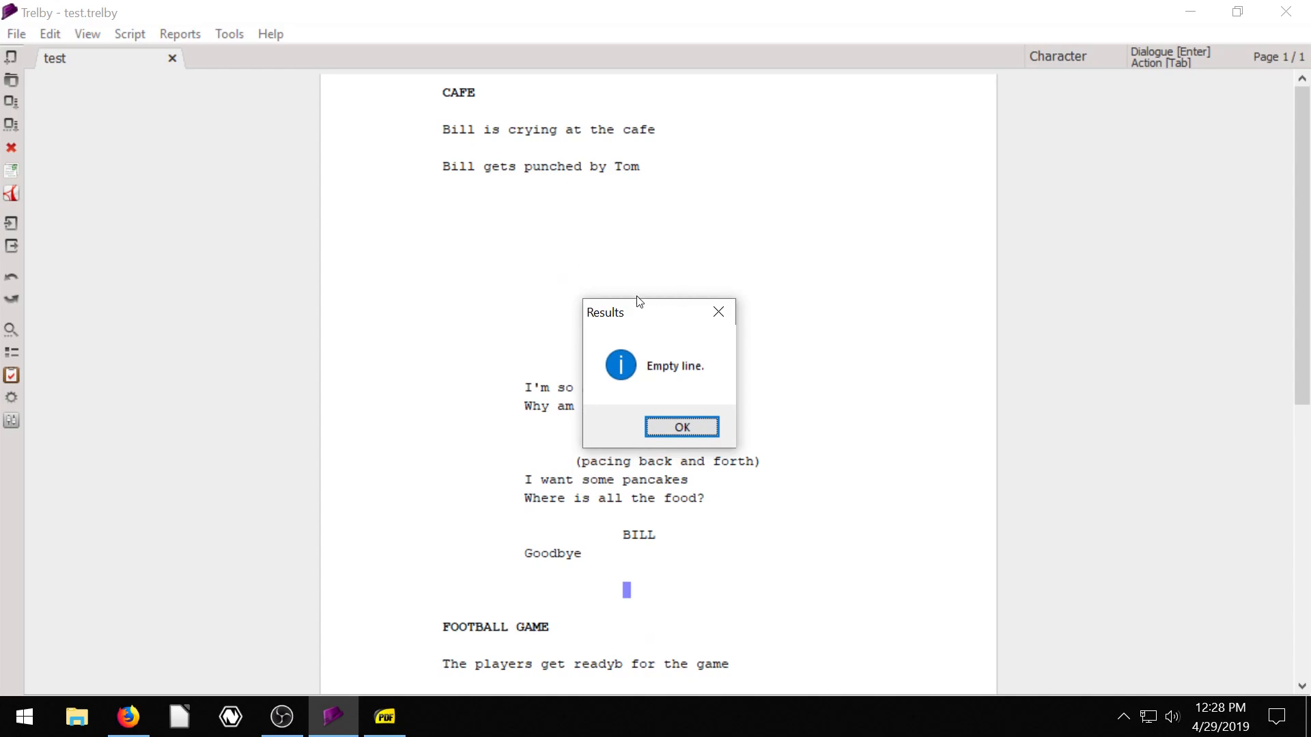
# Step: Acknowledge the Empty line result after Goodbye, remove it, and recheck to No errors
pyautogui.click(680, 427)
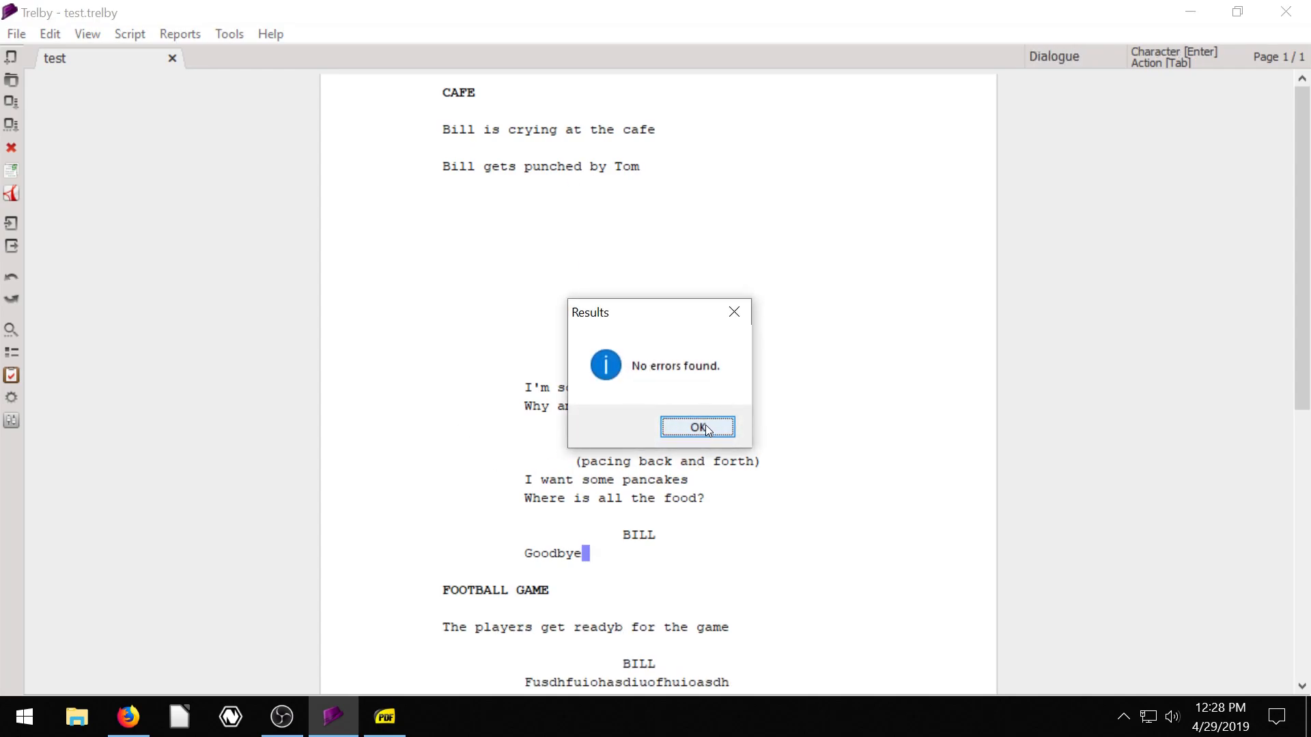
pyautogui.click(698, 427)
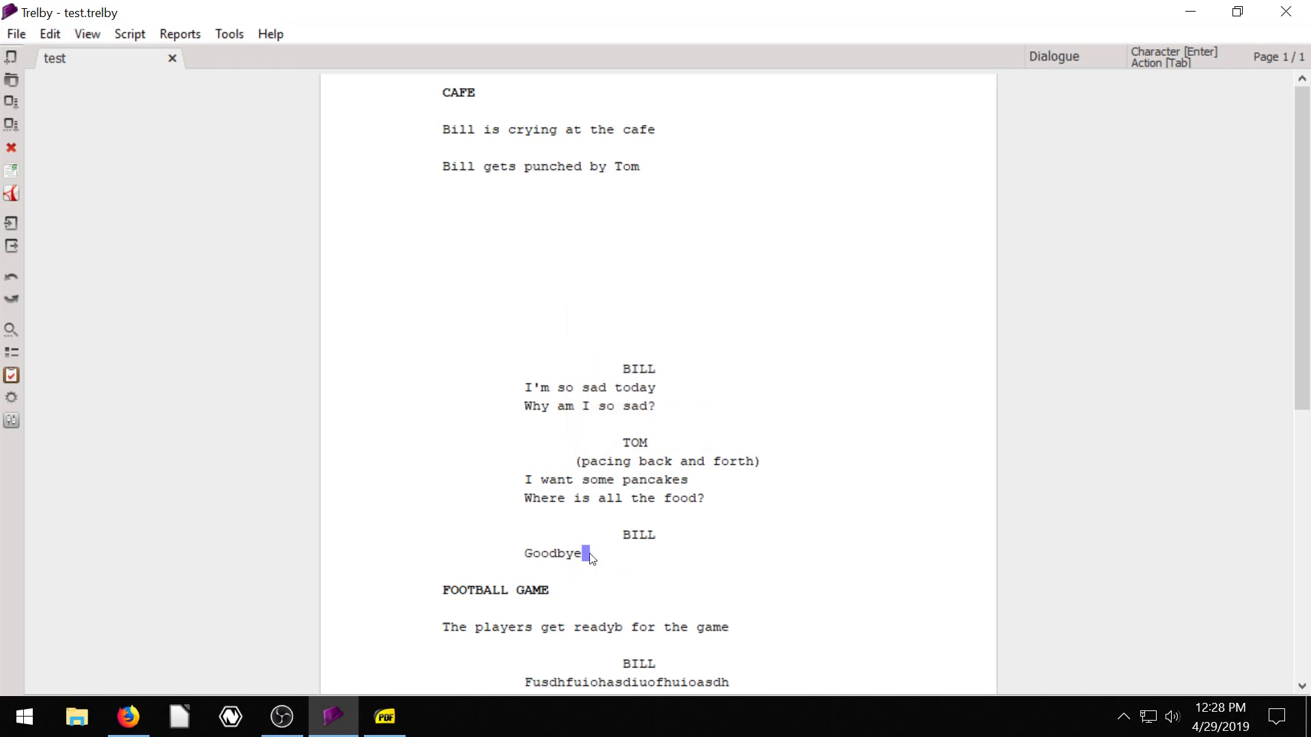
pyautogui.click(452, 92)
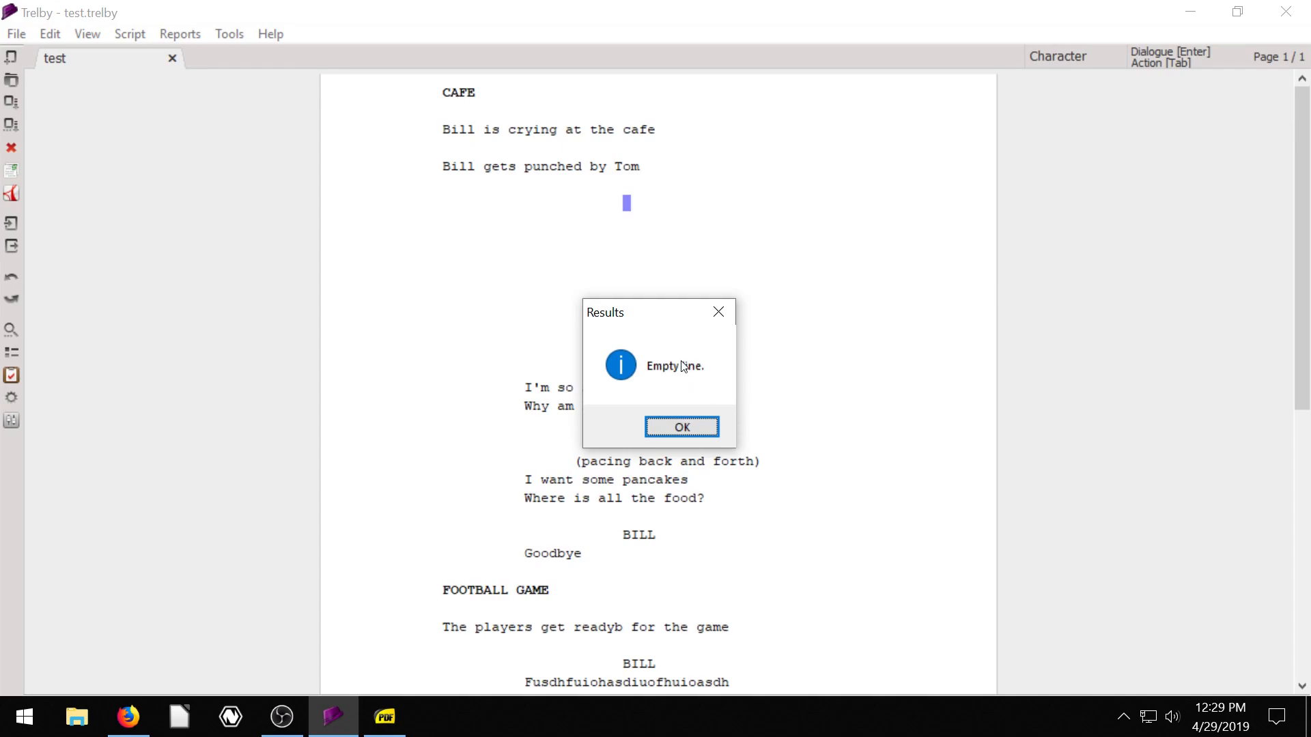
# Step: Recheck from the top with Ctrl+E, flagging an empty line below Tom's punch
pyautogui.click(681, 426)
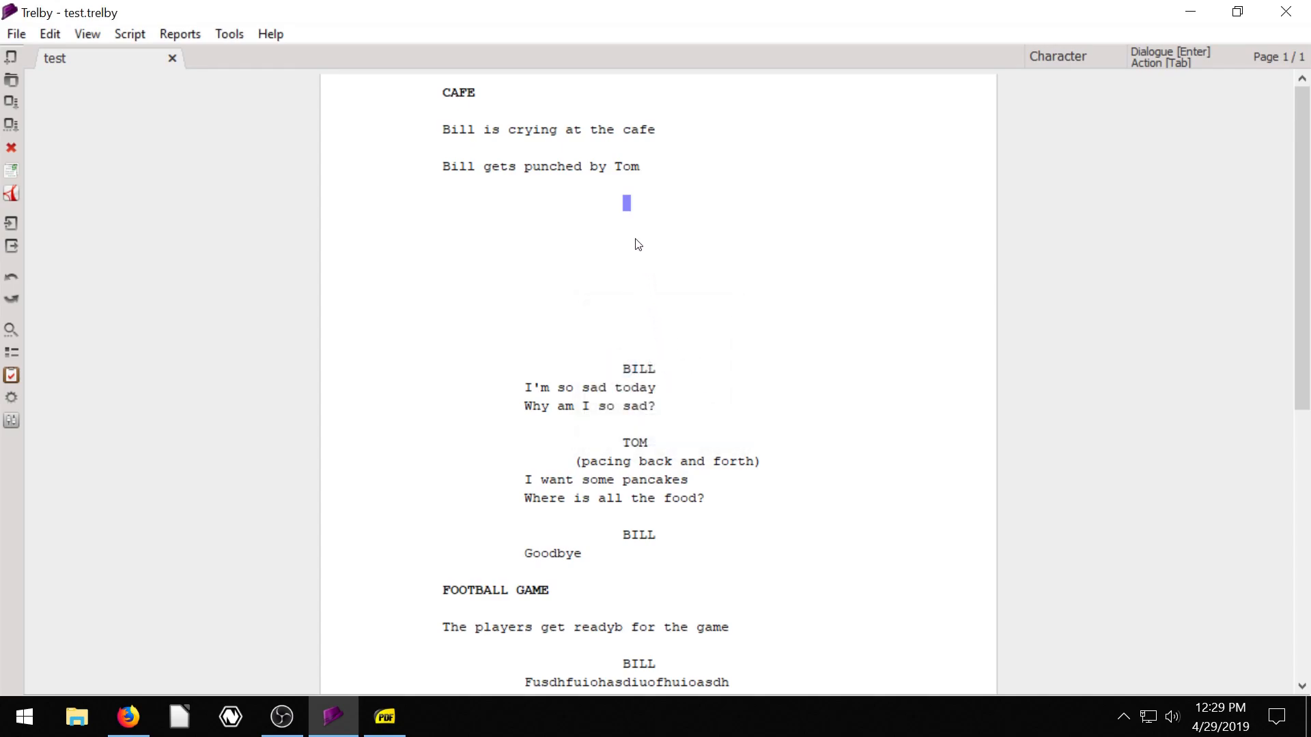
pyautogui.scroll(-3)
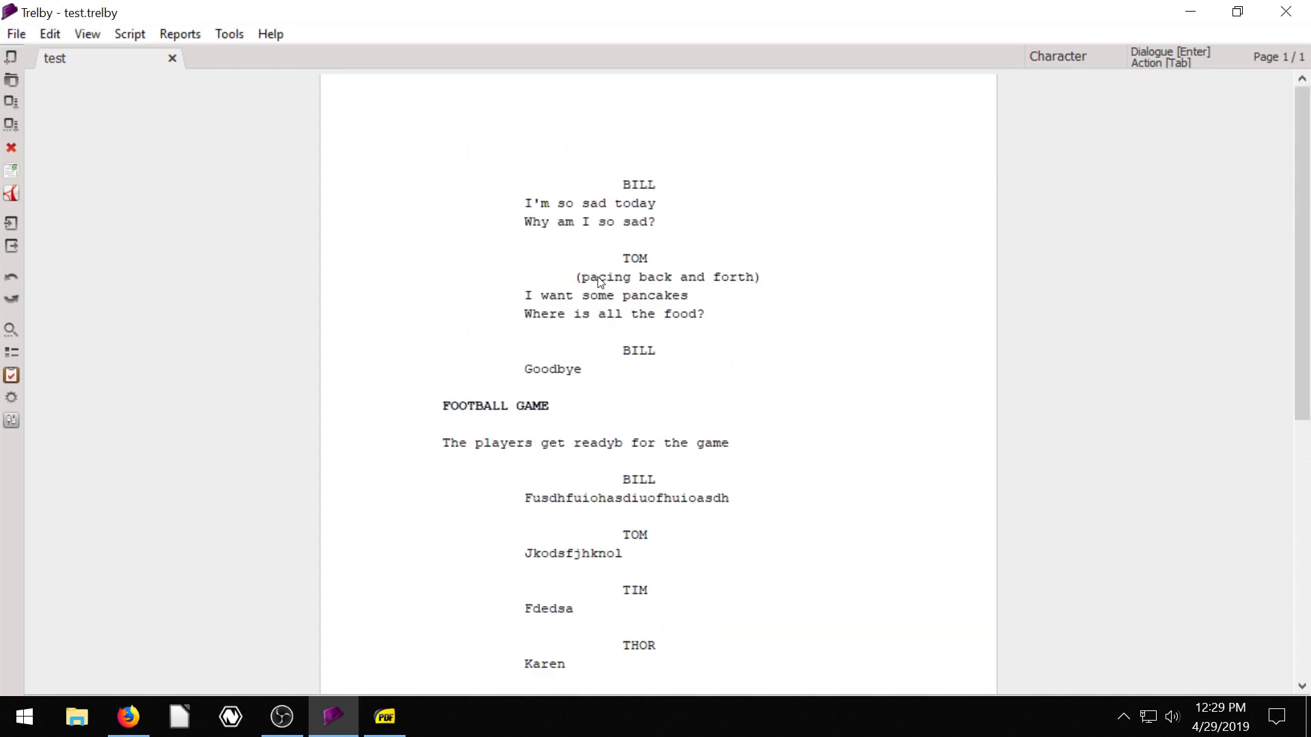
pyautogui.scroll(3)
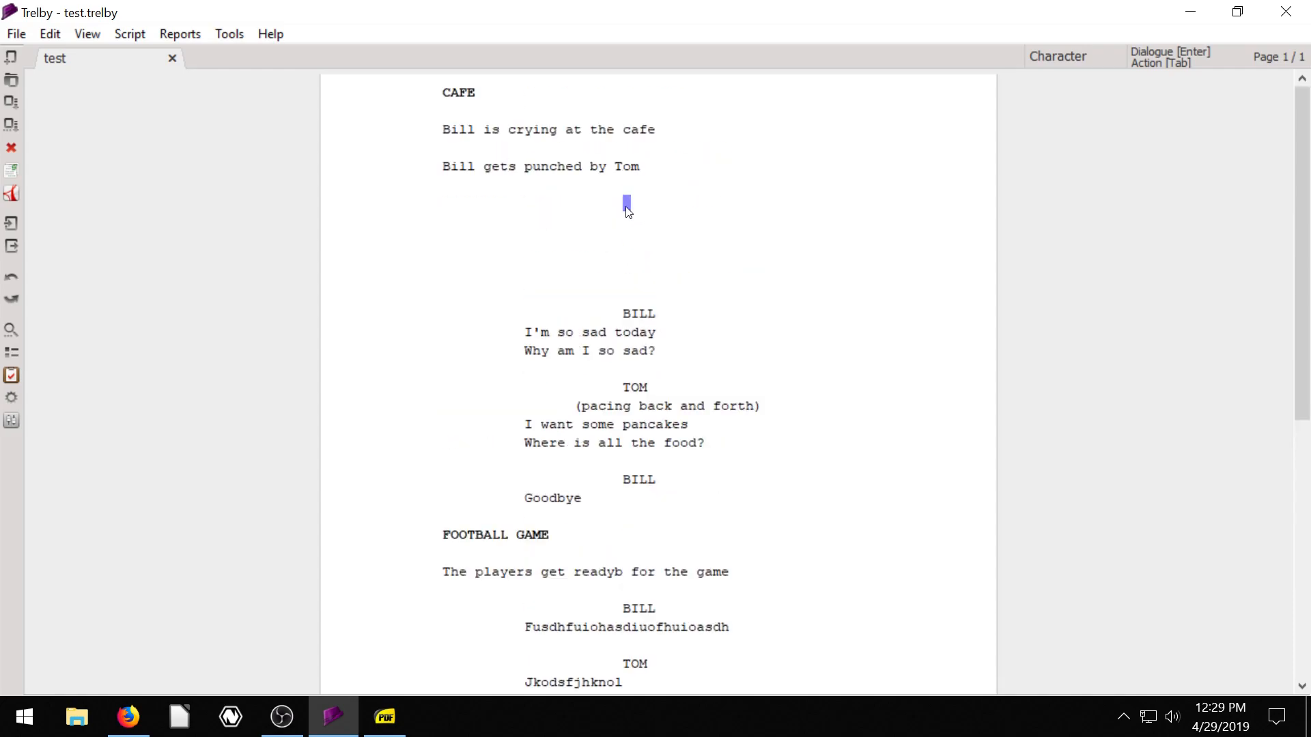
pyautogui.moveTo(627, 510)
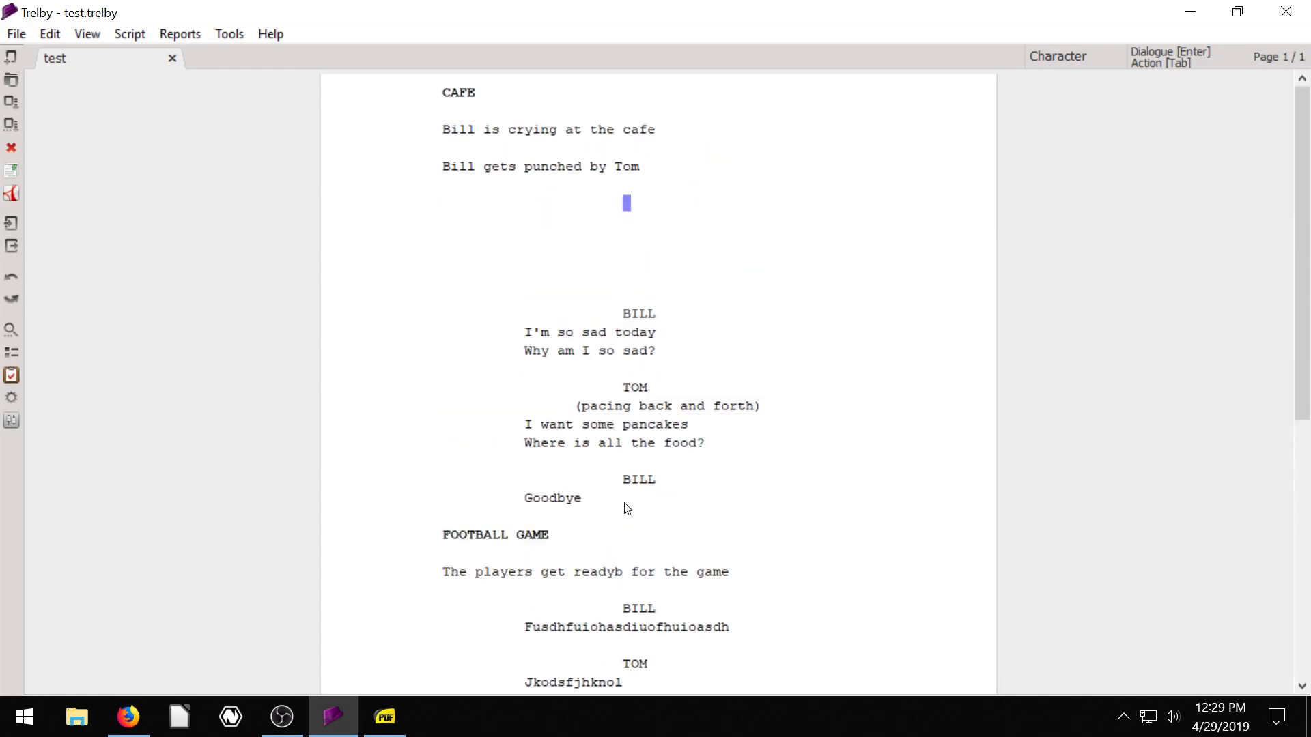
# Step: Recheck from I'm so sad today, then from the top, flagging the empty line below the punch again
pyautogui.click(643, 333)
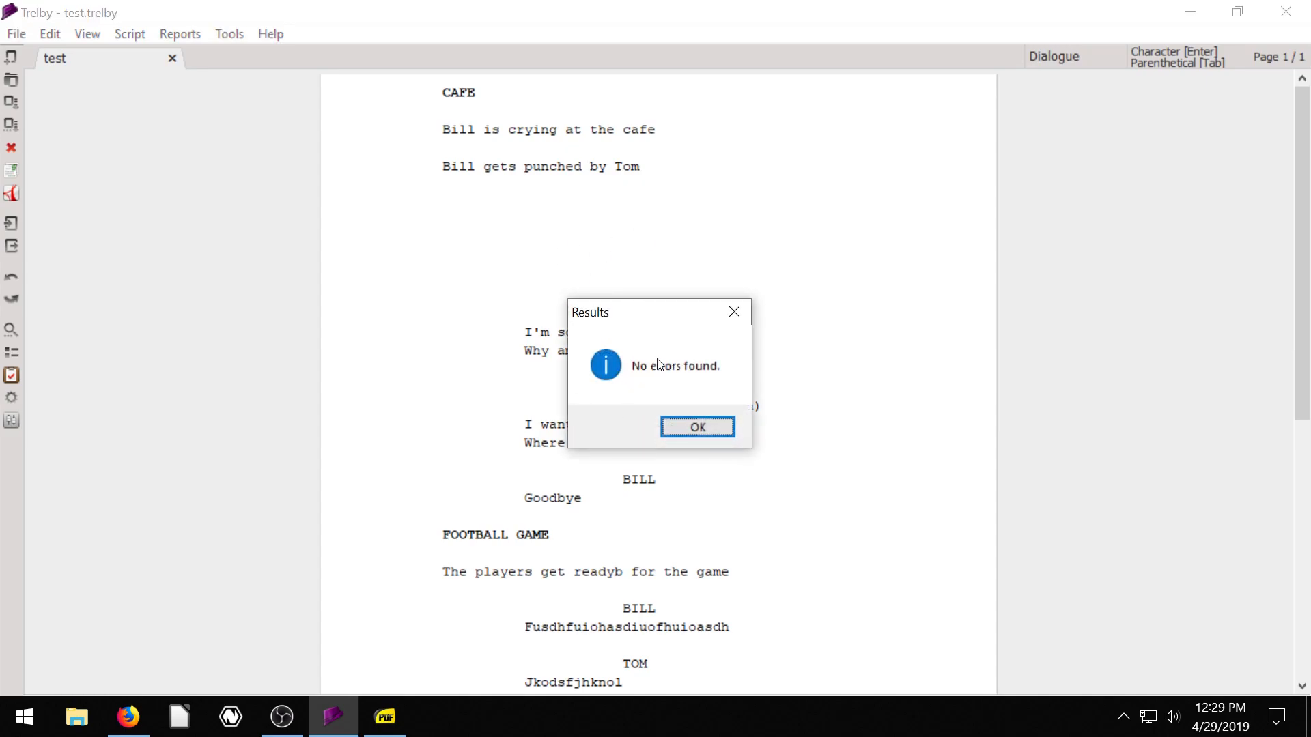
pyautogui.click(698, 427)
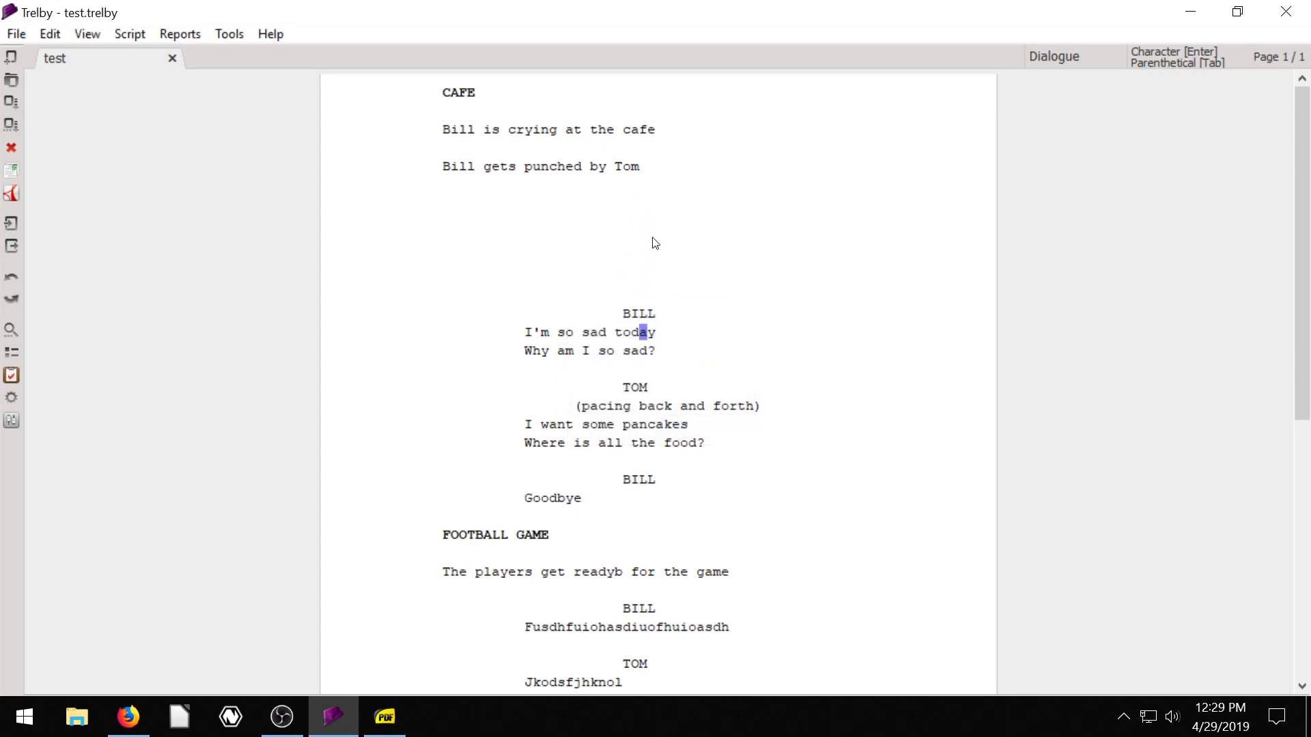
pyautogui.moveTo(638, 237)
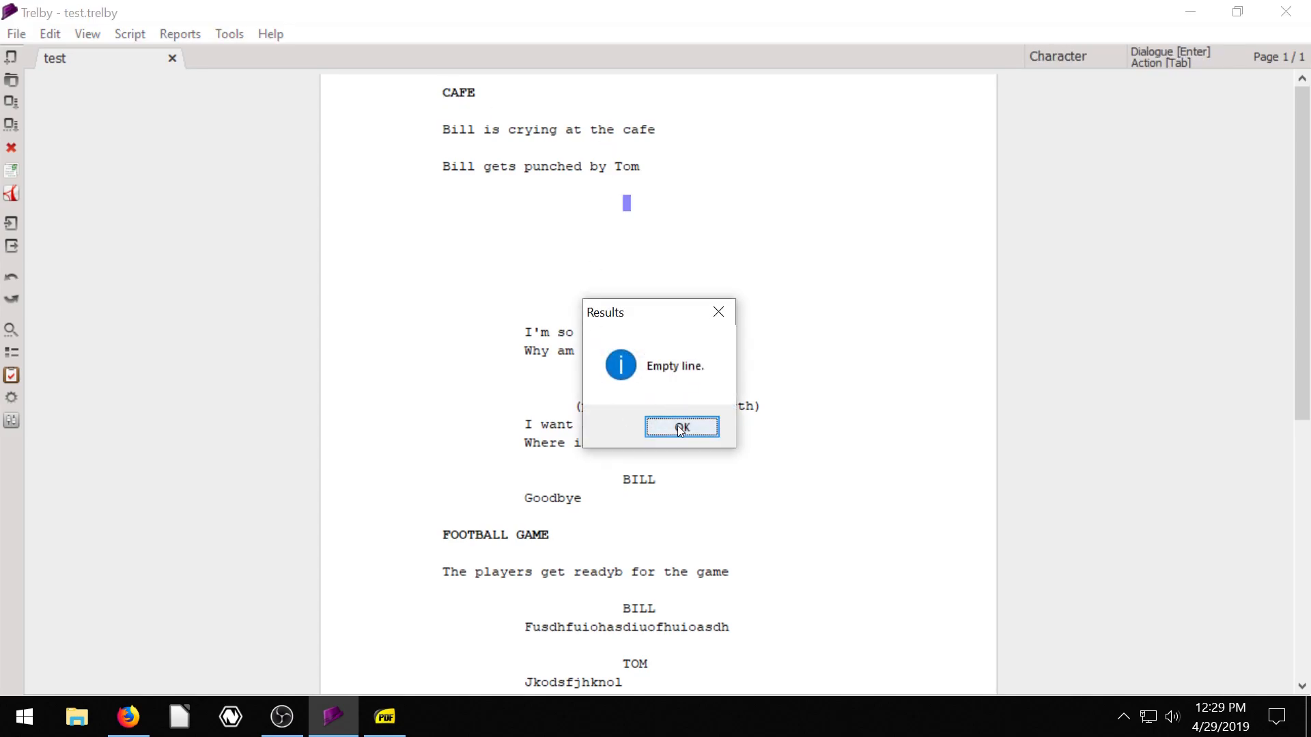
pyautogui.click(680, 427)
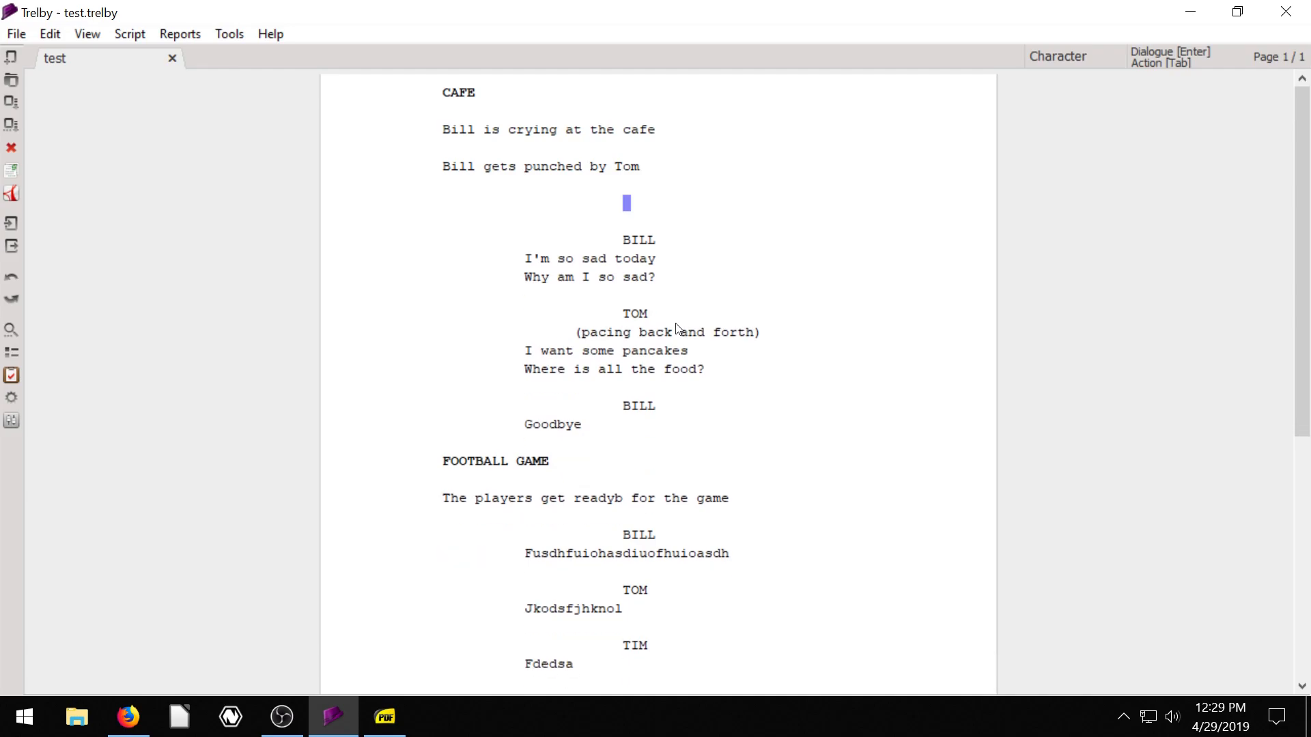
pyautogui.moveTo(13, 226)
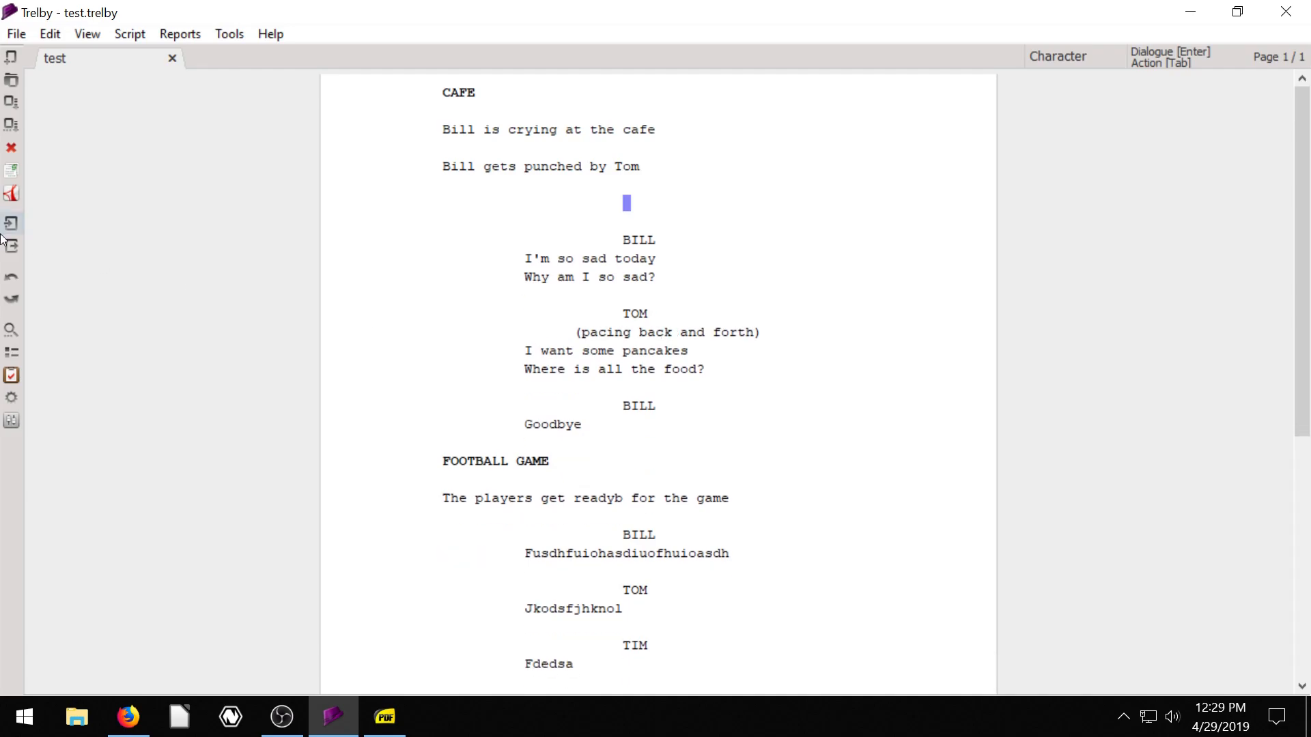